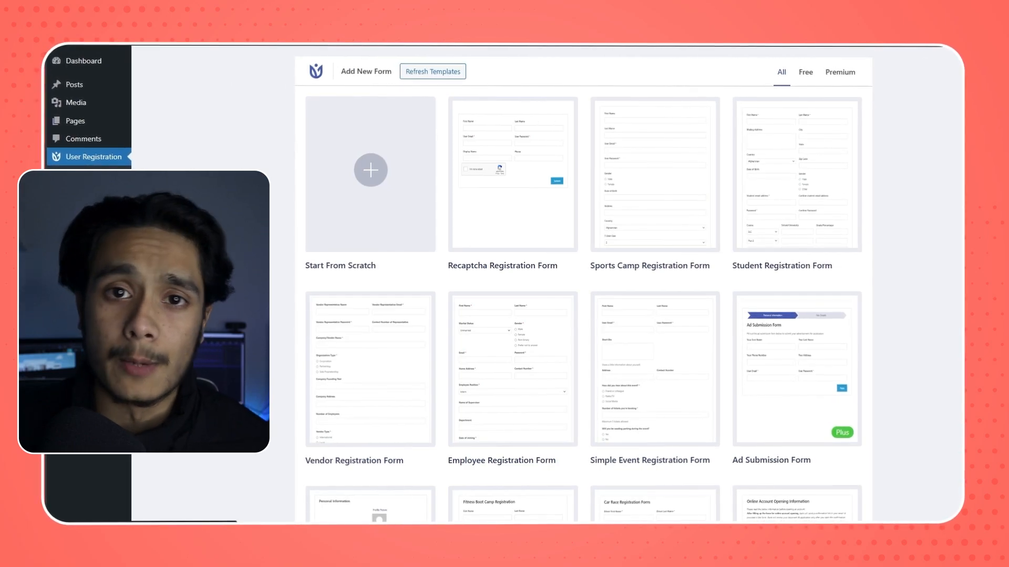
- Search the Add New Plugin page for 'user registration'
scroll("down", 3)
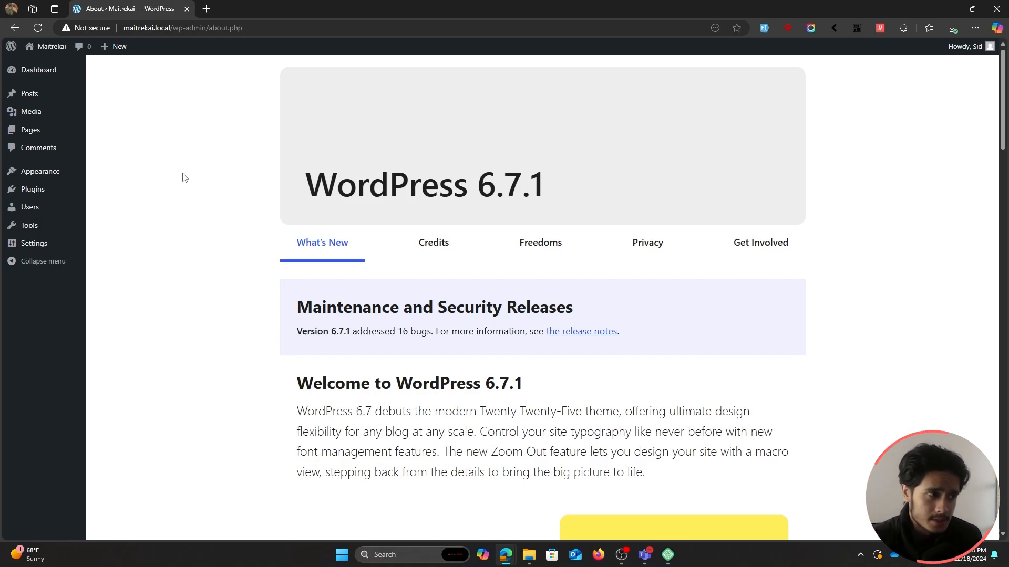
mouse_move(32, 189)
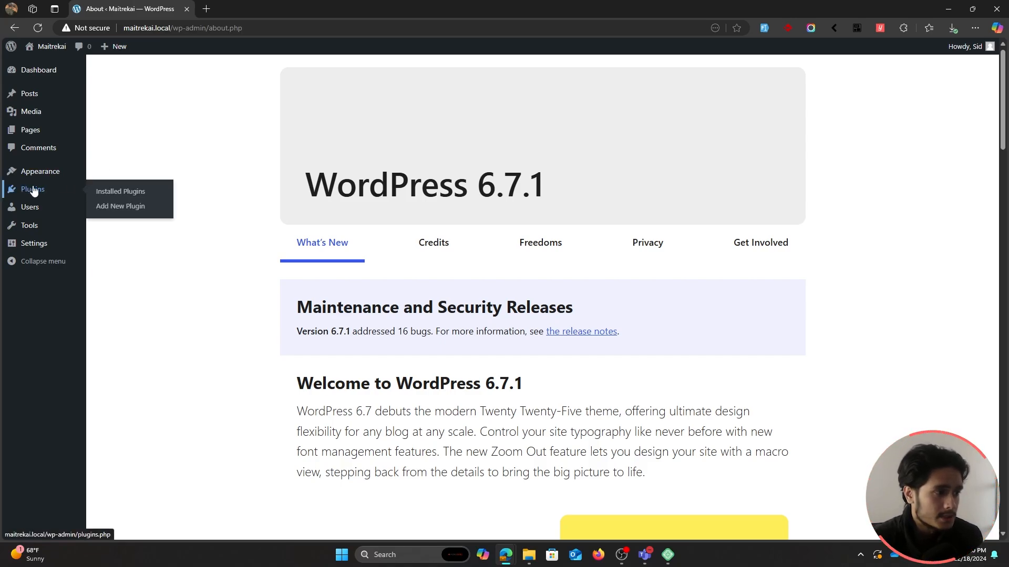
left_click(120, 206)
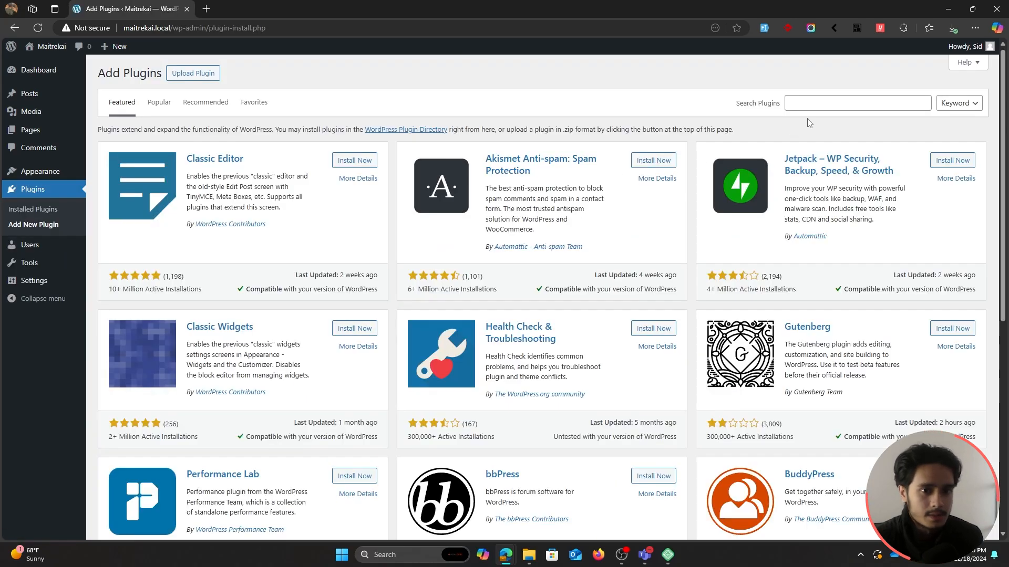
type("user")
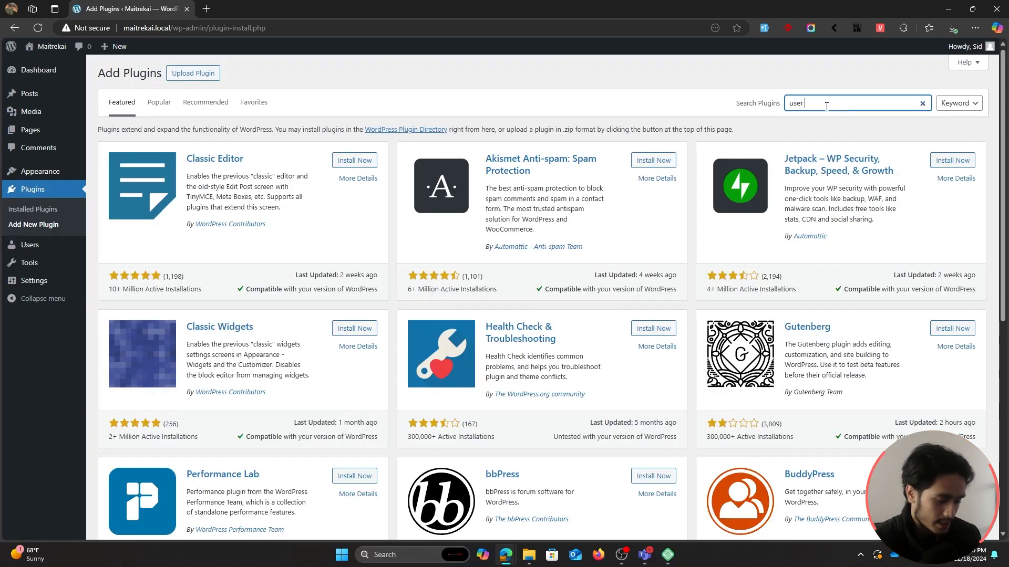
type("registration")
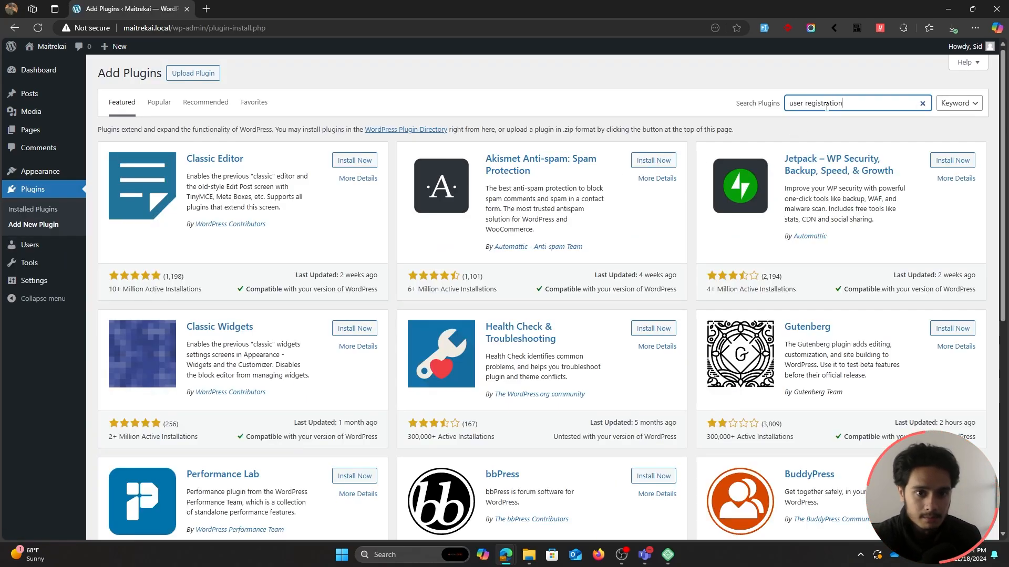
key("Enter")
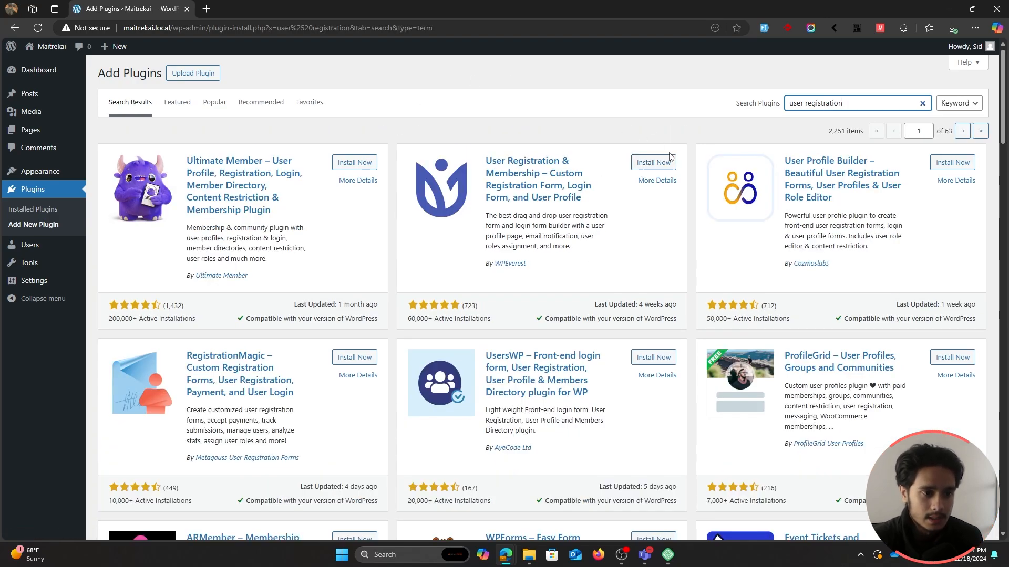
mouse_move(652, 162)
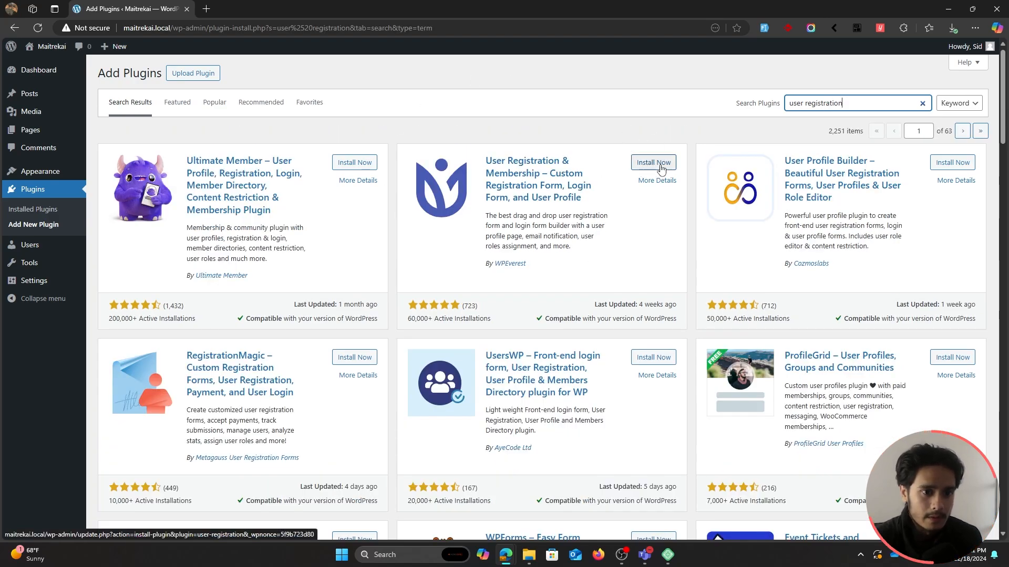
- Install and activate the User Registration & Membership plugin by WPEverest
left_click(652, 162)
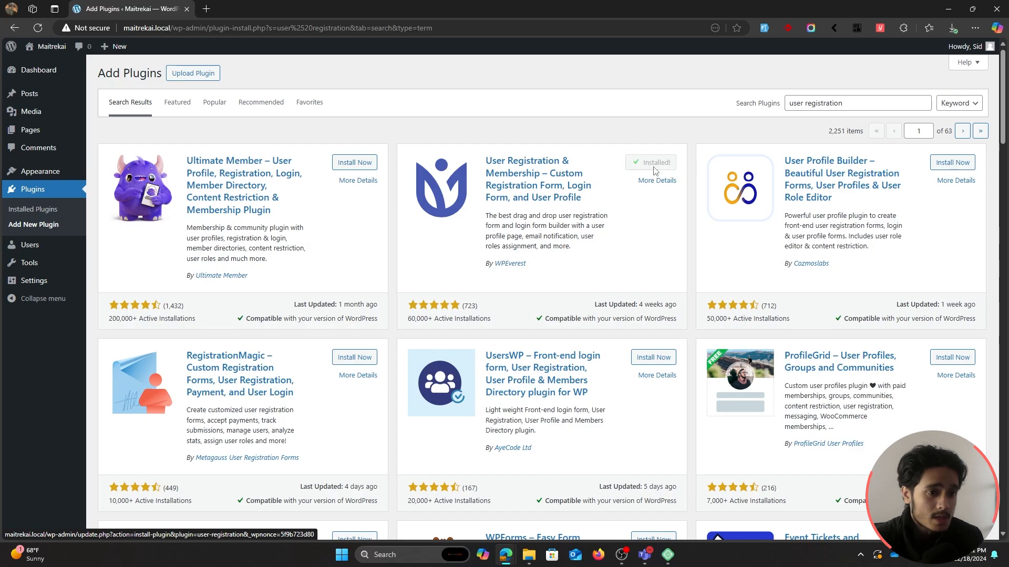
left_click(650, 162)
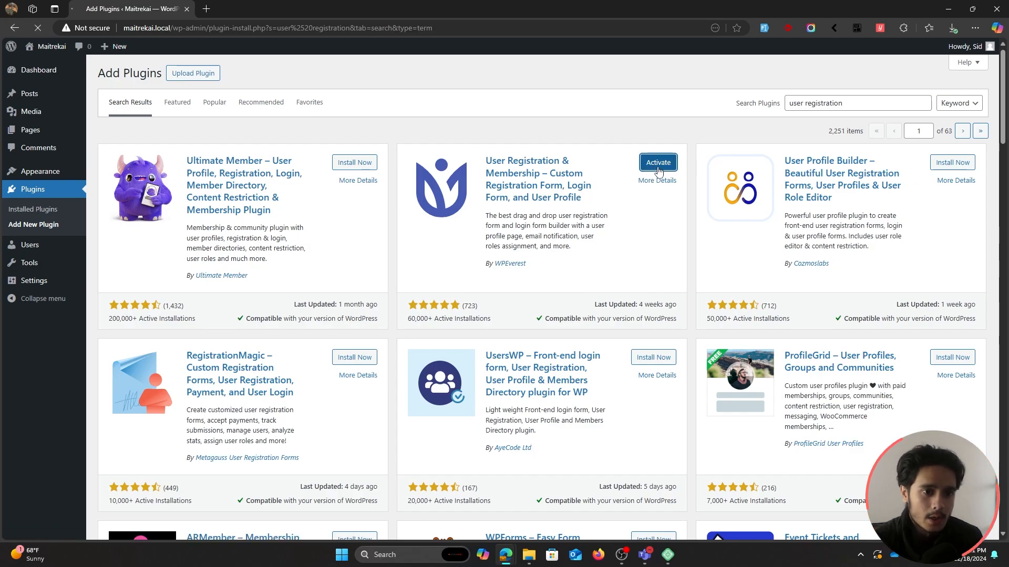
left_click(657, 162)
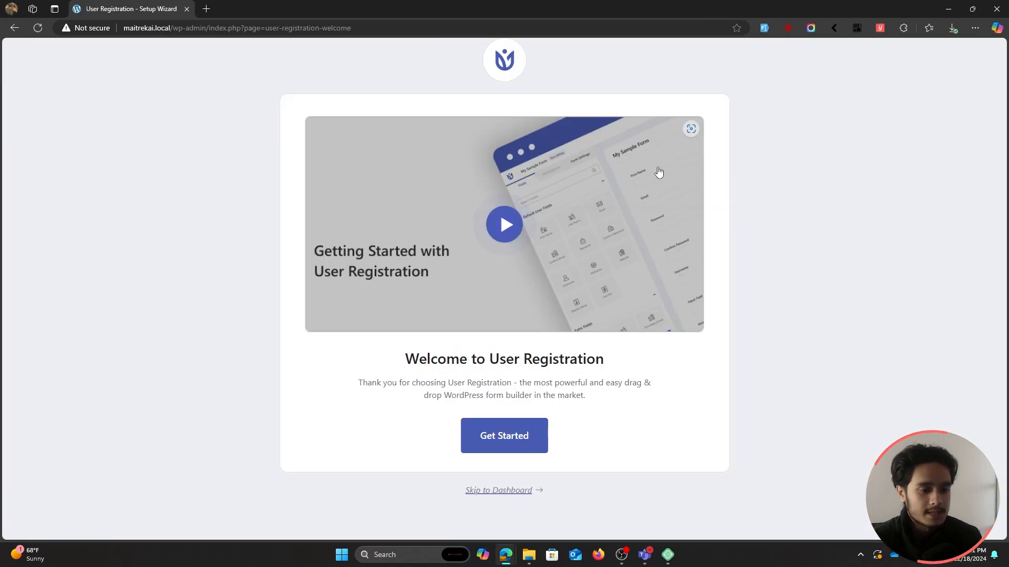
mouse_move(713, 321)
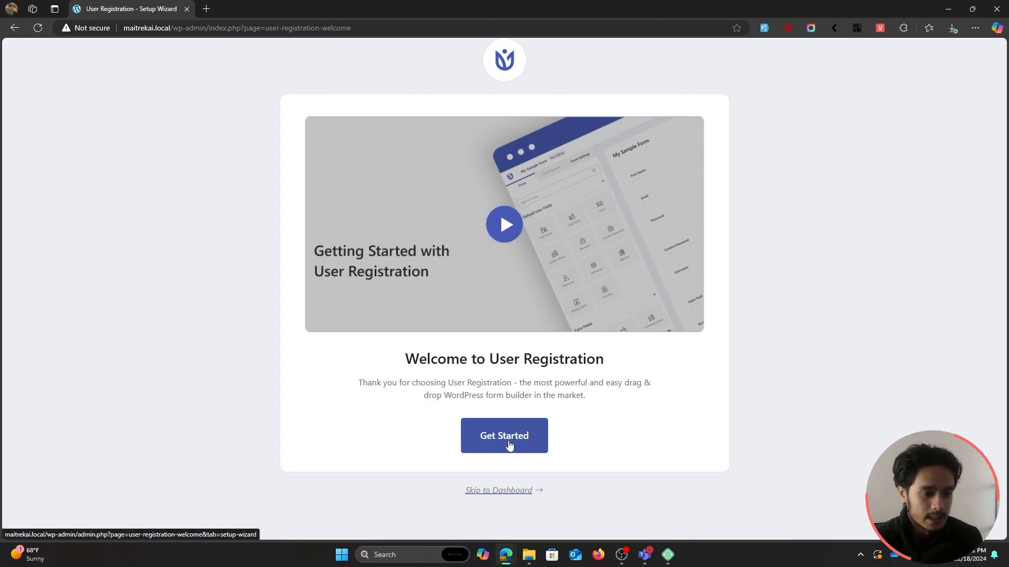
- Start the setup wizard, decline data sharing, and accept the installed pages
left_click(503, 435)
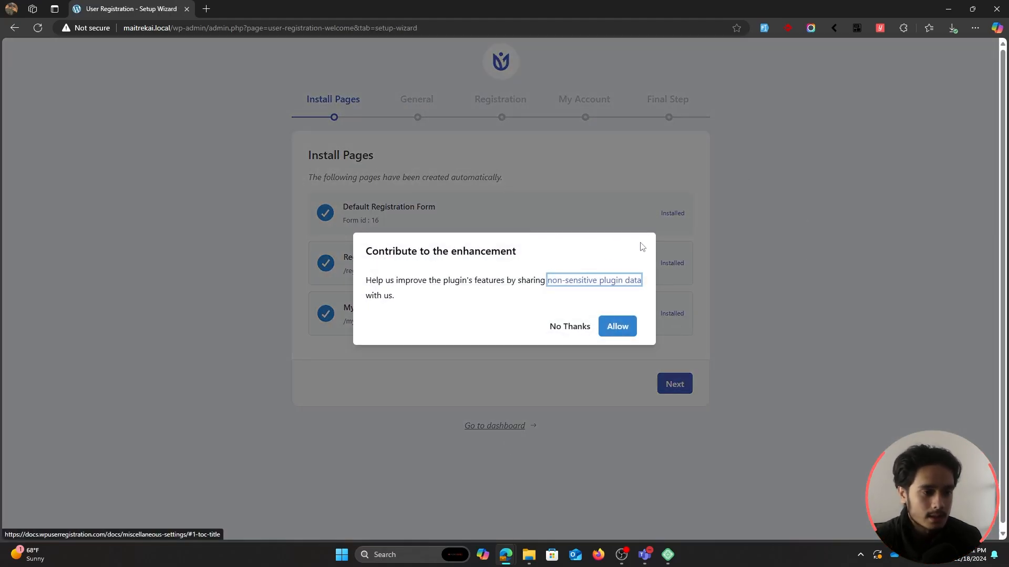
left_click(569, 326)
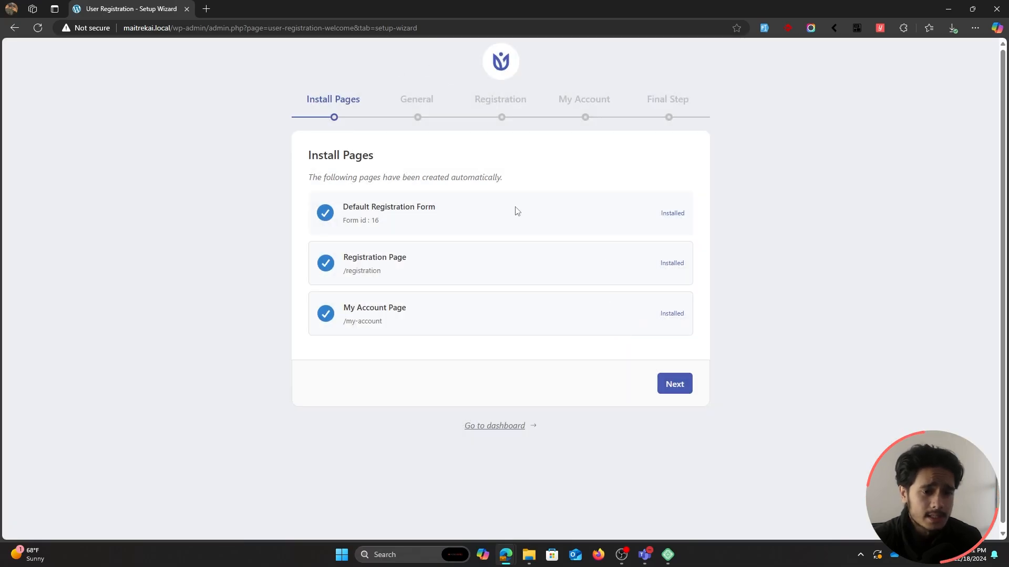
mouse_move(848, 198)
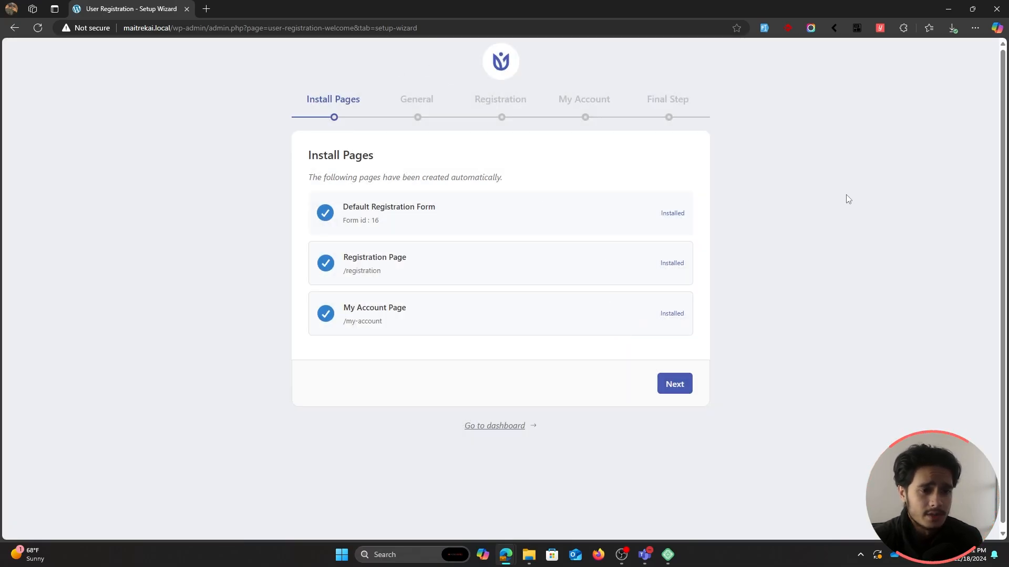
mouse_move(693, 256)
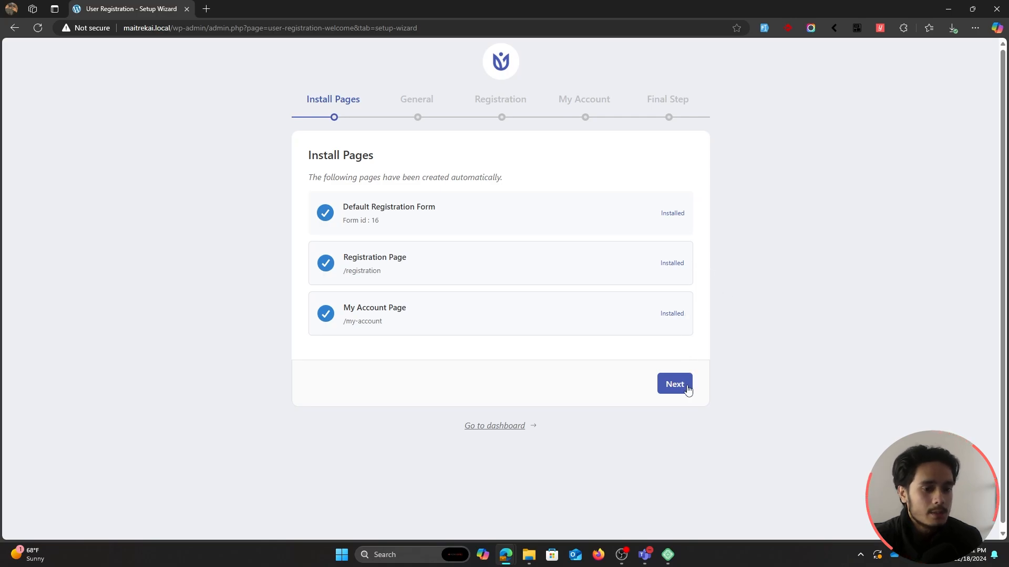
left_click(675, 385)
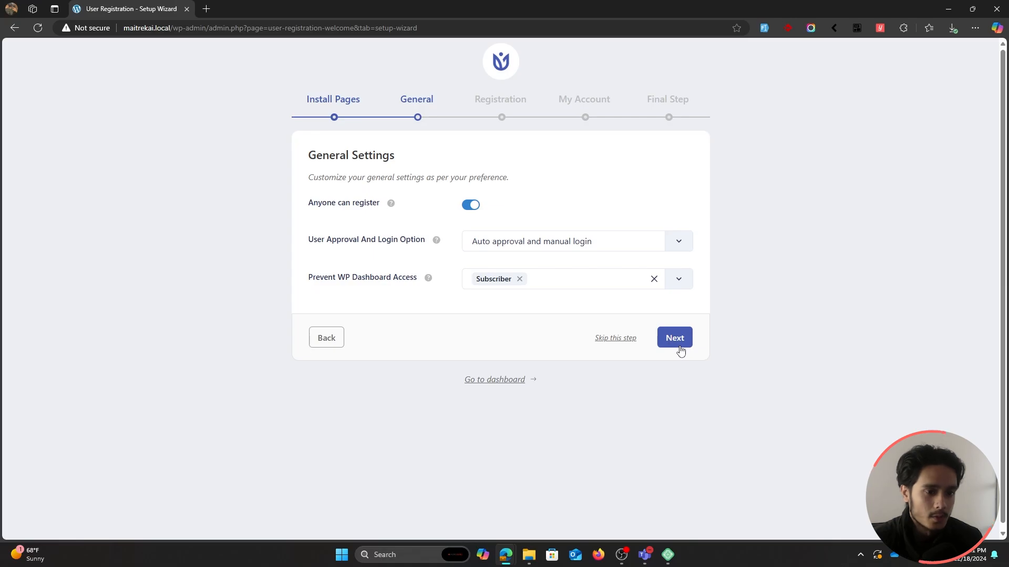
- Keep default general and registration settings, finish, and leave the wizard
left_click(675, 337)
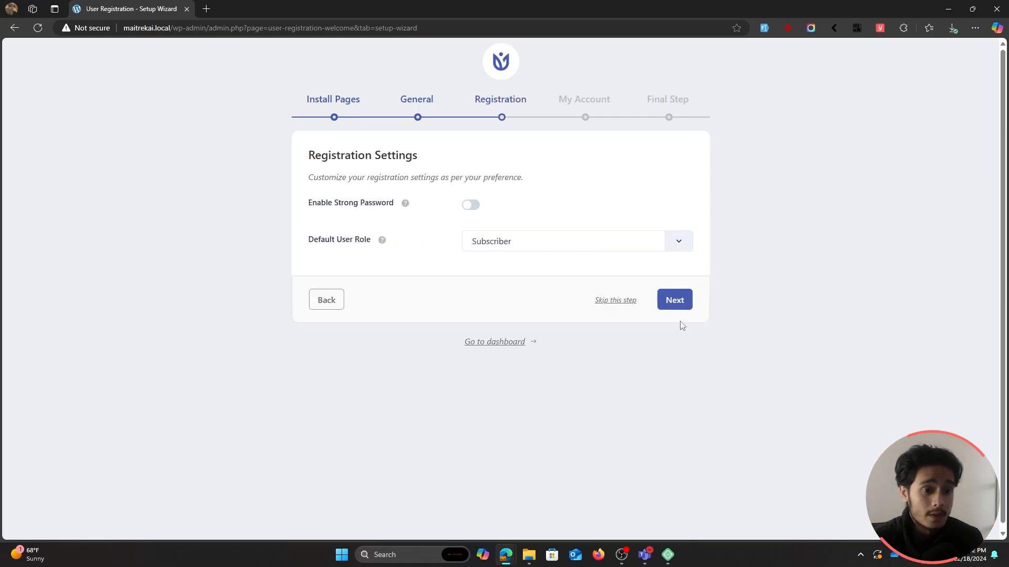
left_click(674, 299)
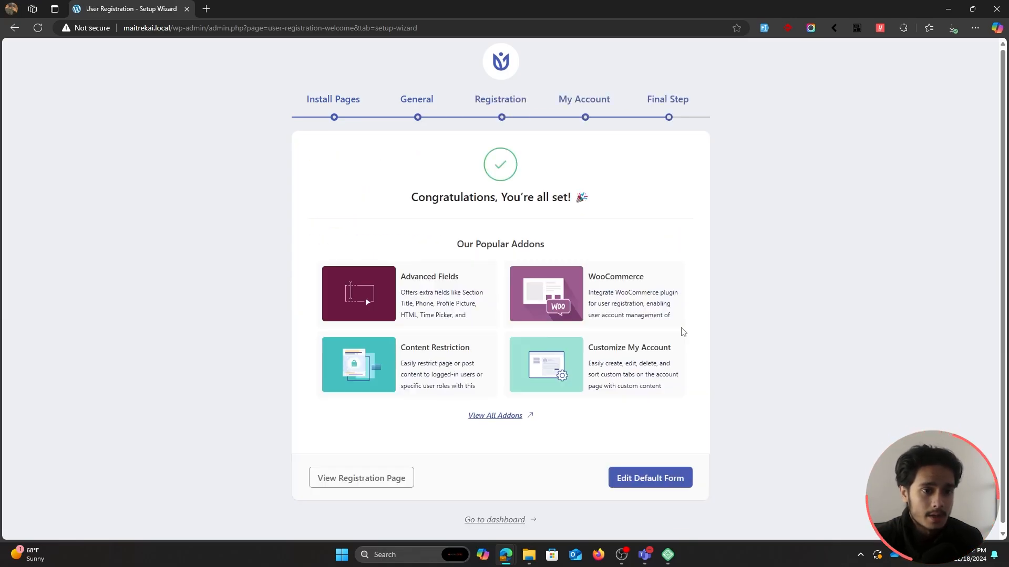
scroll("down", 3)
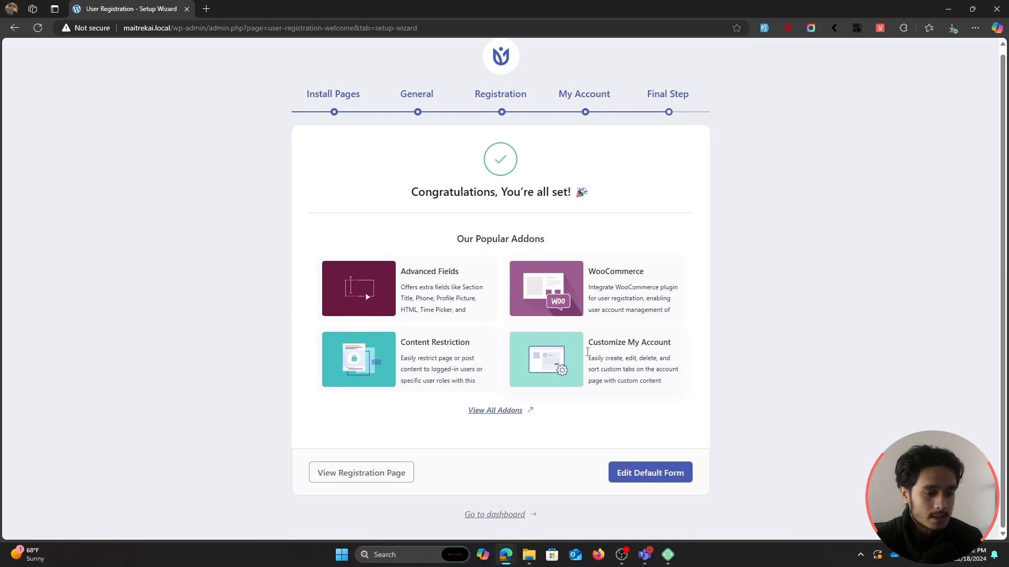
left_click(495, 514)
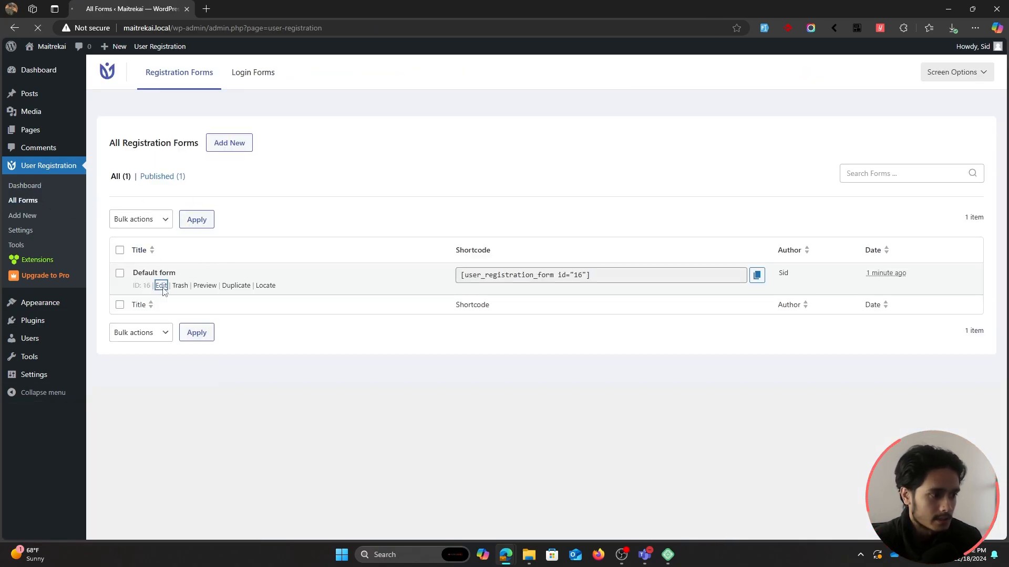
- Open the auto-created Default form in the form builder and review its fields
left_click(160, 285)
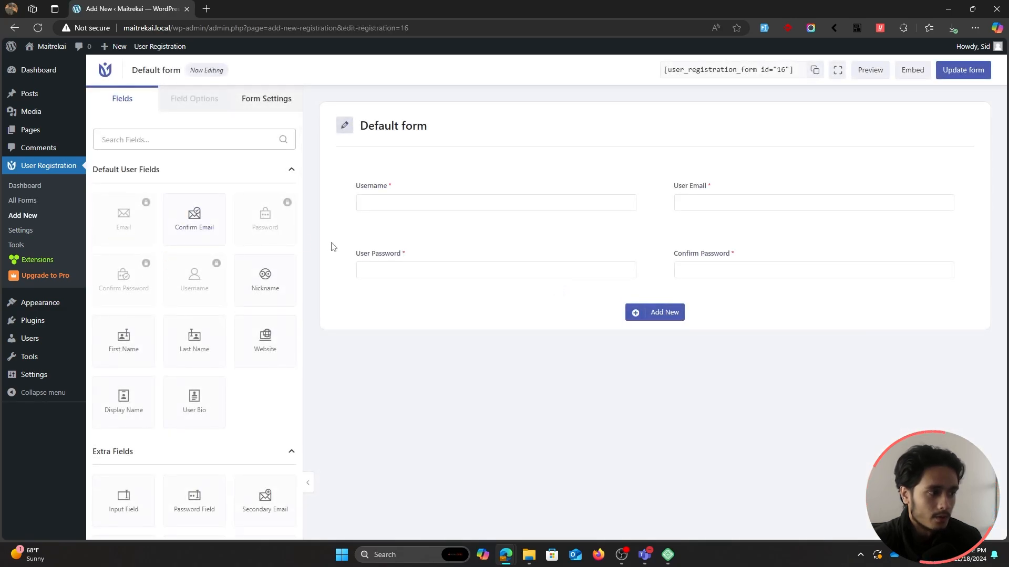
mouse_move(806, 436)
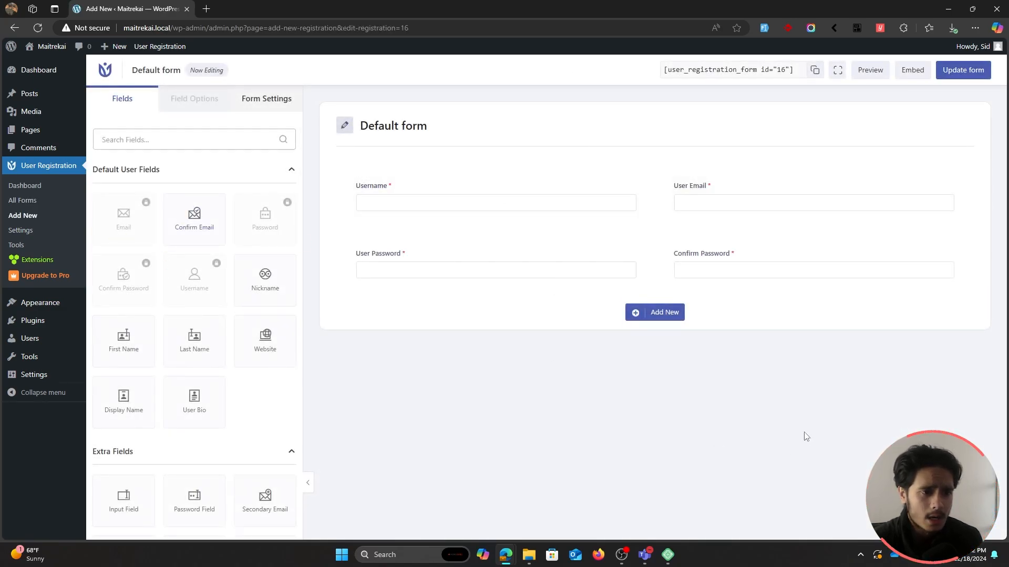
left_click(495, 203)
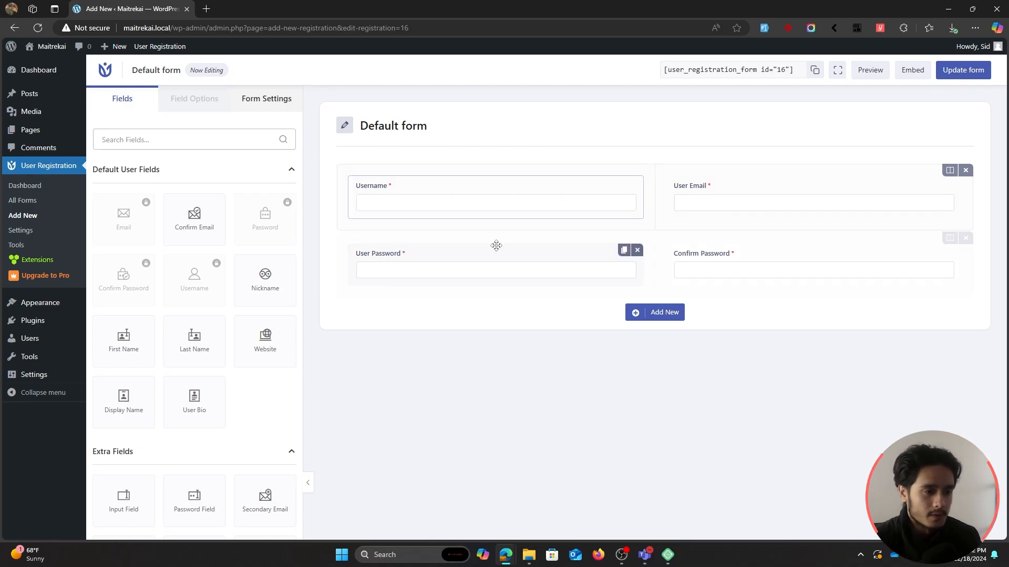
scroll("down", 3)
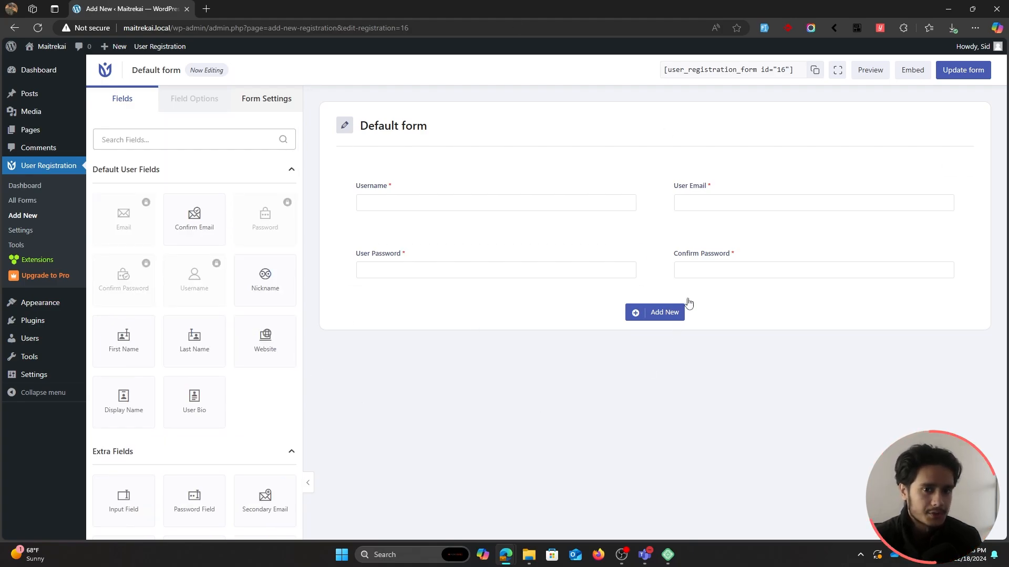
mouse_move(22, 215)
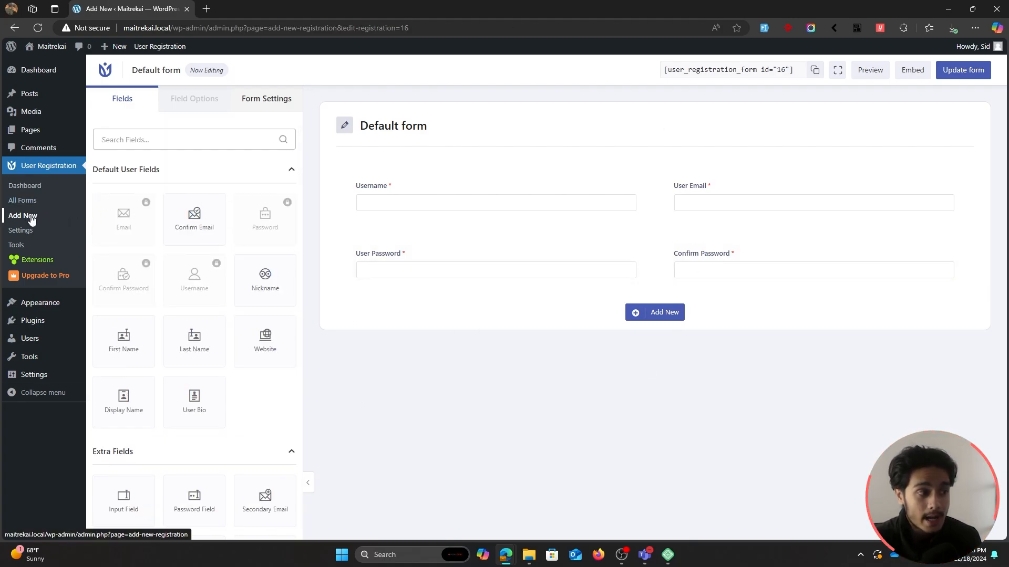
left_click(22, 214)
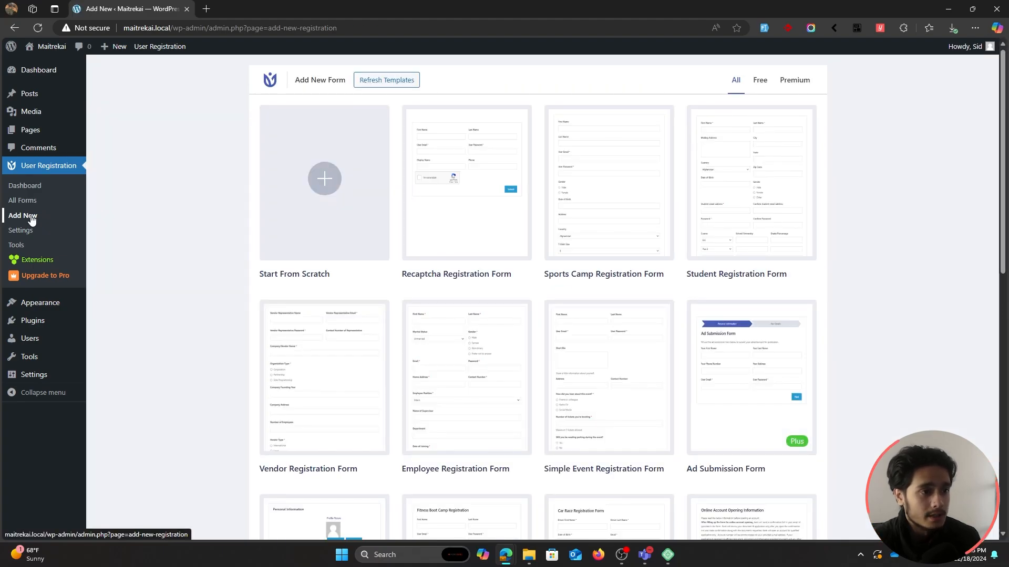
mouse_move(49, 169)
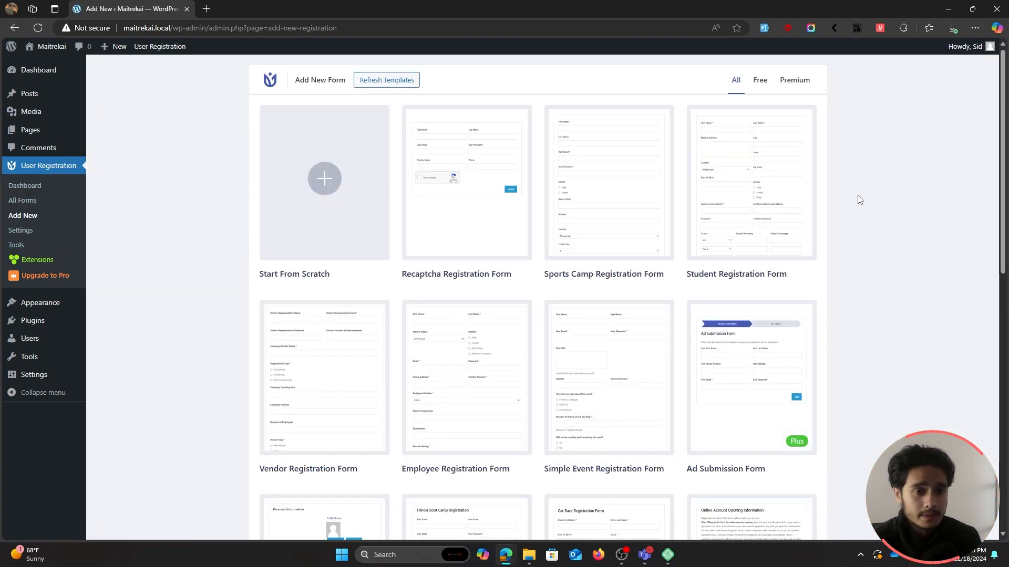
scroll("down", 3)
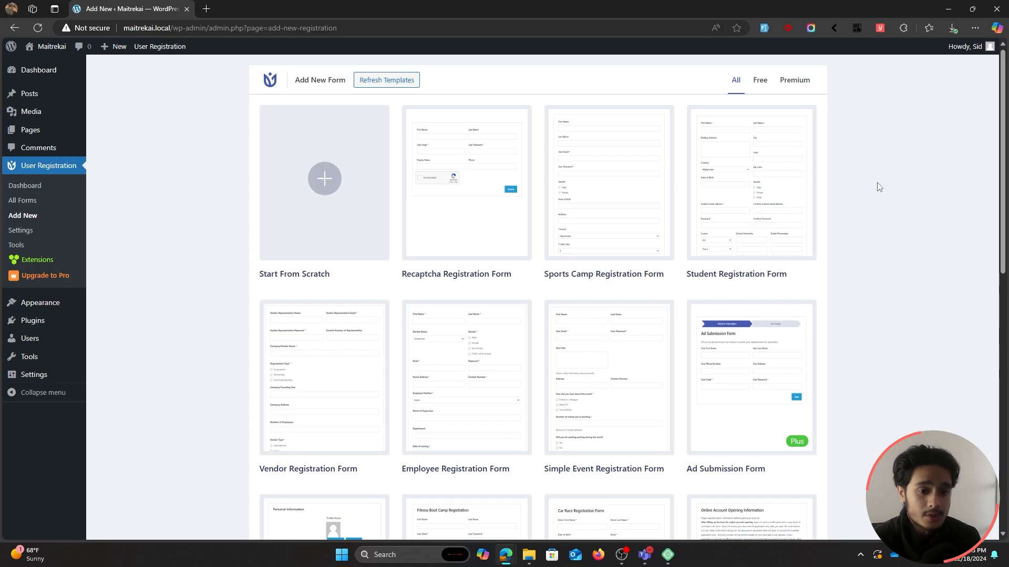
scroll("down", 3)
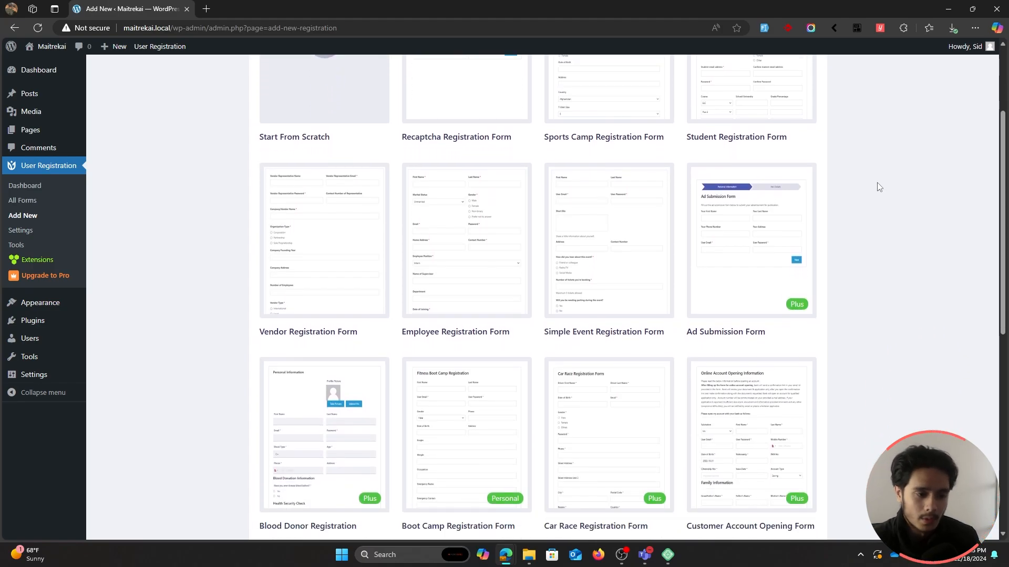
scroll("down", 3)
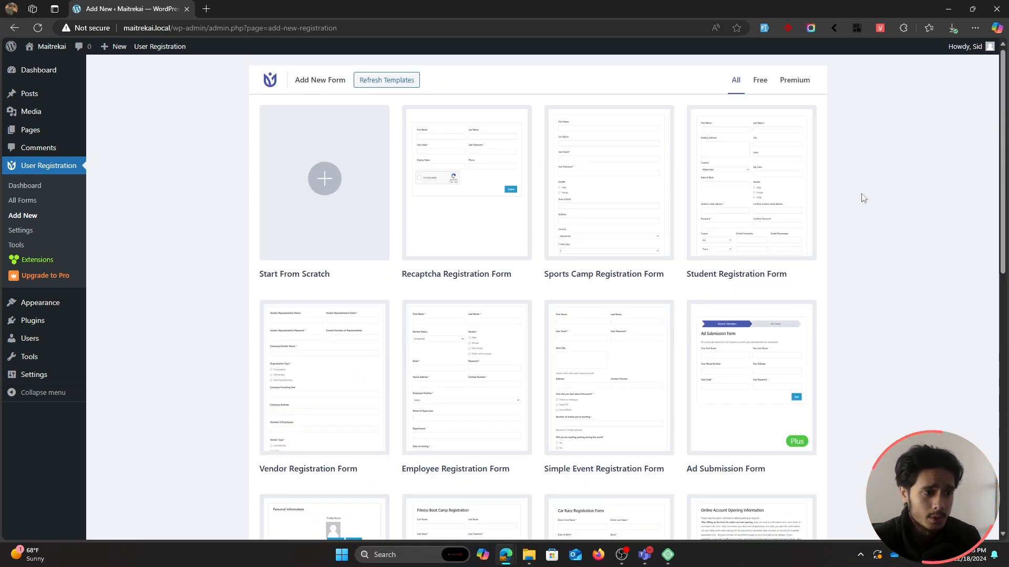
mouse_move(739, 199)
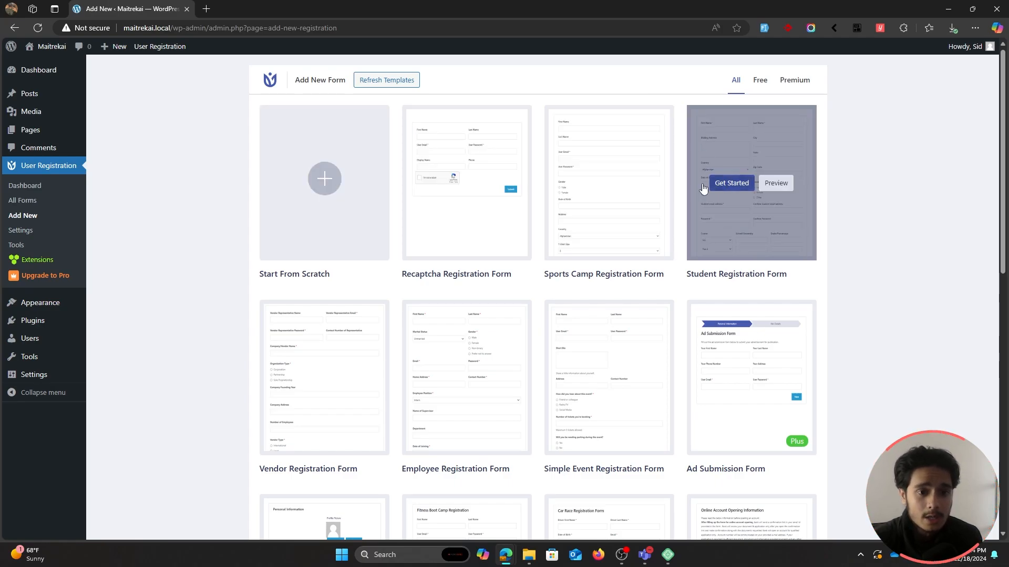
- Start a form from the Student Registration template named 'Student Registration'
left_click(731, 183)
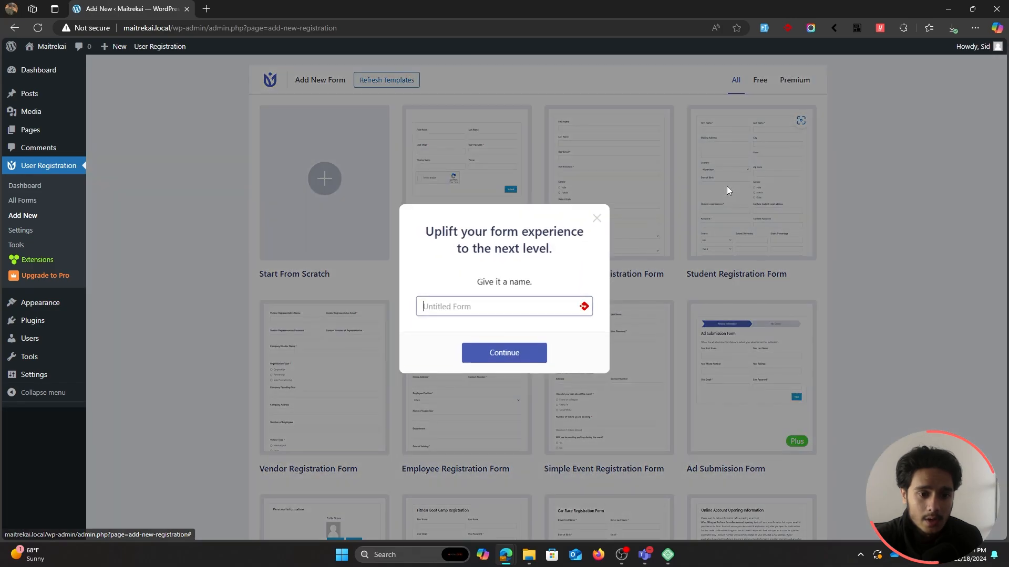
type("Student Reg")
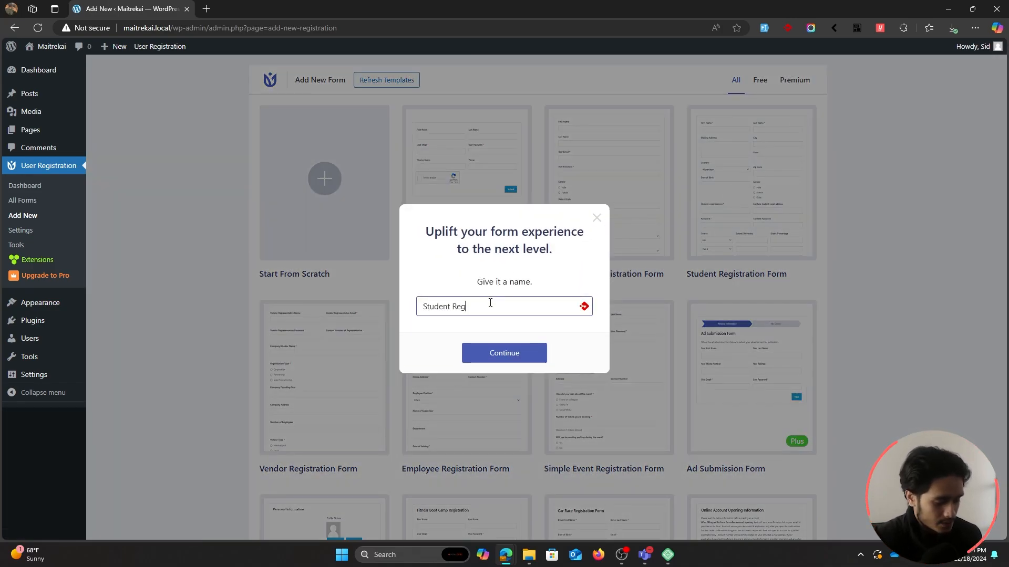
type("istration")
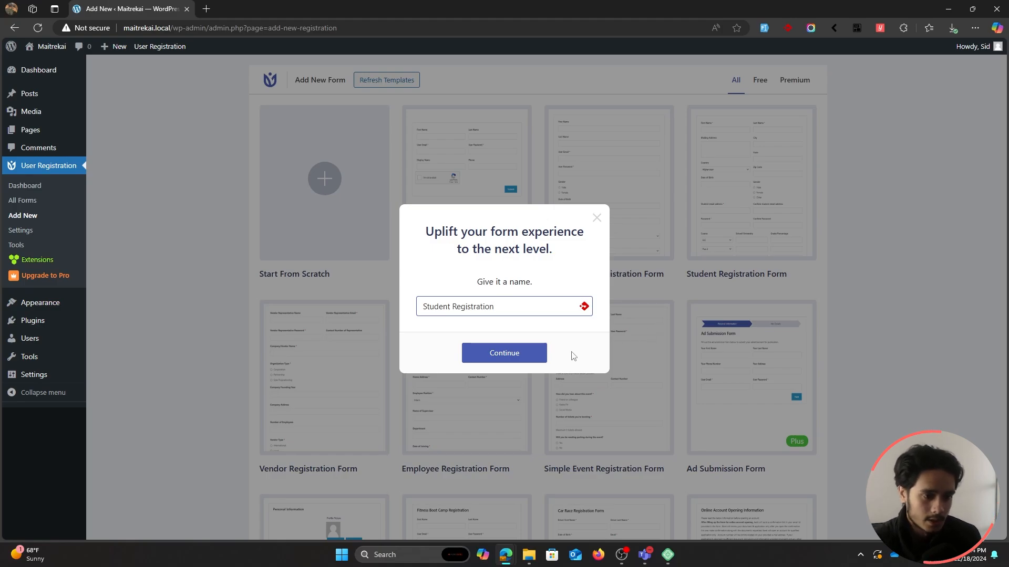
left_click(503, 353)
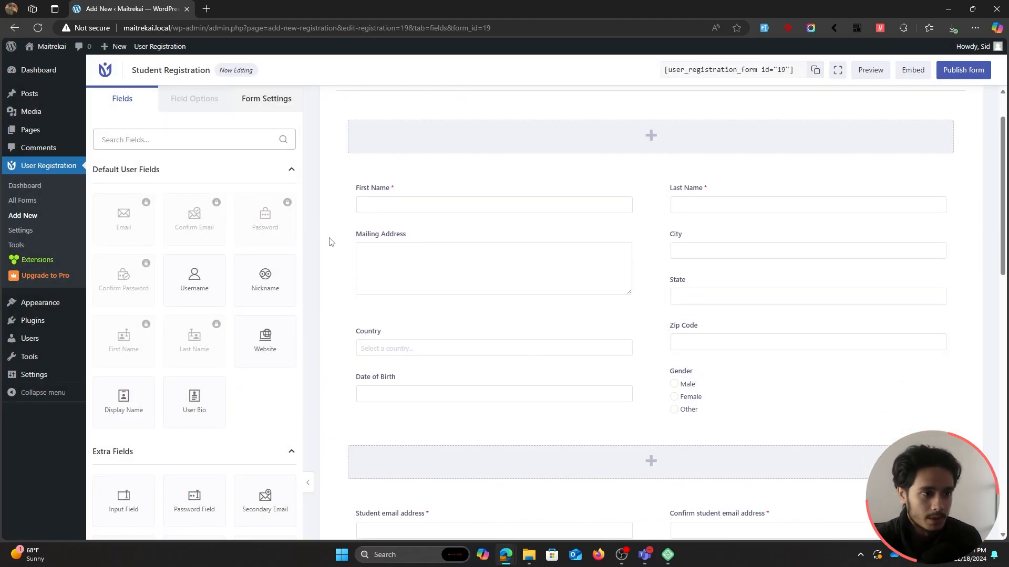
scroll("down", 3)
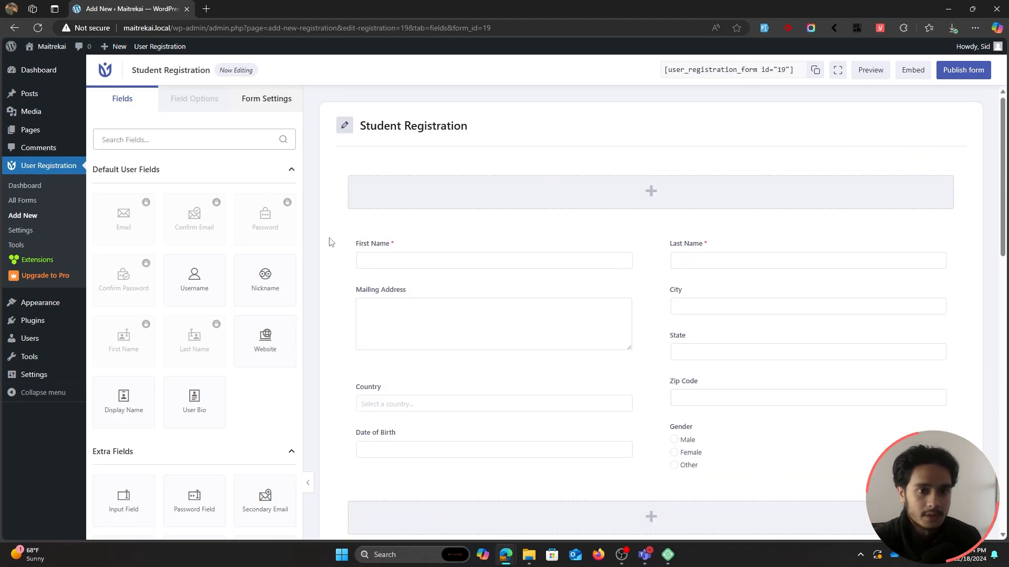
- Preview the Student Registration form on the front end and scroll through it
left_click(869, 70)
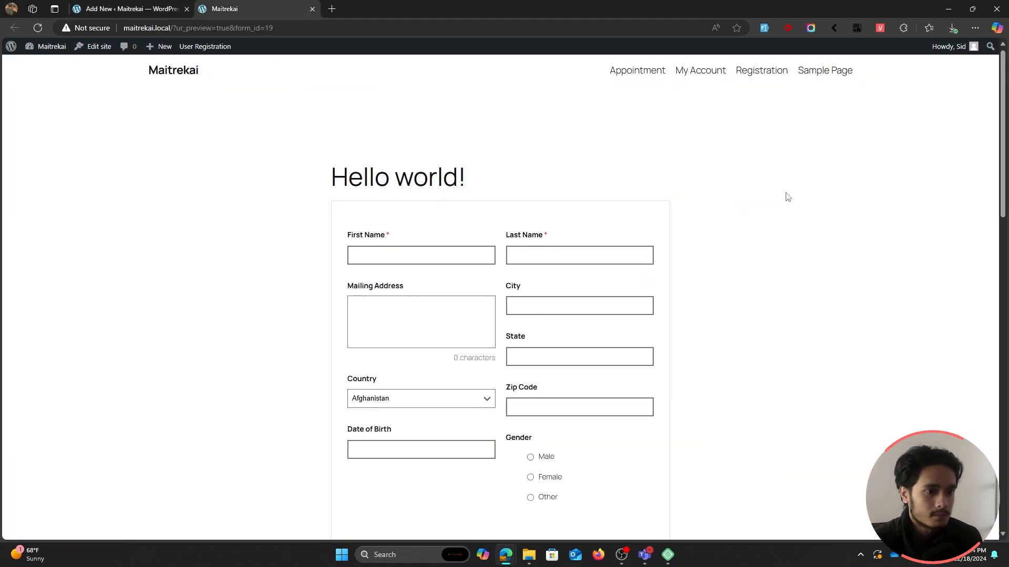
scroll("down", 3)
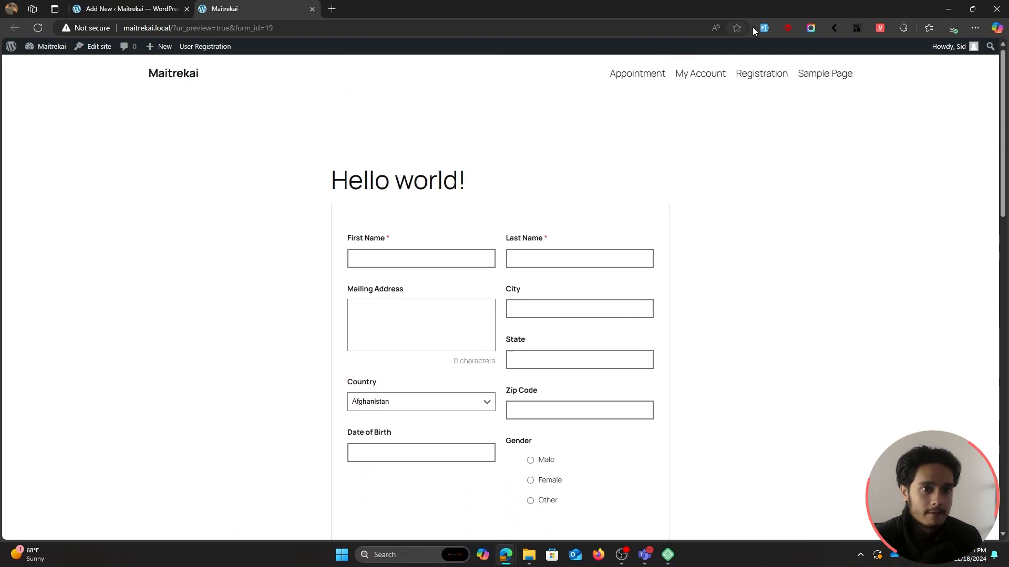
scroll("down", 3)
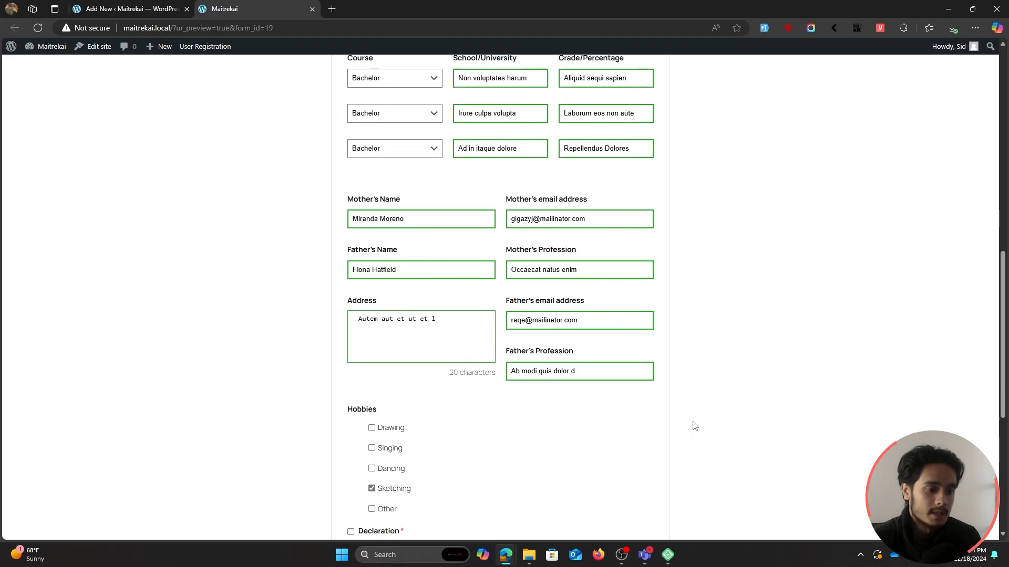
- Return to the builder tab, place a Number field under Gender, and scroll the canvas
left_click(128, 8)
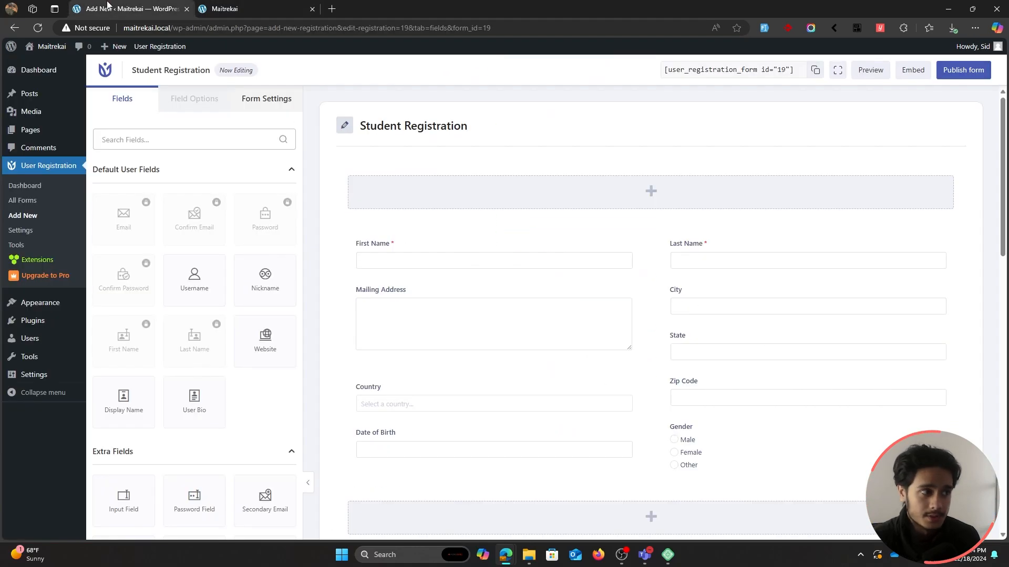
left_click(30, 338)
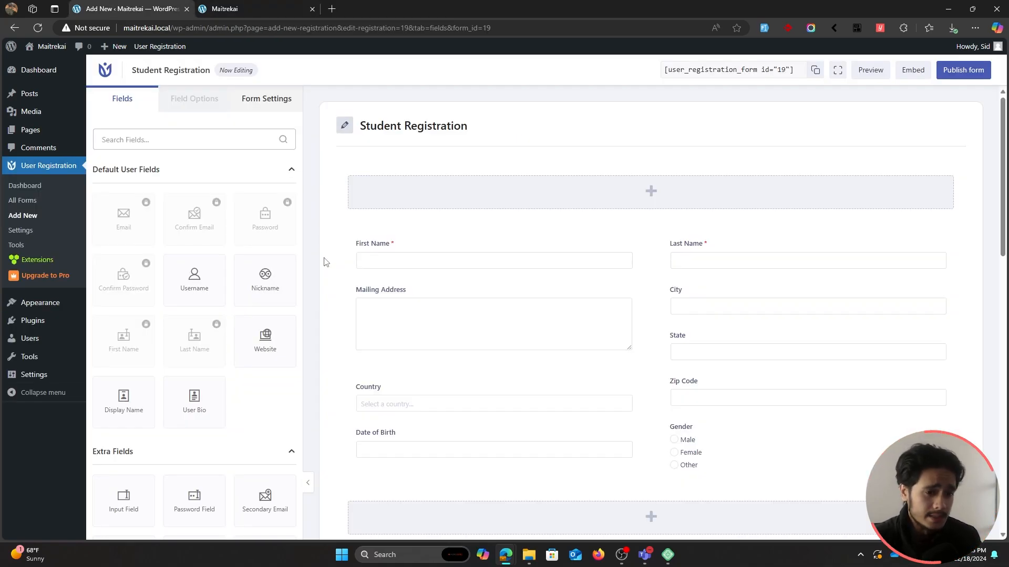
scroll("down", 3)
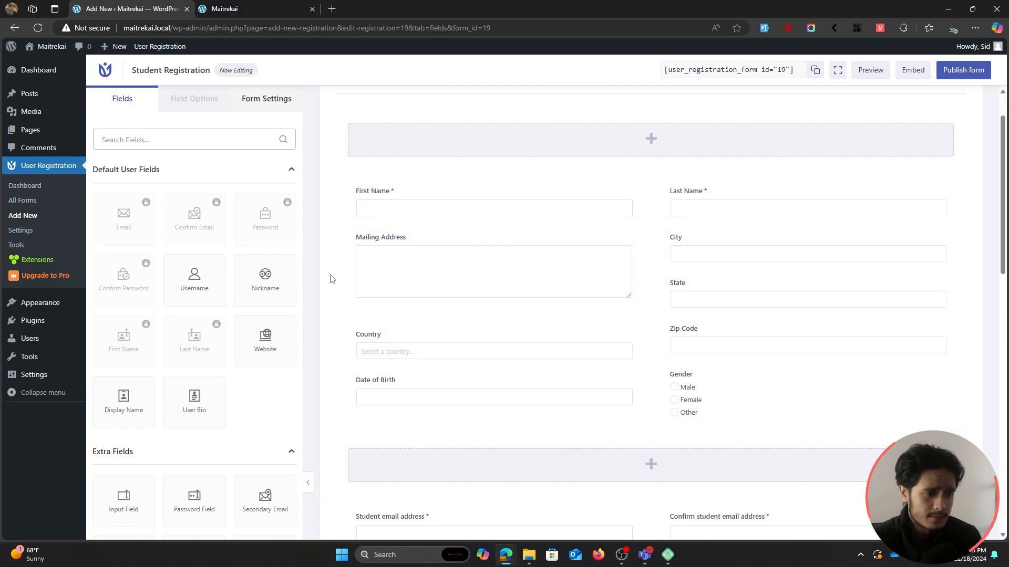
scroll("down", 3)
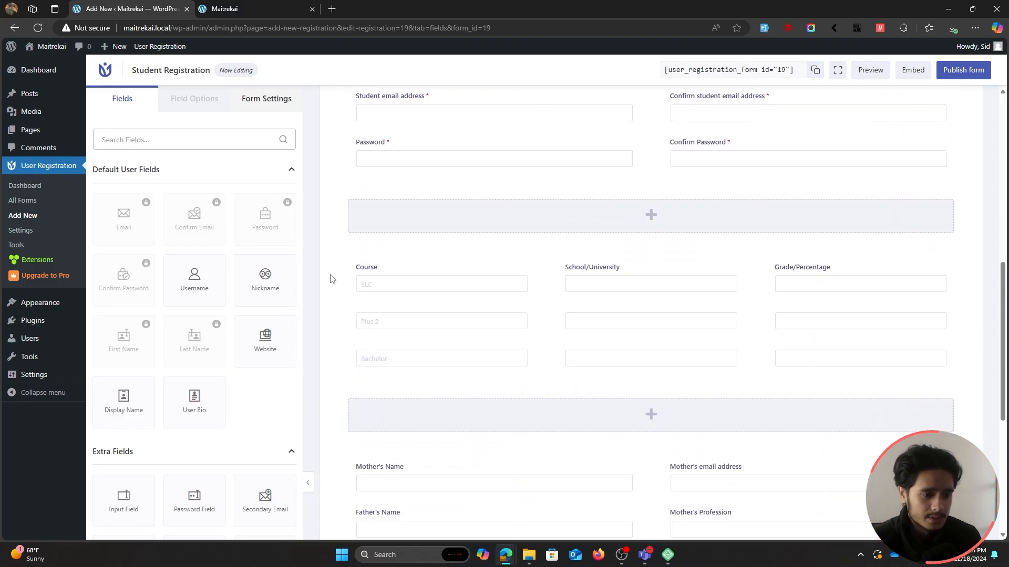
scroll("down", 3)
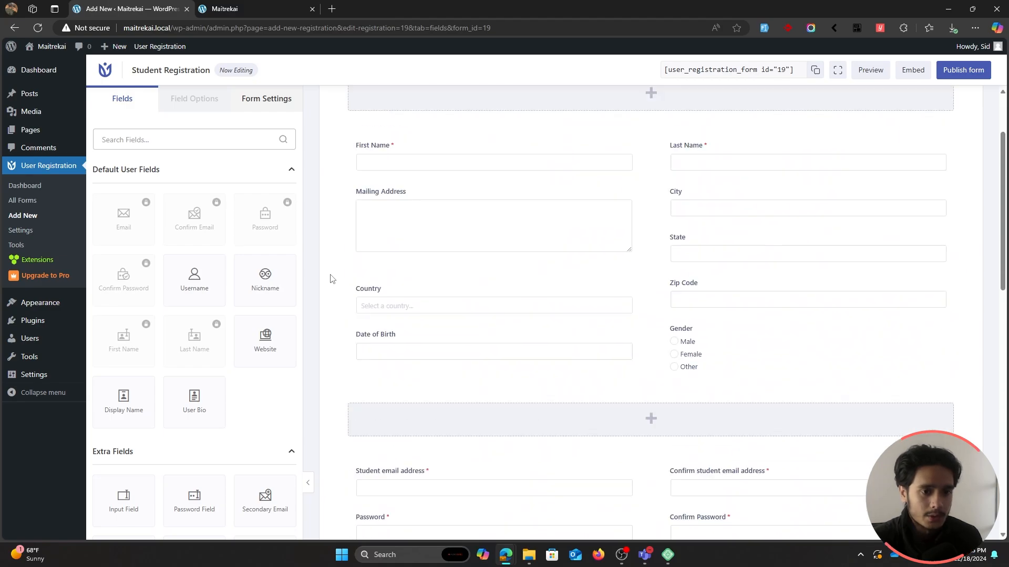
scroll("down", 3)
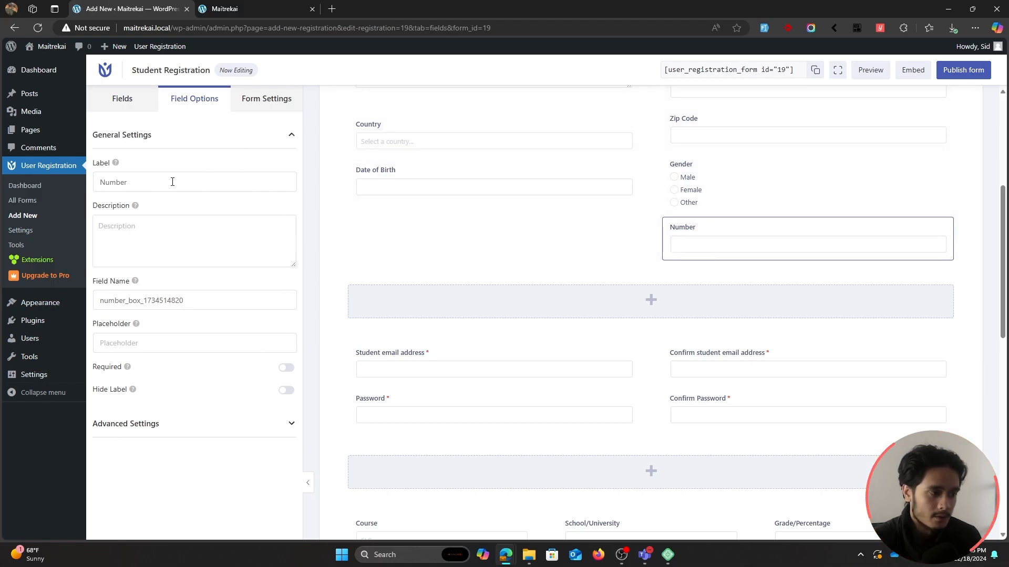
- Relabel the new field 'Phone Number' and mark it required
double_click(112, 182)
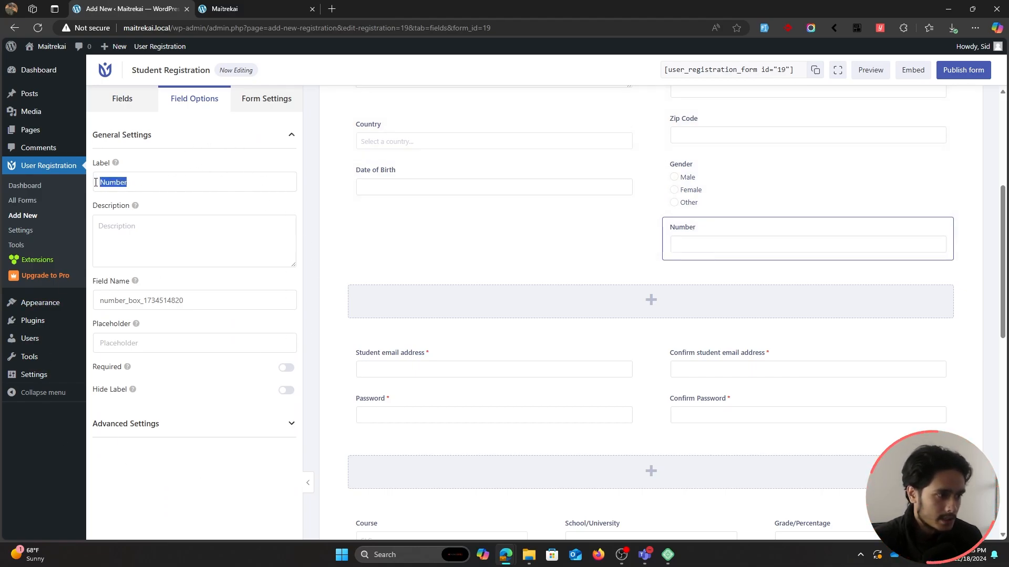
type("Ph")
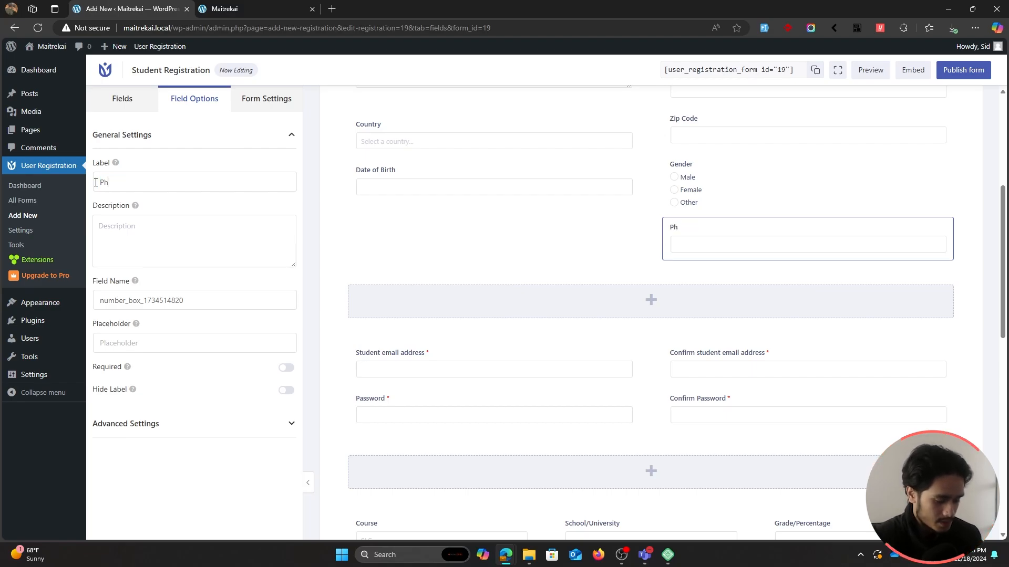
type("Phone Number")
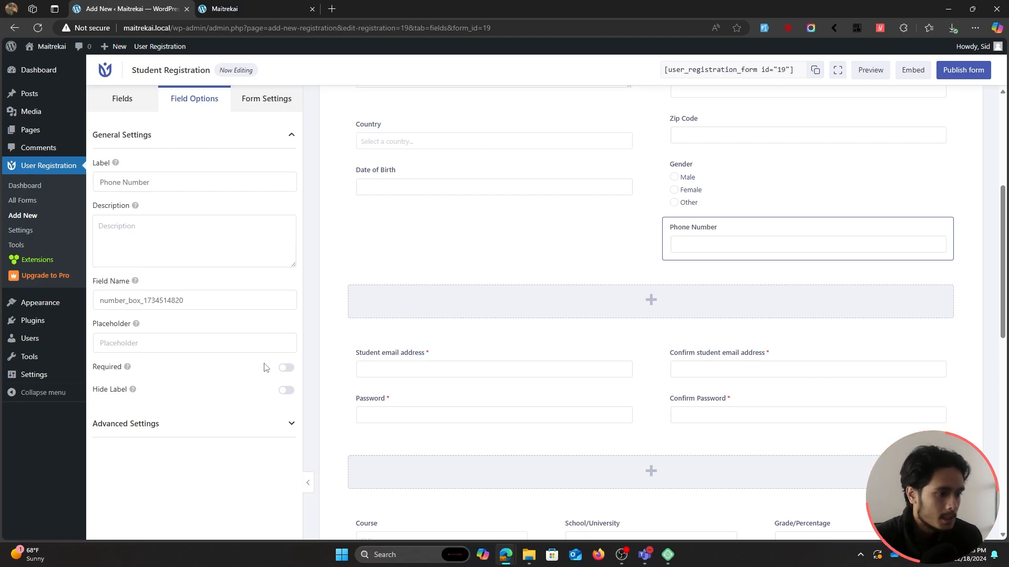
left_click(286, 367)
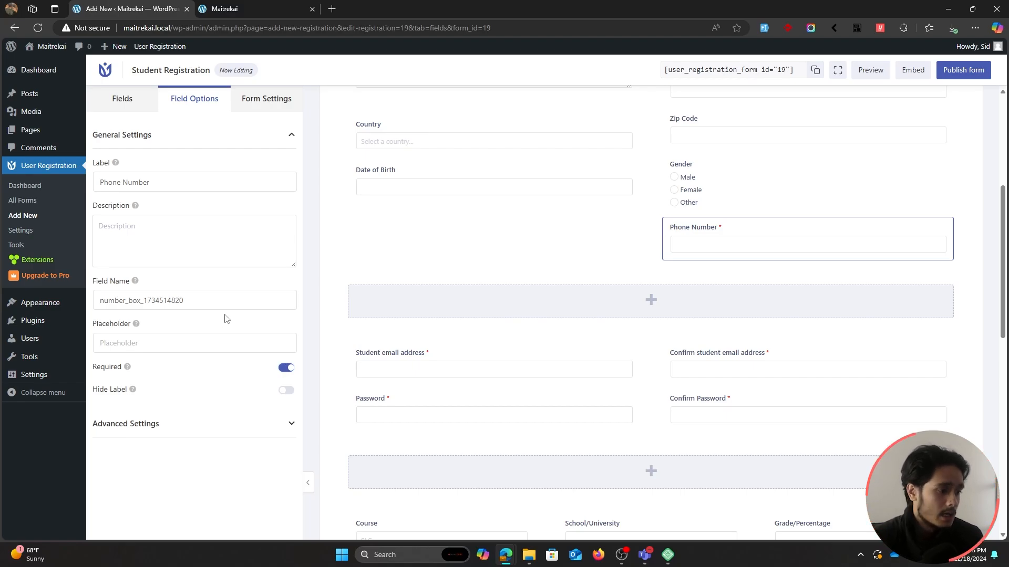
left_click(122, 99)
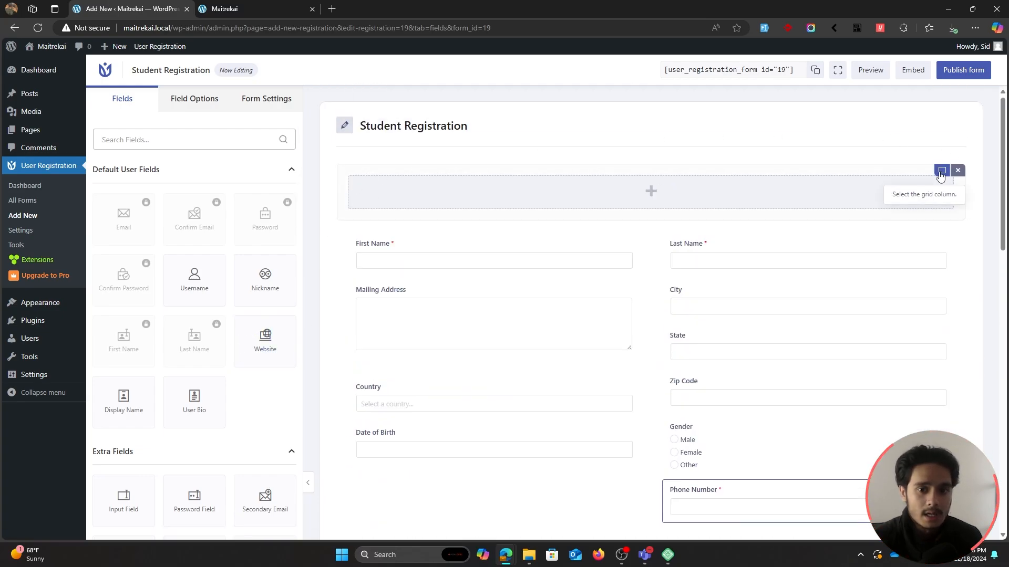
- Publish the Student Registration form with its Phone Number field
left_click(942, 171)
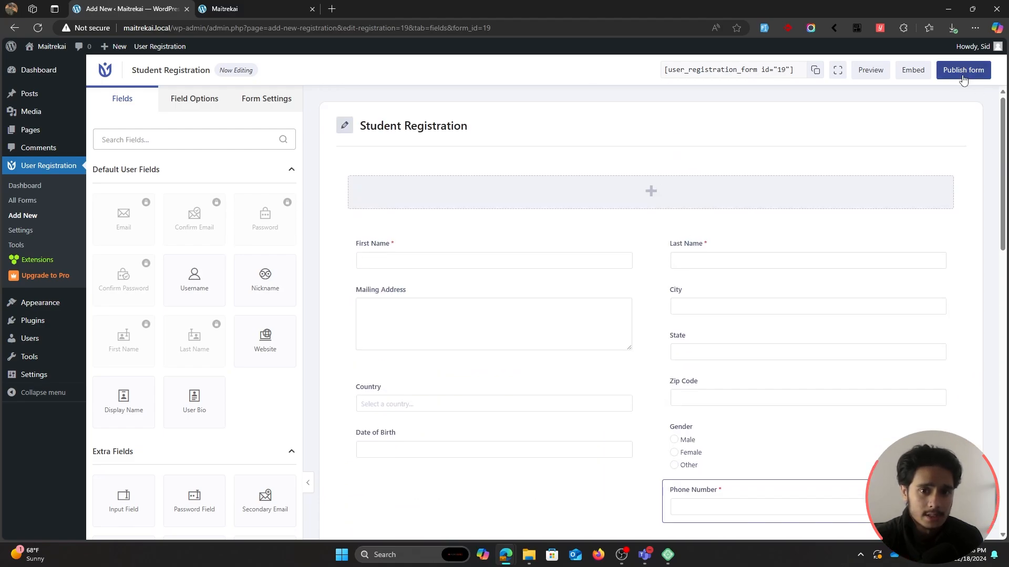
left_click(964, 70)
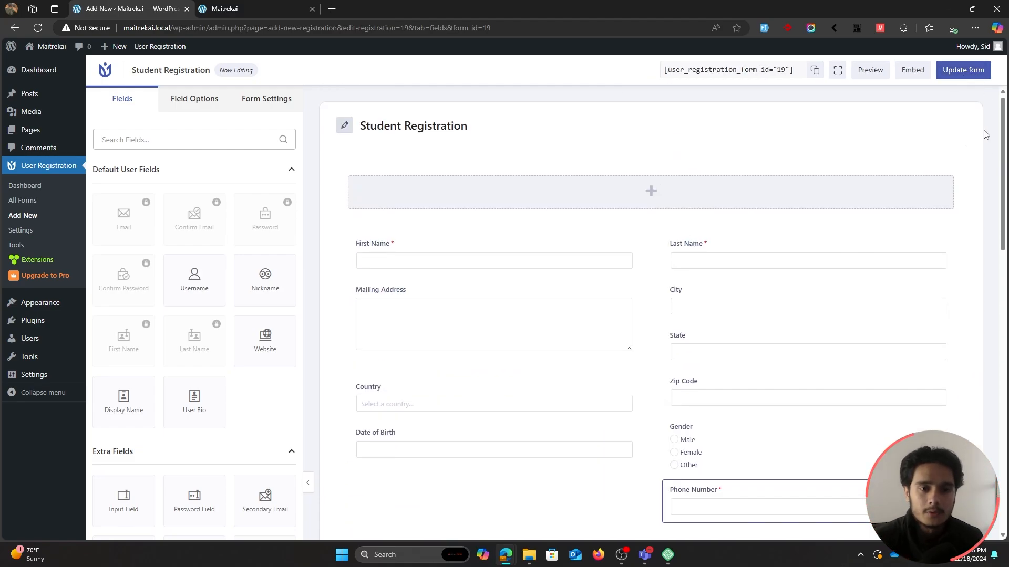
left_click(729, 69)
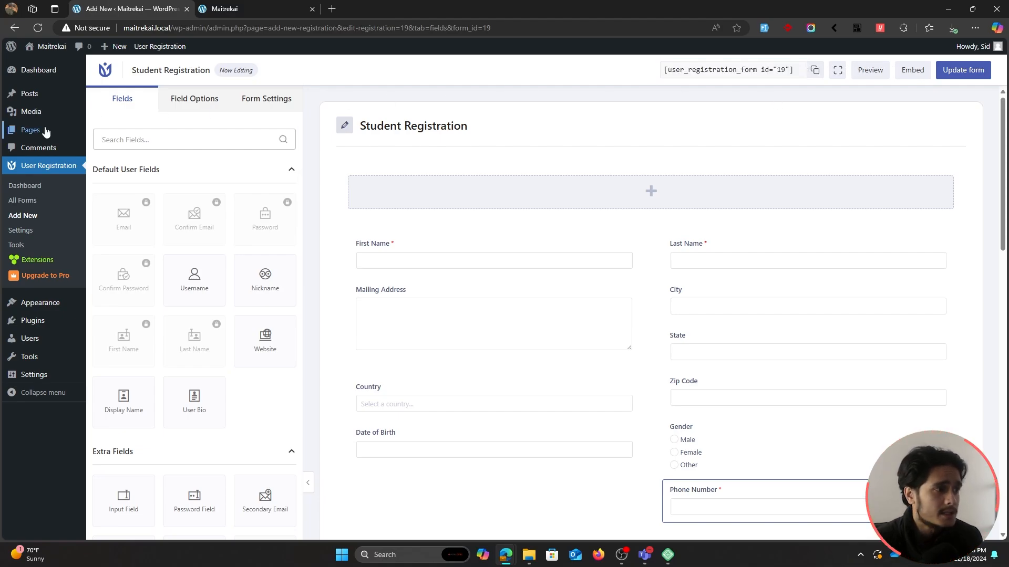
- Open the Registration page for editing and select its existing form shortcode block
left_click(29, 129)
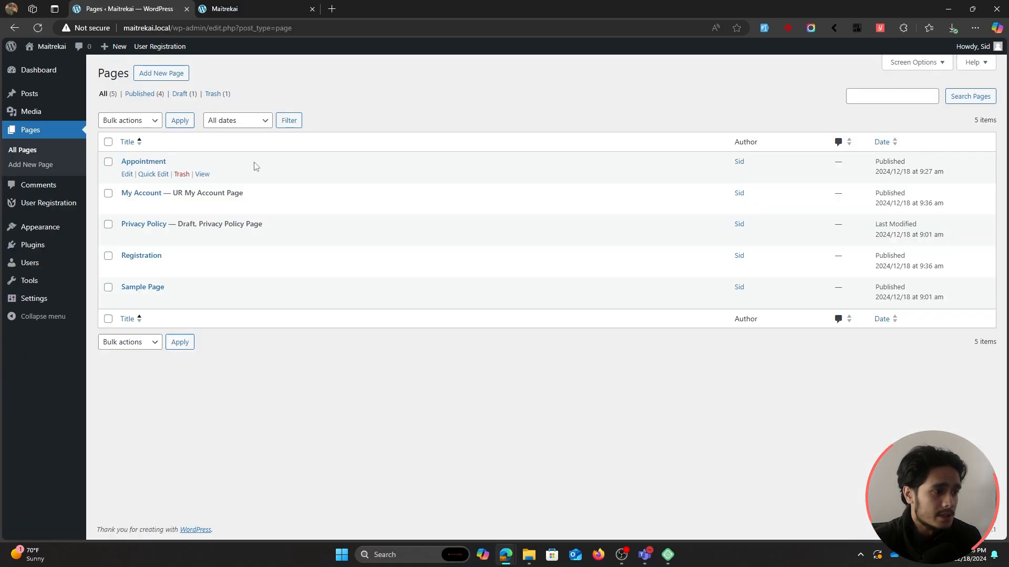
left_click(126, 268)
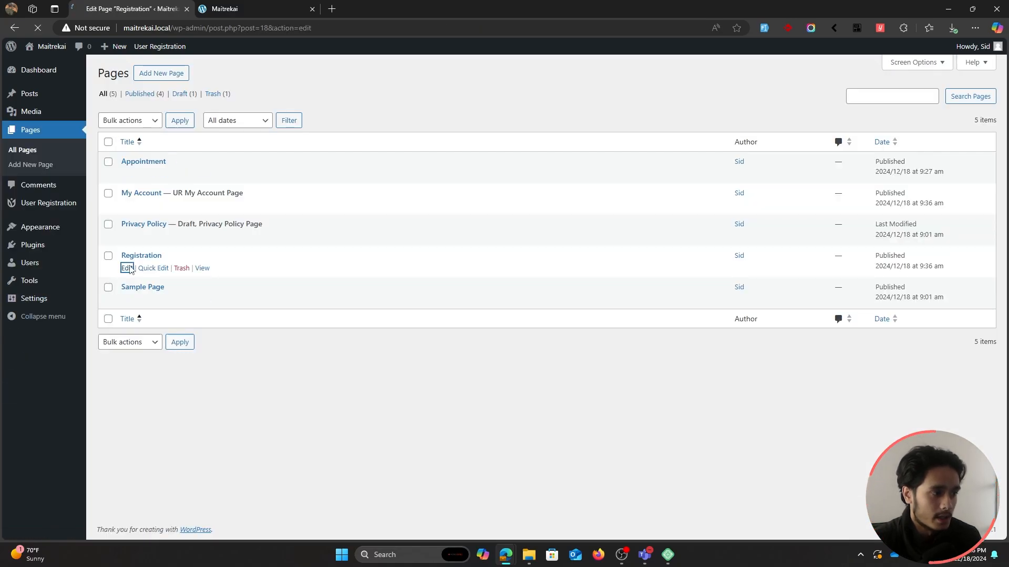
left_click(125, 268)
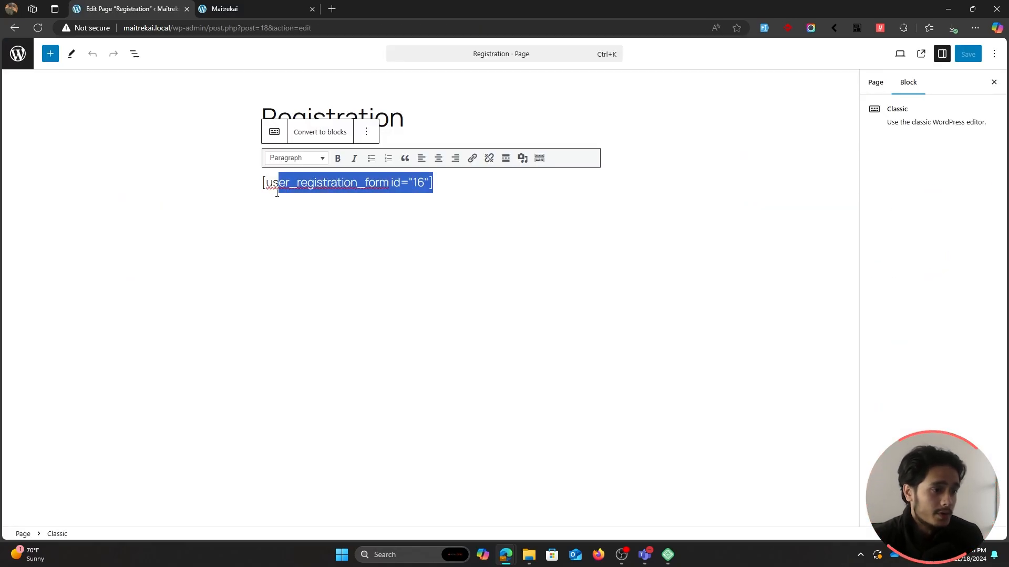
left_click(134, 54)
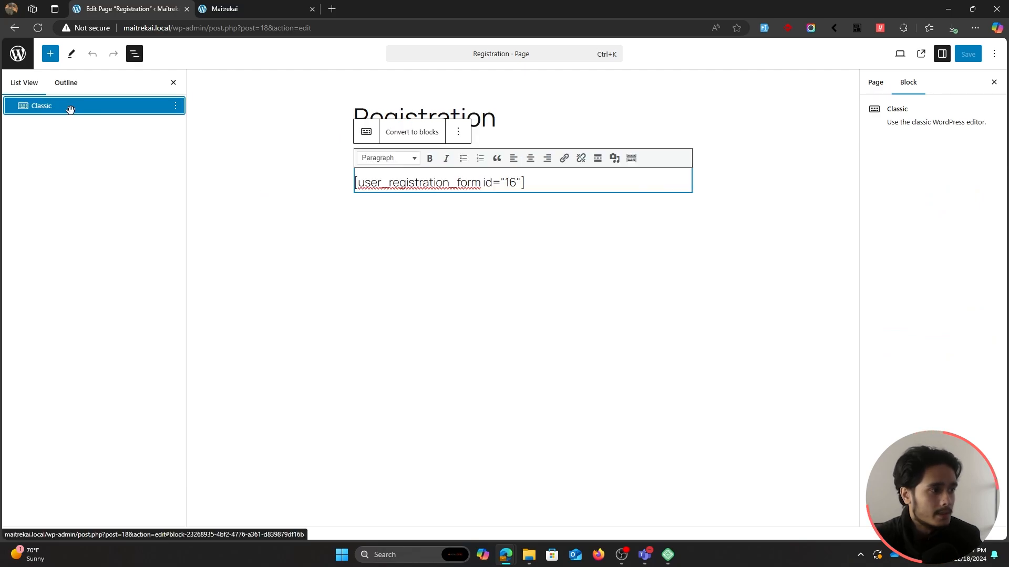
left_click(49, 54)
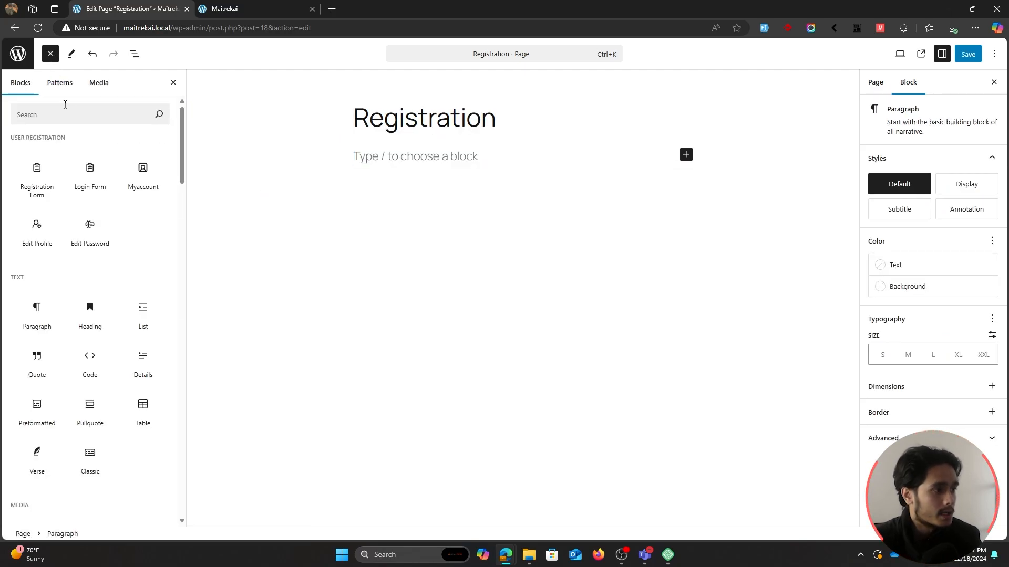
mouse_move(37, 173)
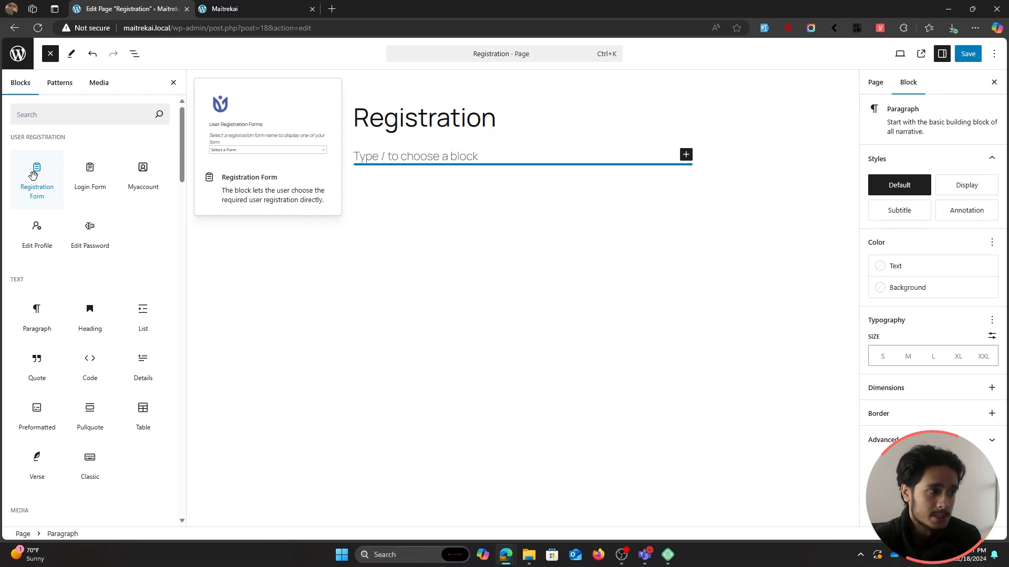
- Insert the Registration Form block set to Student Registration, save, and view the live page
left_click(37, 172)
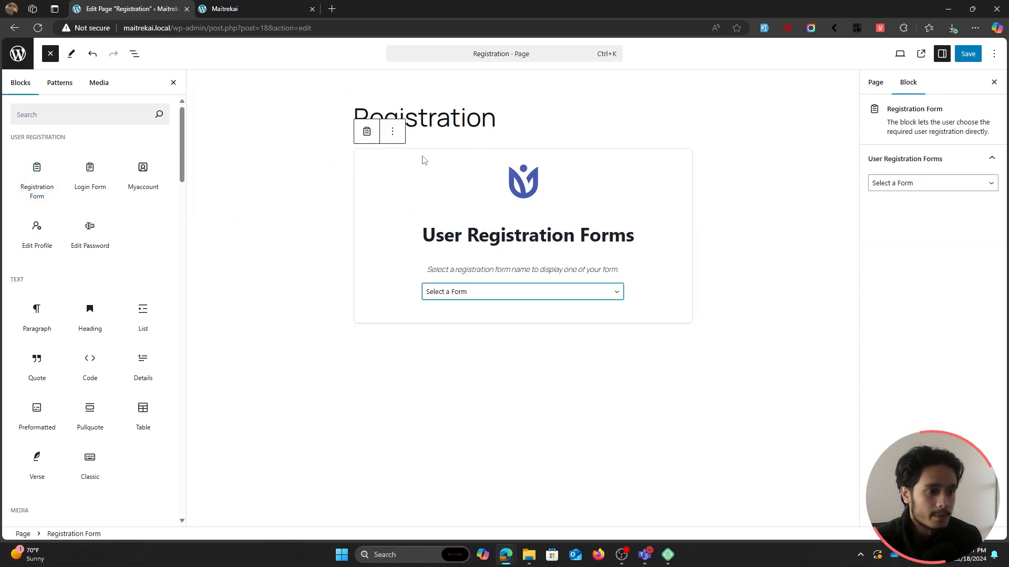
left_click(522, 291)
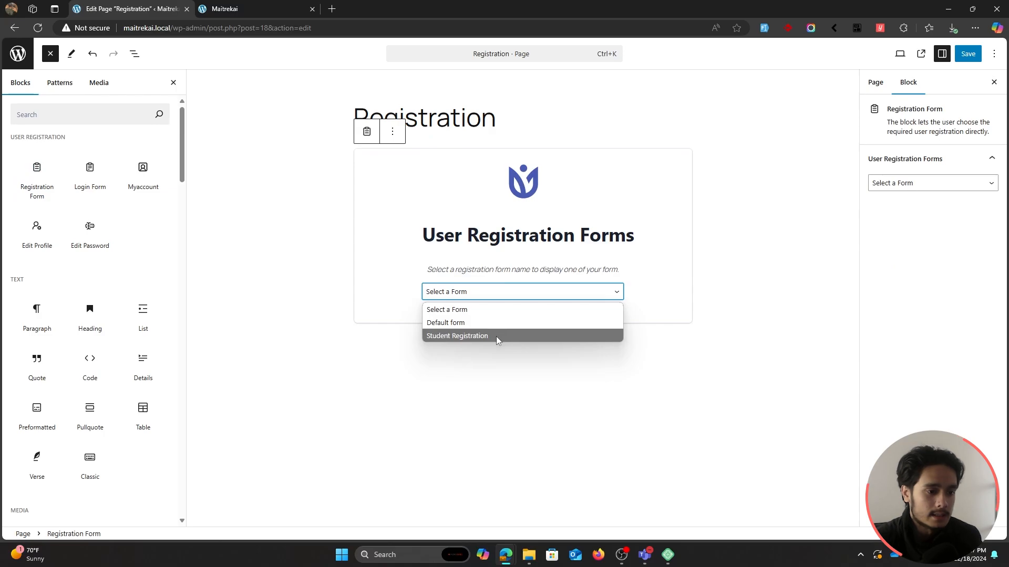
left_click(458, 336)
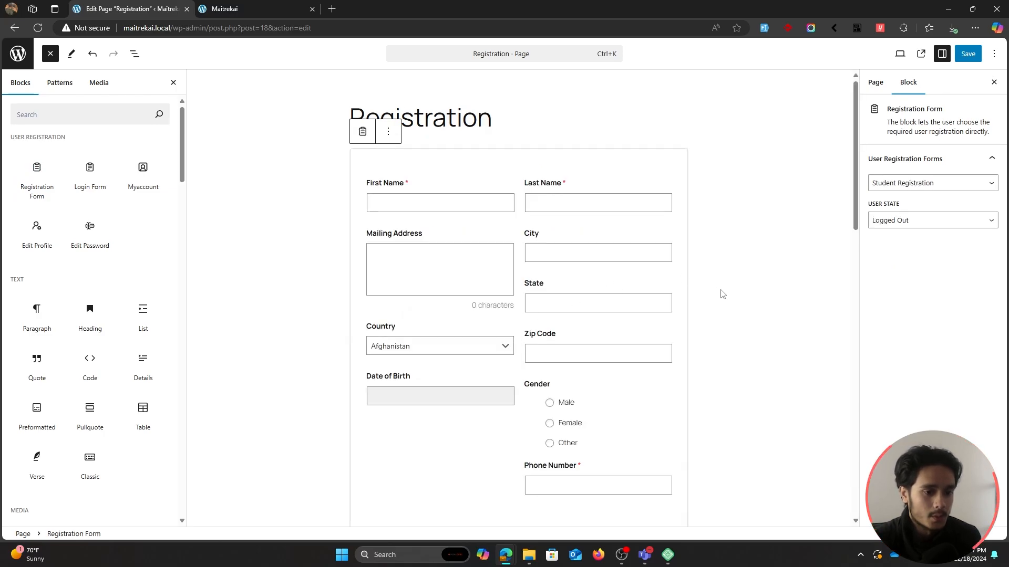
scroll("down", 3)
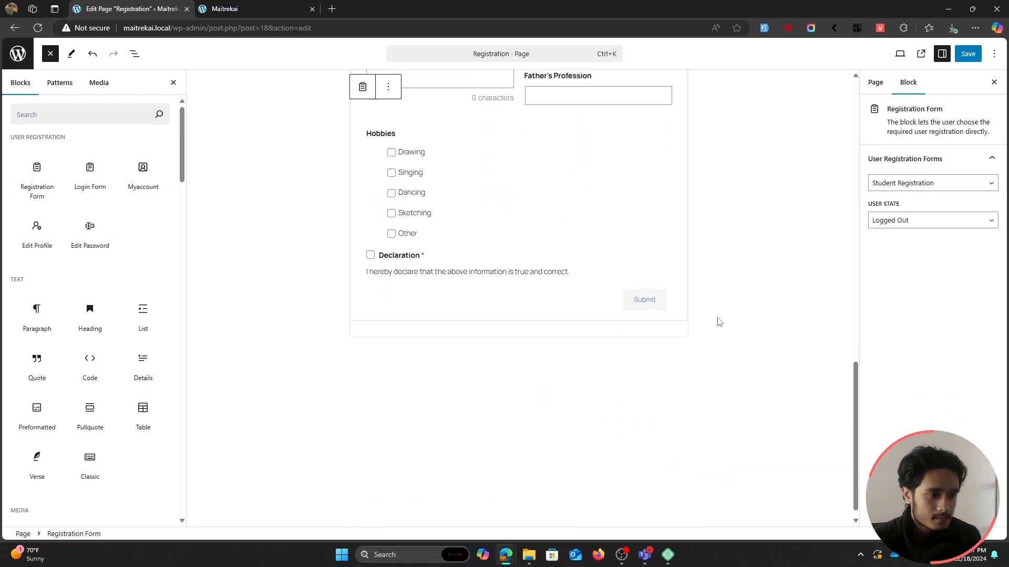
left_click(967, 53)
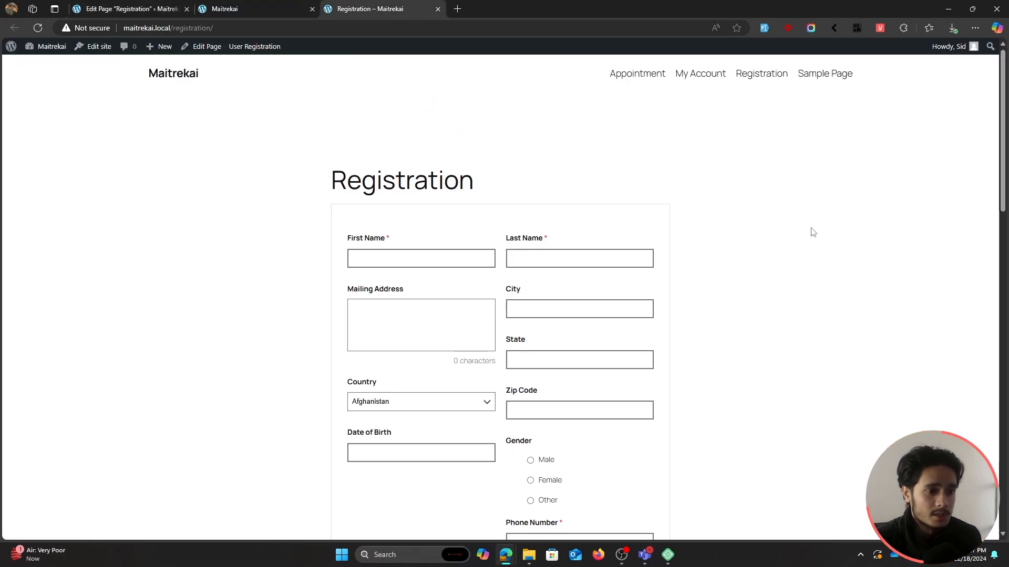
scroll("down", 3)
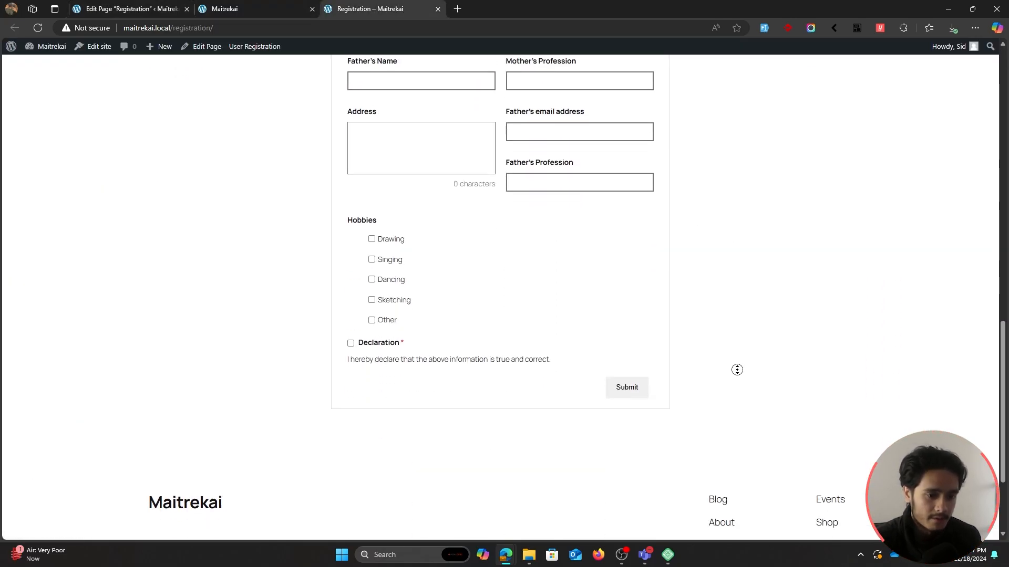
scroll("up", 3)
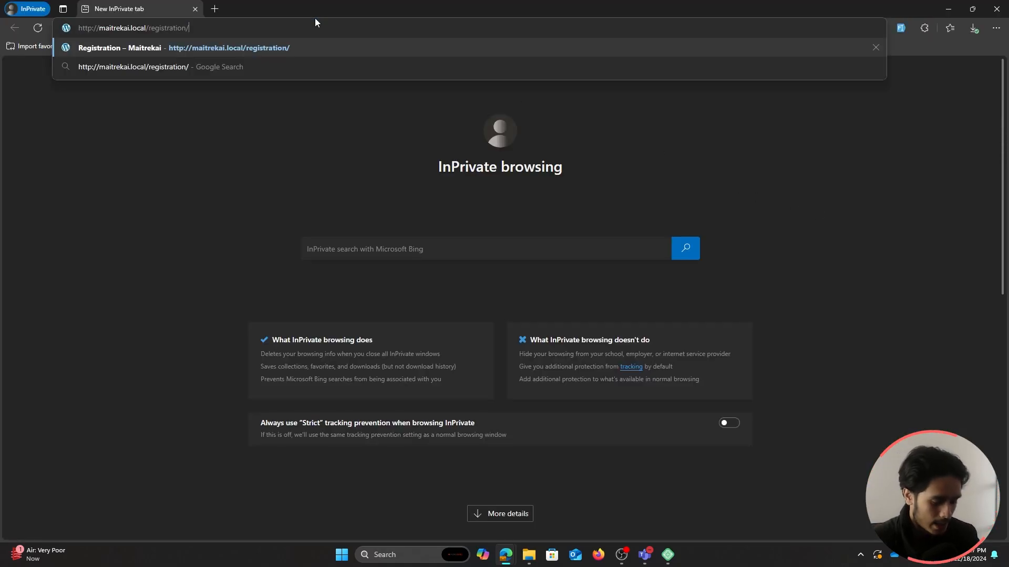
- Load the registration page privately and autofill sample details with date of birth
key("Enter")
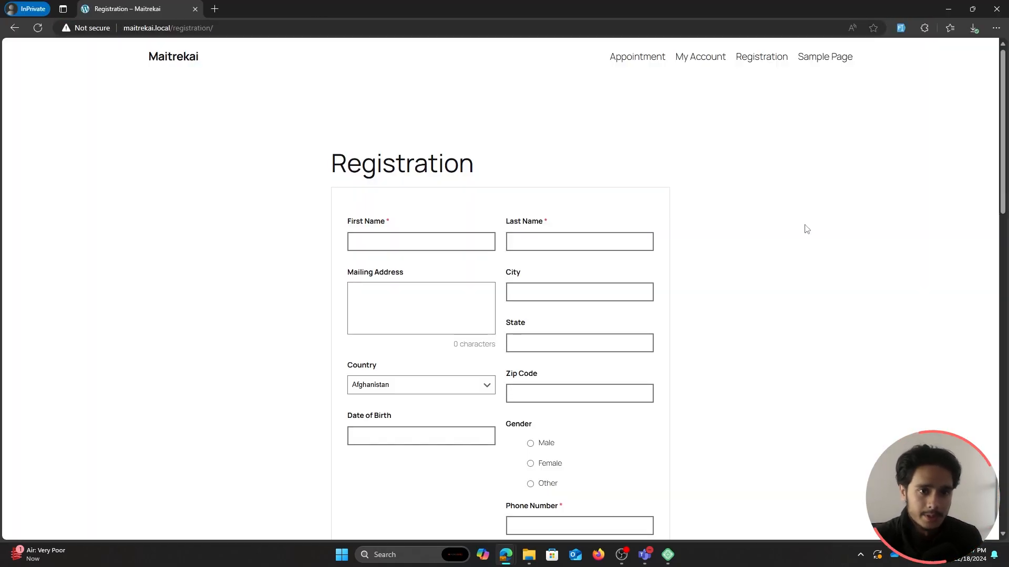
left_click(420, 241)
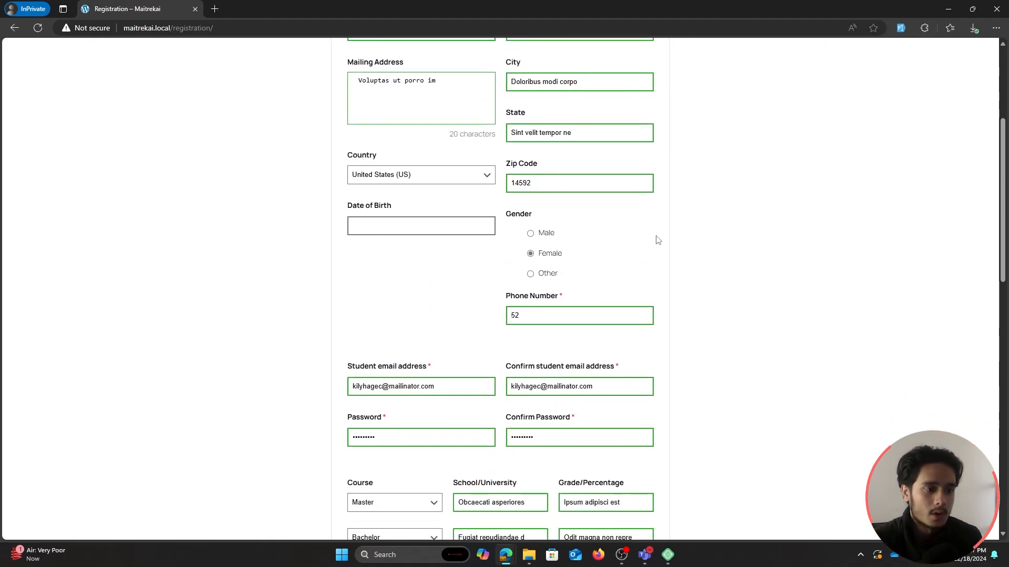
left_click(420, 225)
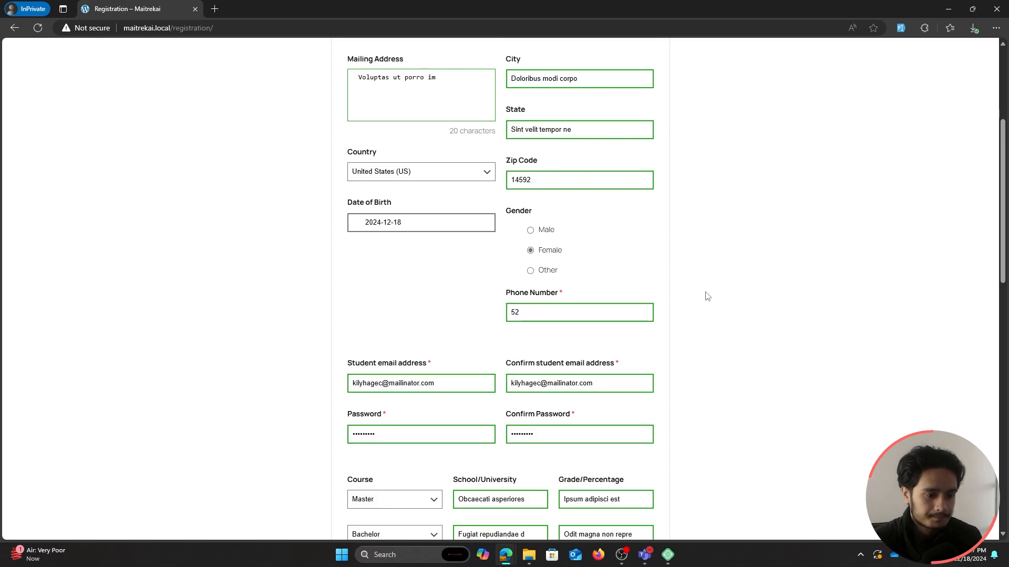
scroll("down", 3)
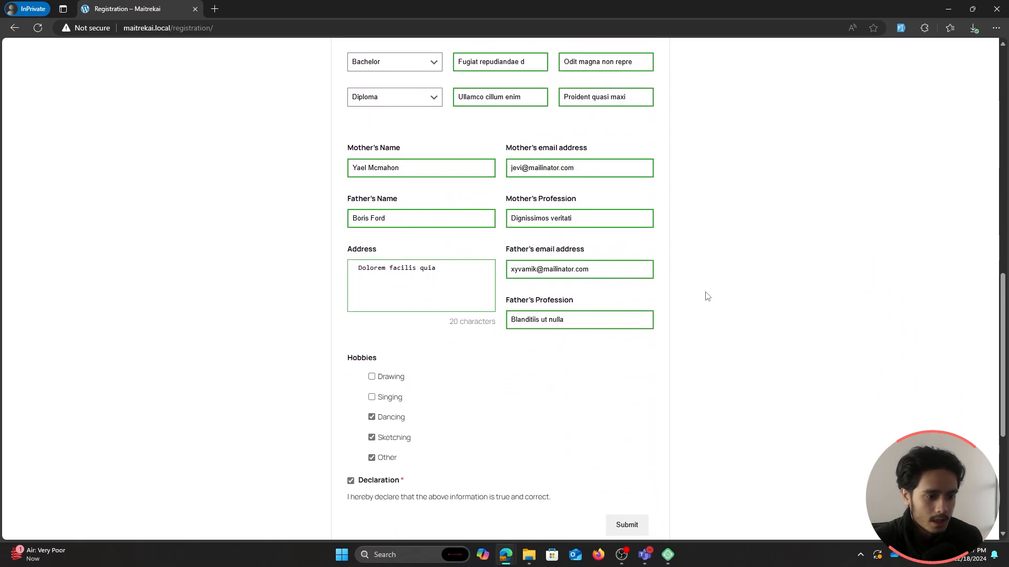
scroll("down", 3)
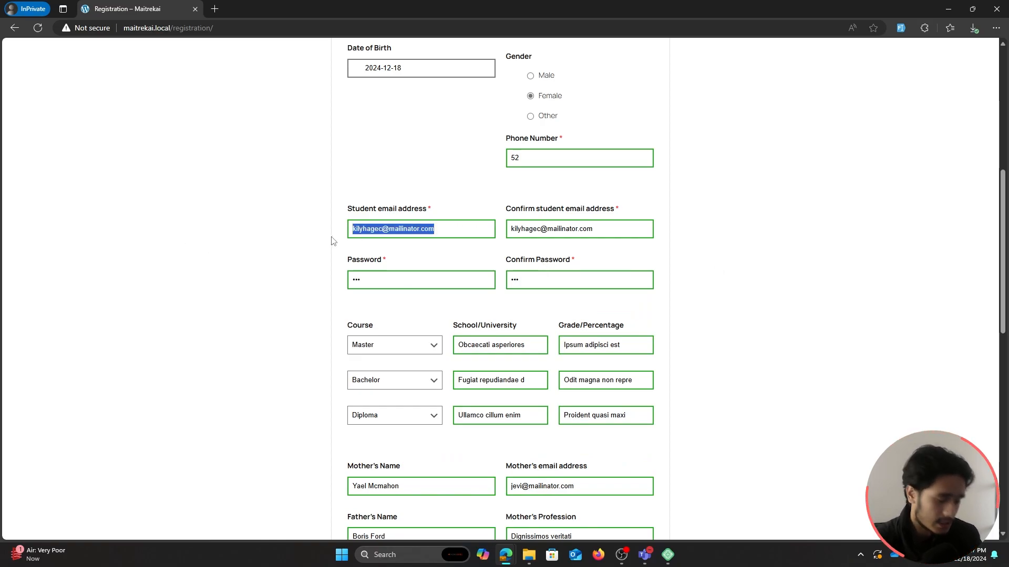
- Tick the Declaration and submit the completed Student Registration form
left_click(436, 228)
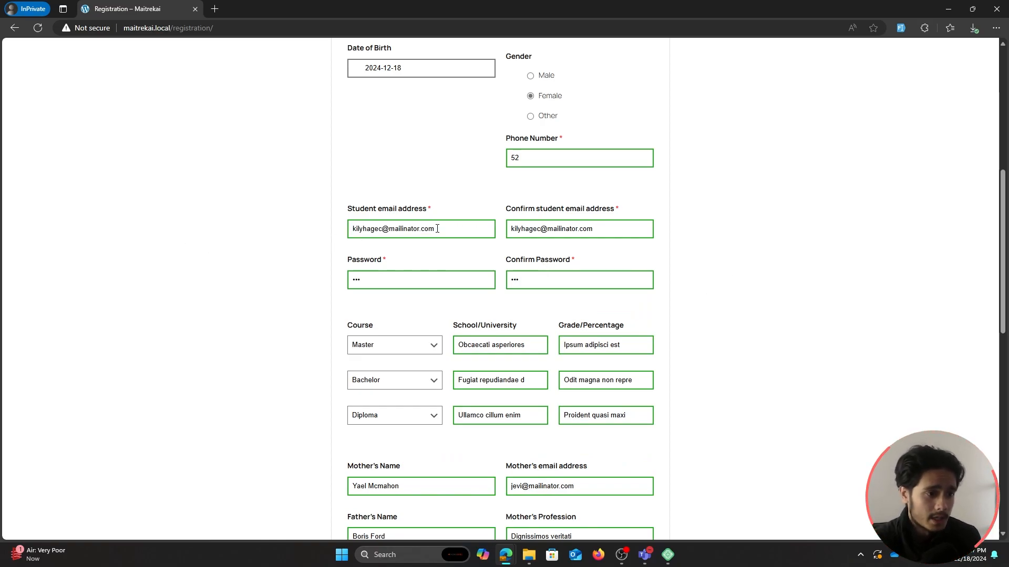
scroll("down", 3)
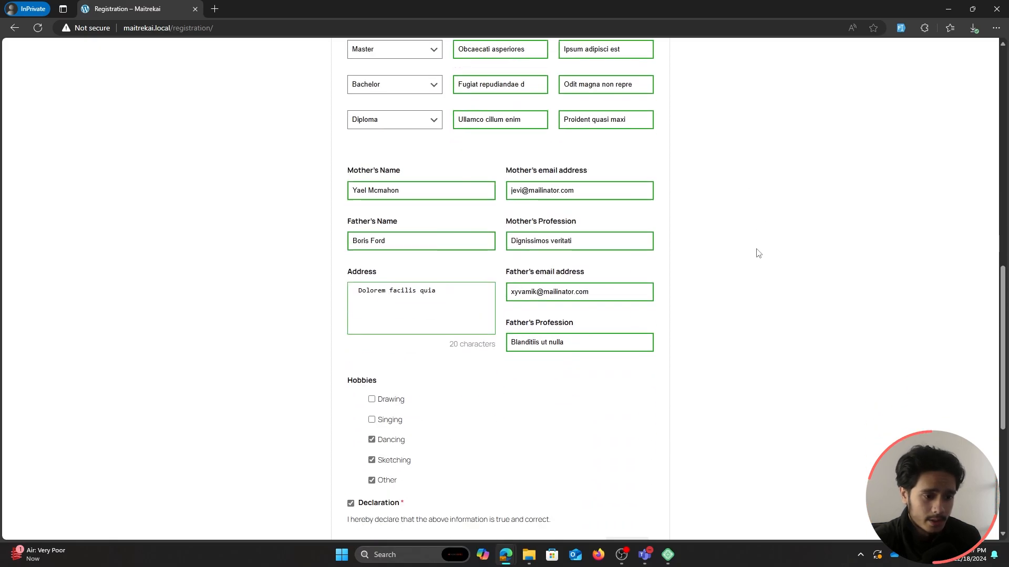
scroll("down", 3)
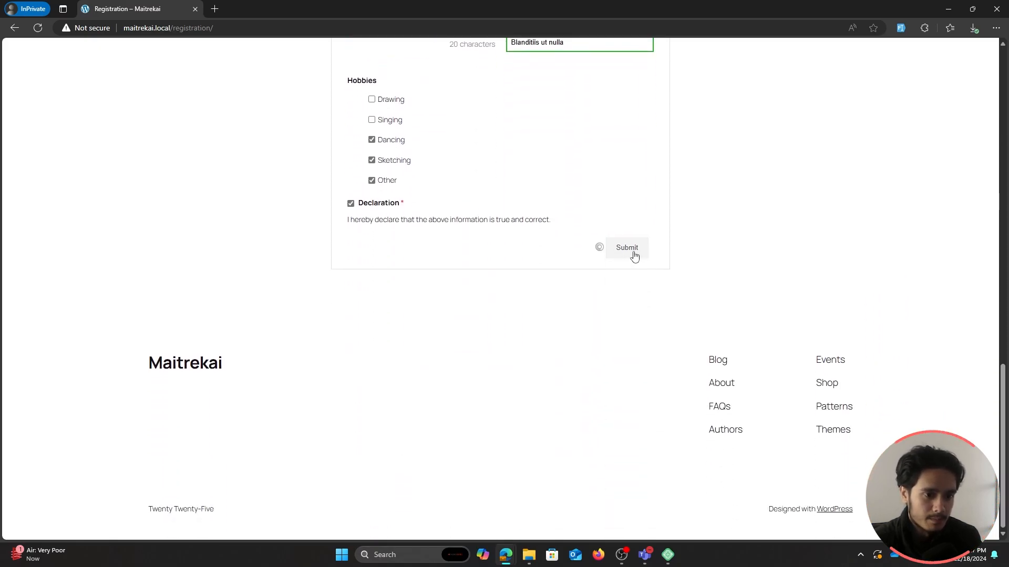
left_click(626, 248)
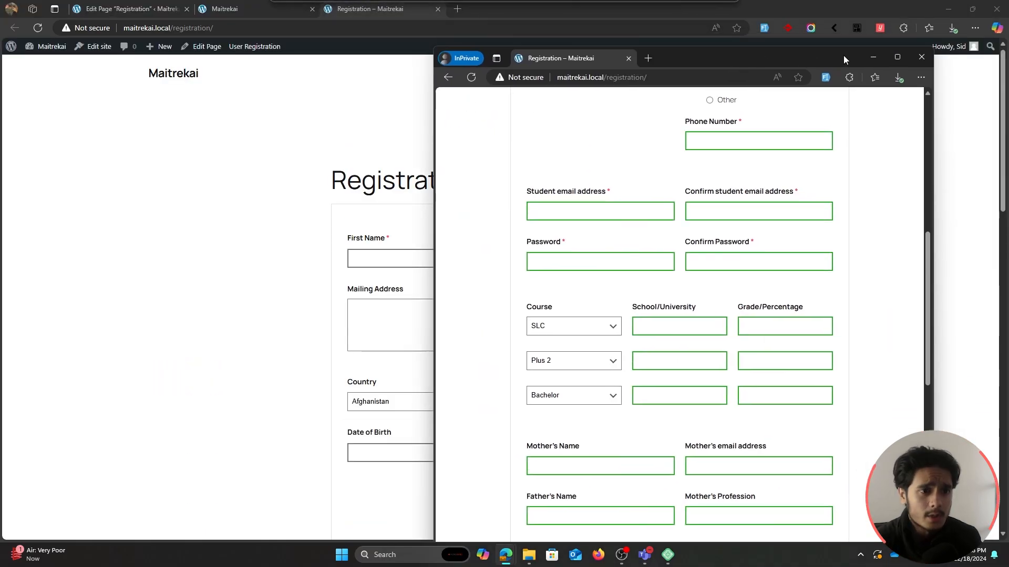
- Return to the WordPress admin and list all site users
left_click(129, 9)
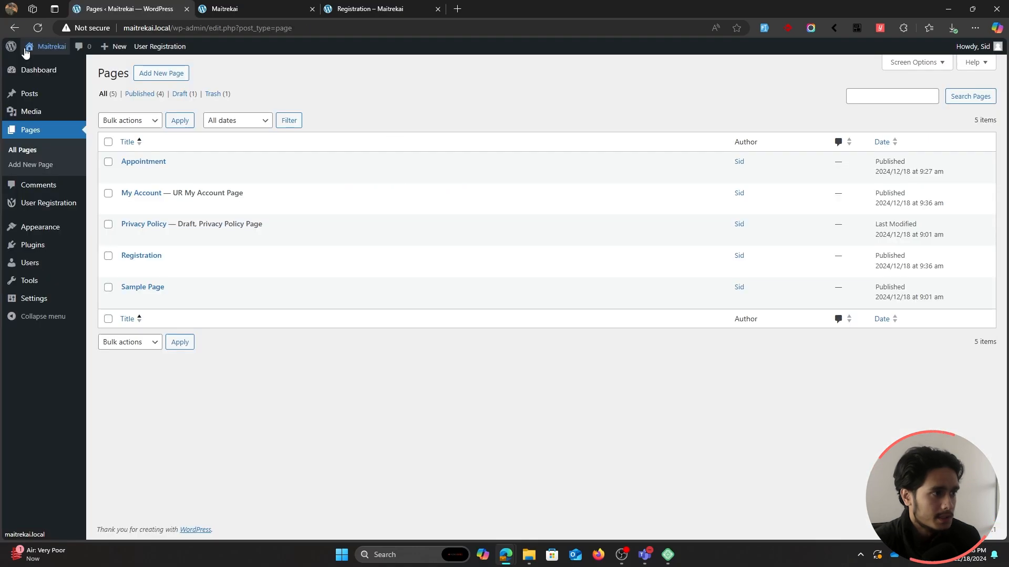
left_click(29, 225)
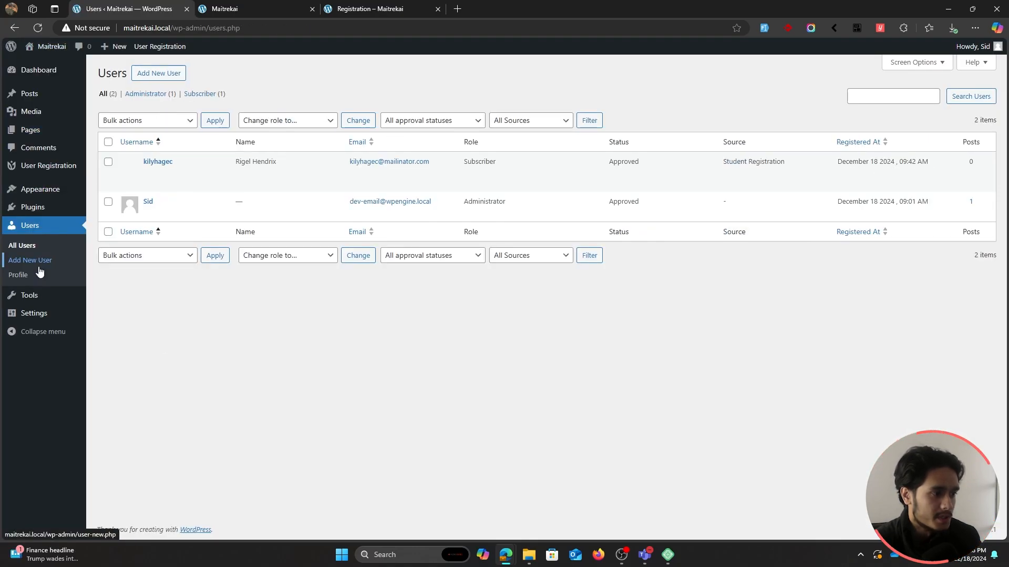
mouse_move(157, 162)
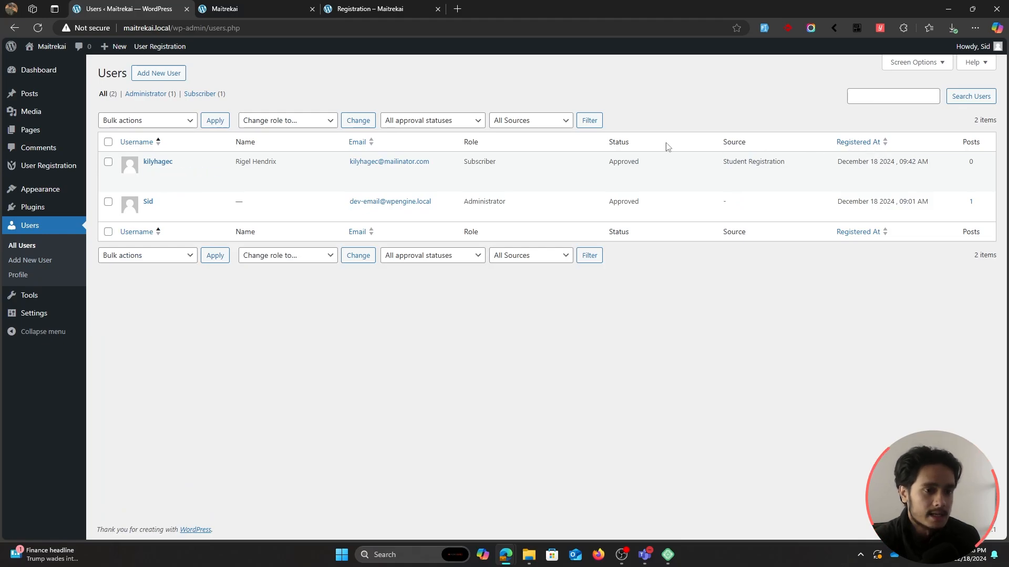
mouse_move(194, 176)
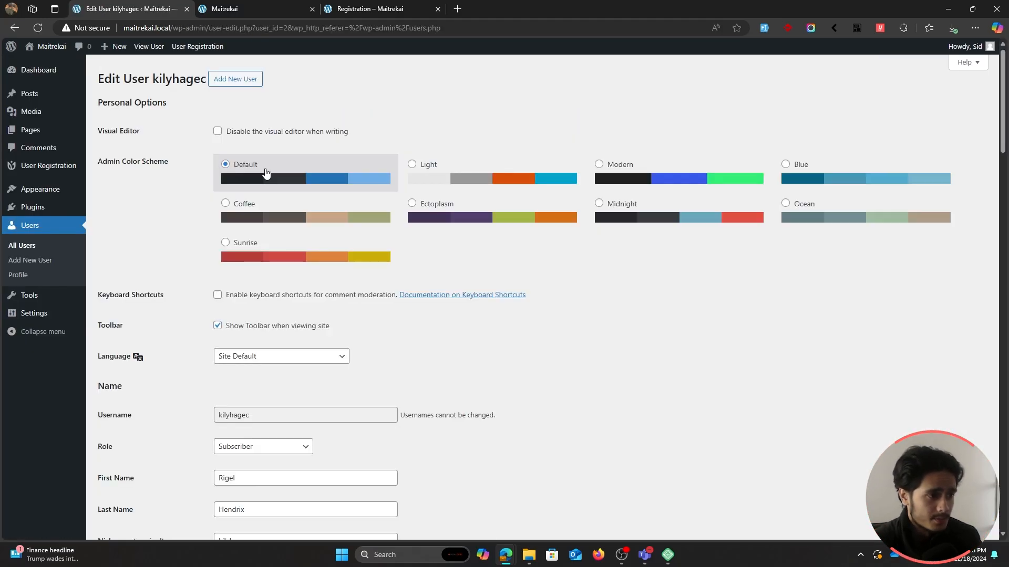
- Review the new subscriber's profile, confirming the saved phone number, course and address
scroll("down", 3)
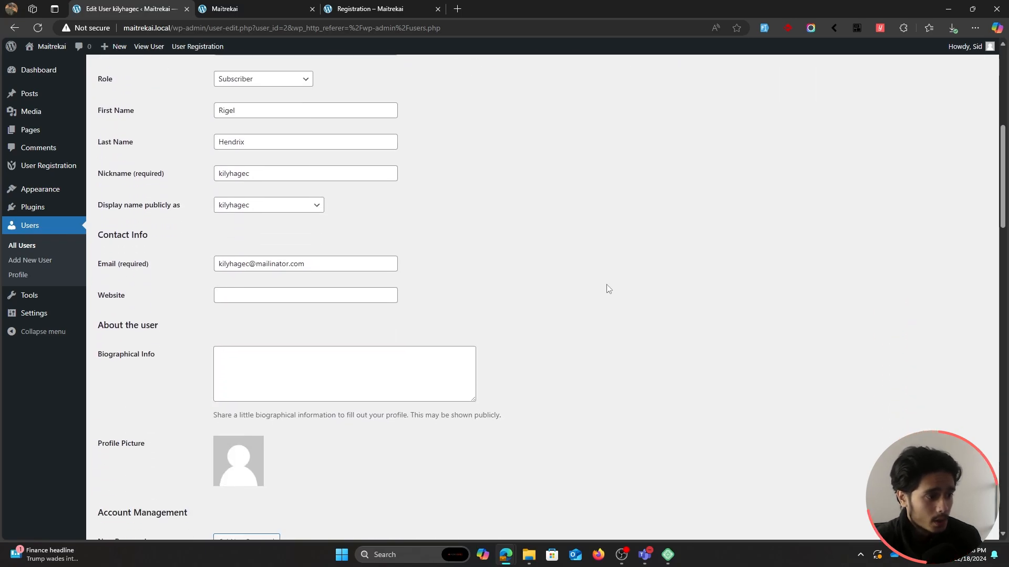
scroll("down", 3)
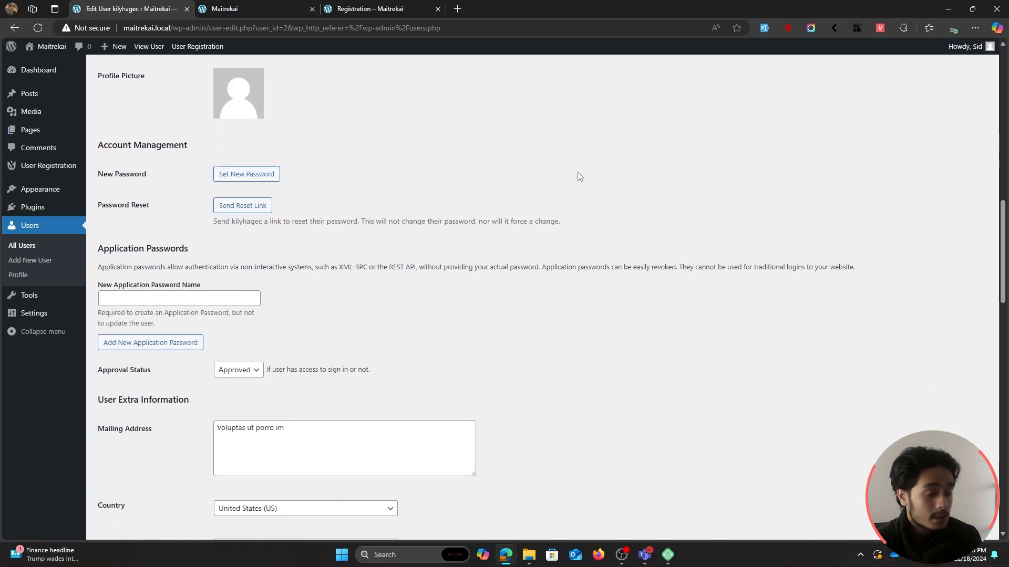
scroll("down", 3)
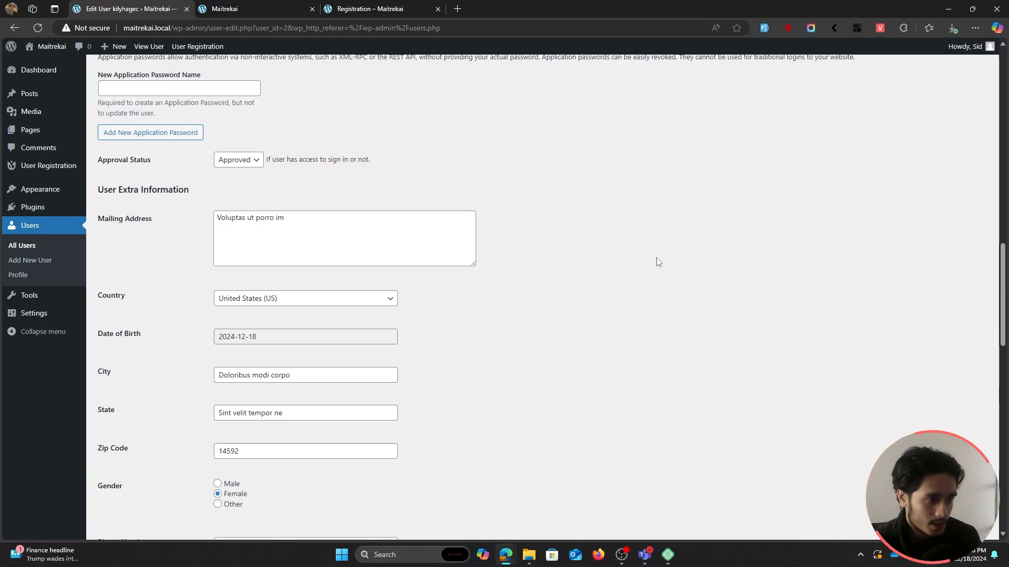
scroll("down", 3)
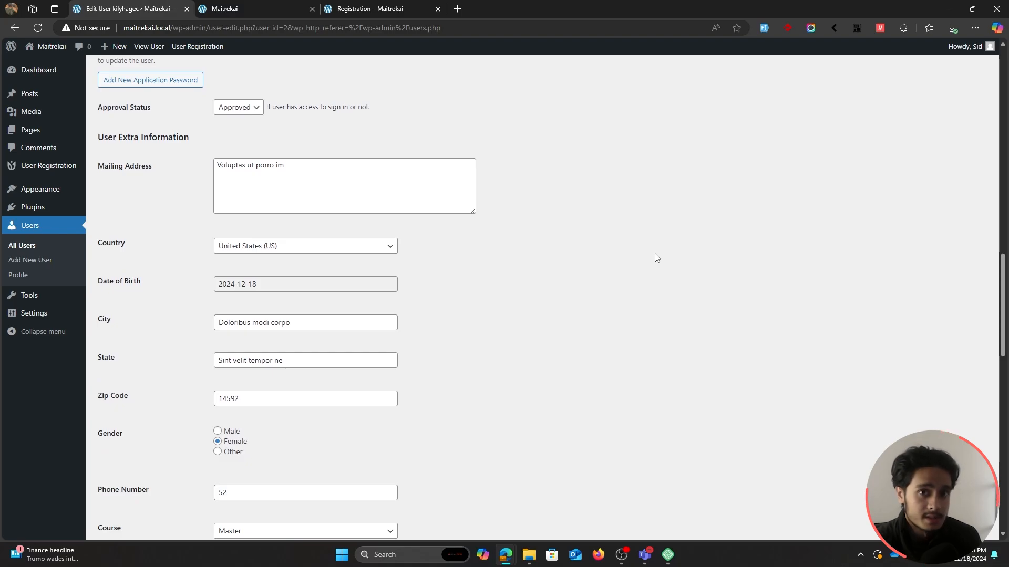
scroll("down", 3)
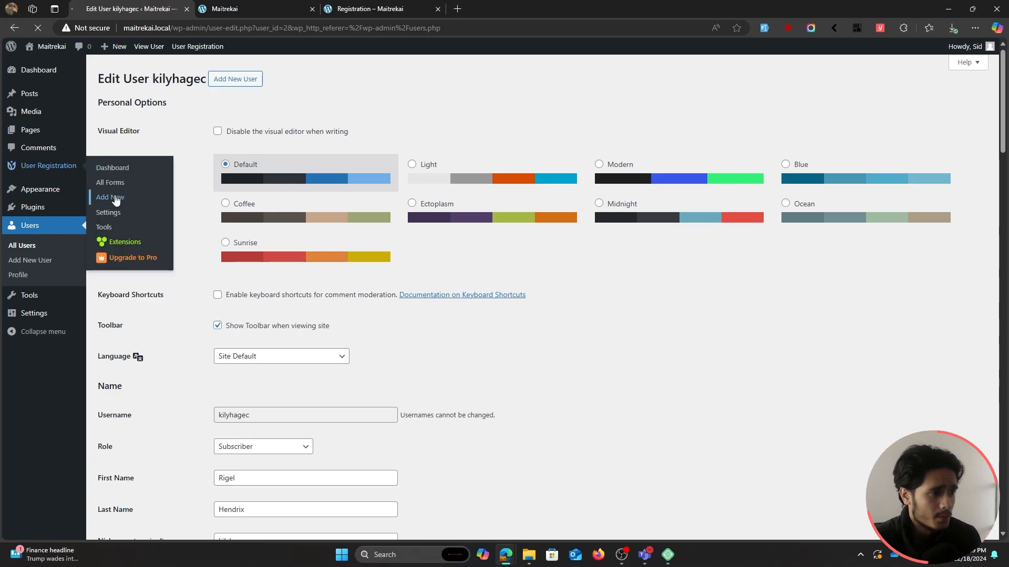
- Start a new registration form and browse templates such as Blood Donor and Car Race
left_click(109, 197)
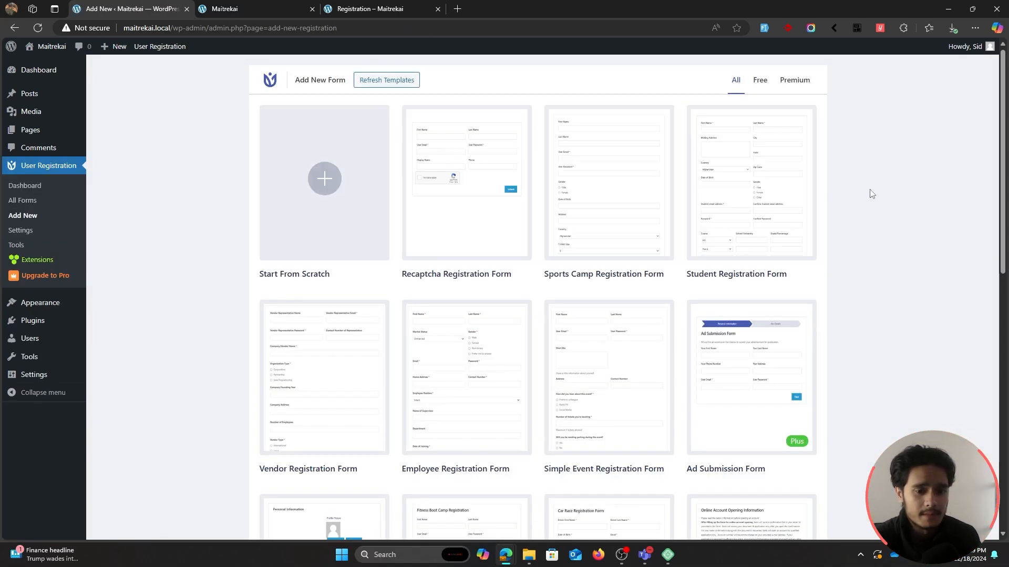
scroll("down", 3)
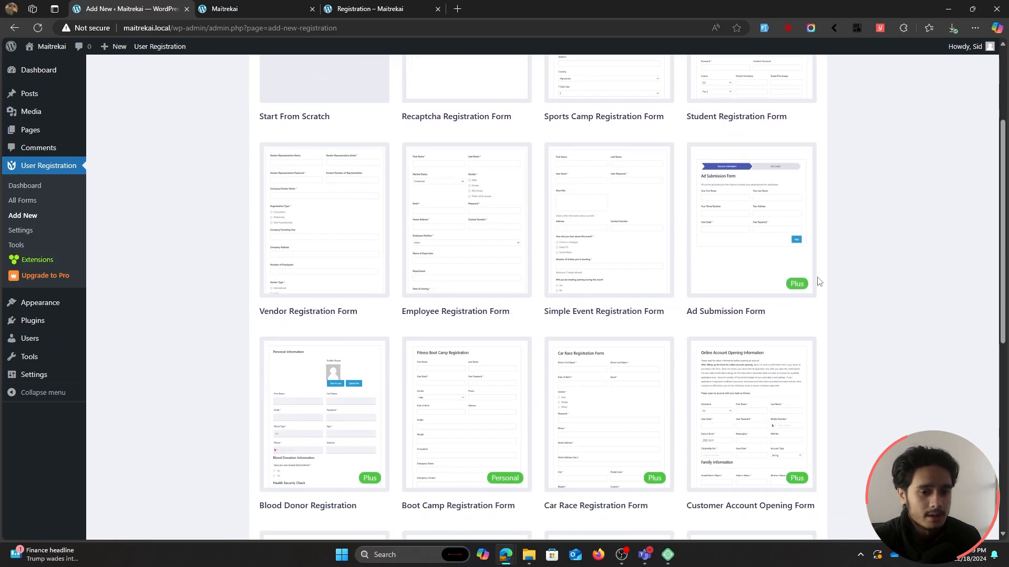
scroll("down", 3)
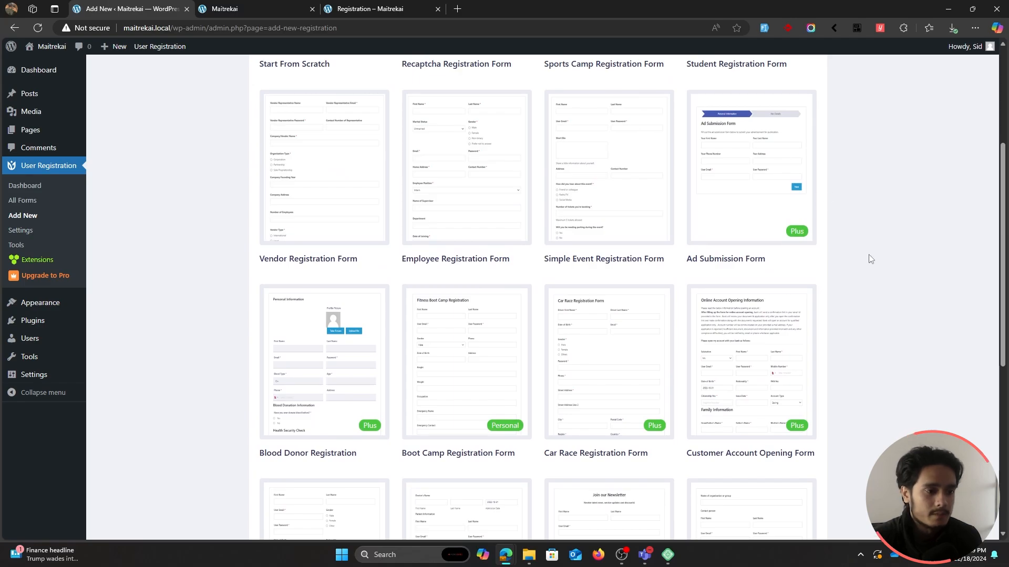
scroll("down", 3)
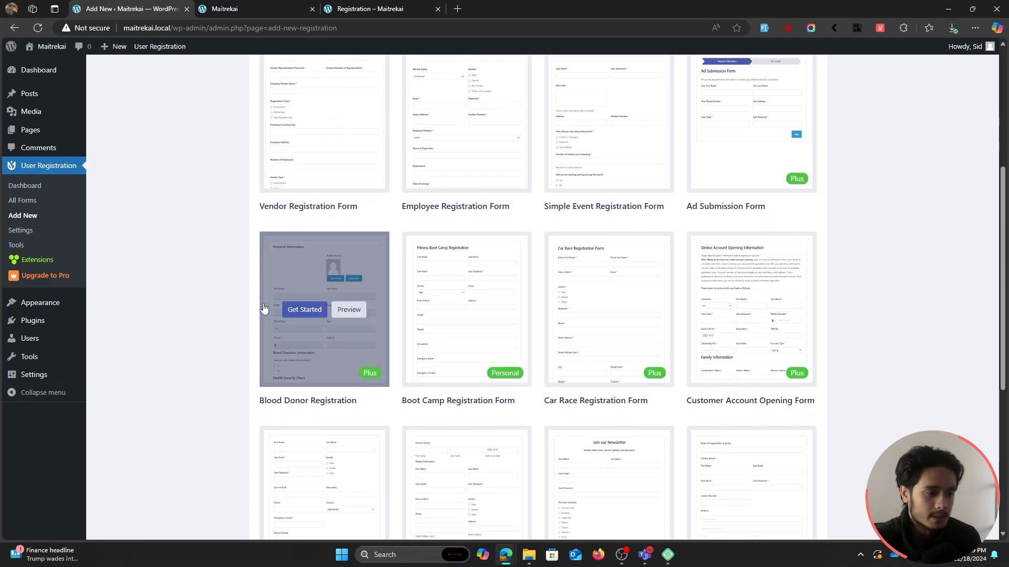
left_click(303, 309)
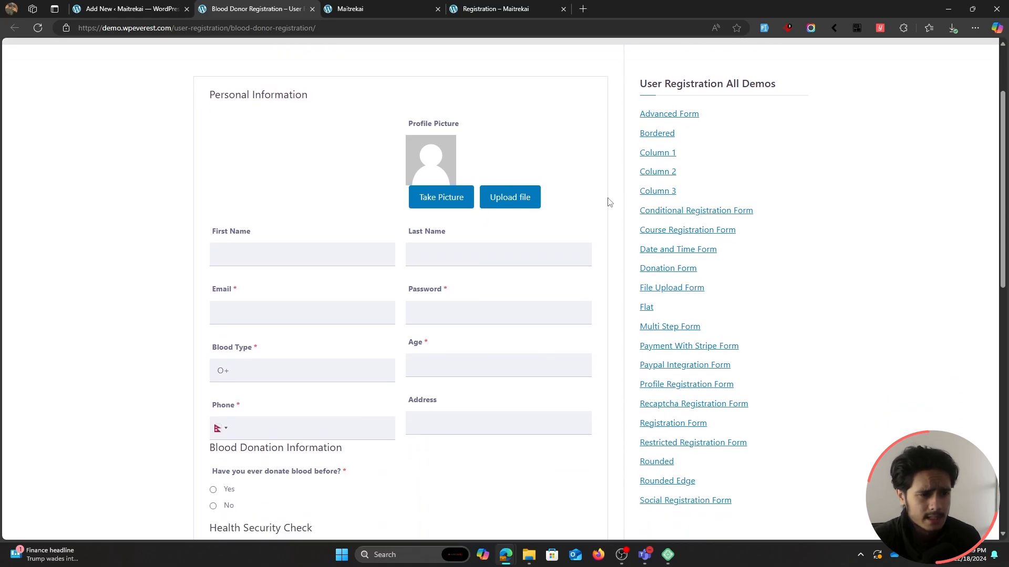
scroll("down", 3)
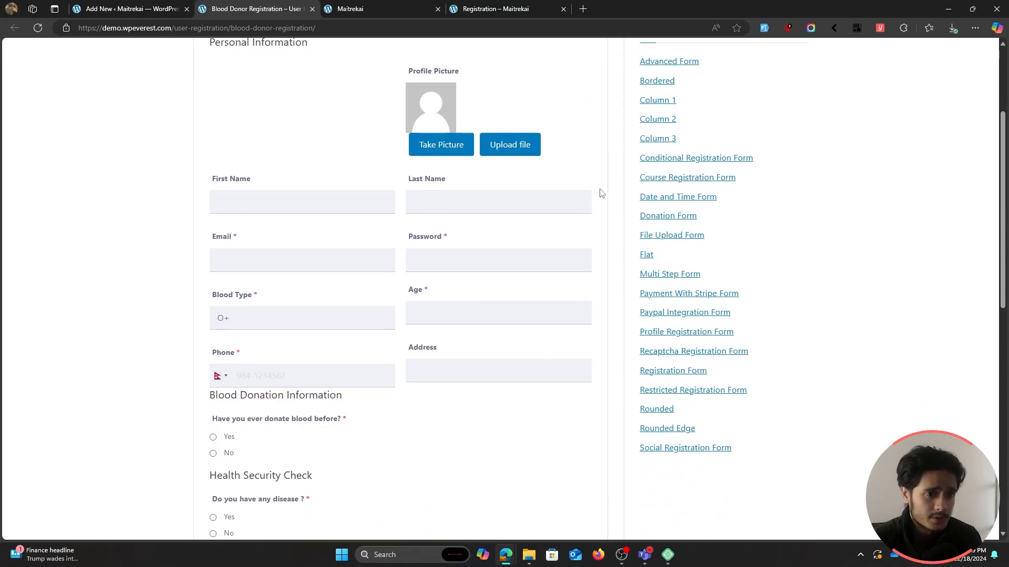
scroll("down", 3)
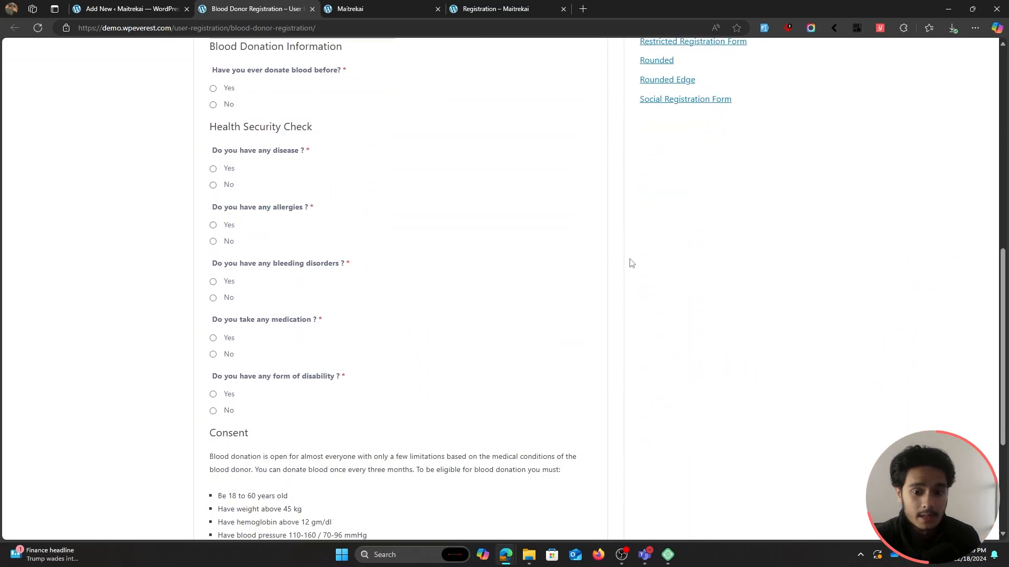
mouse_move(619, 266)
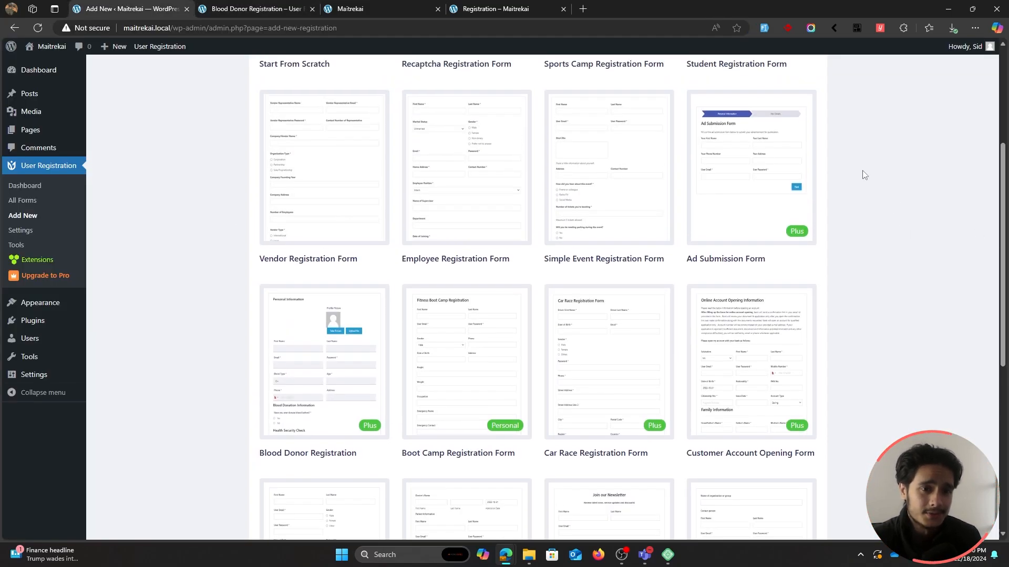
mouse_move(37, 260)
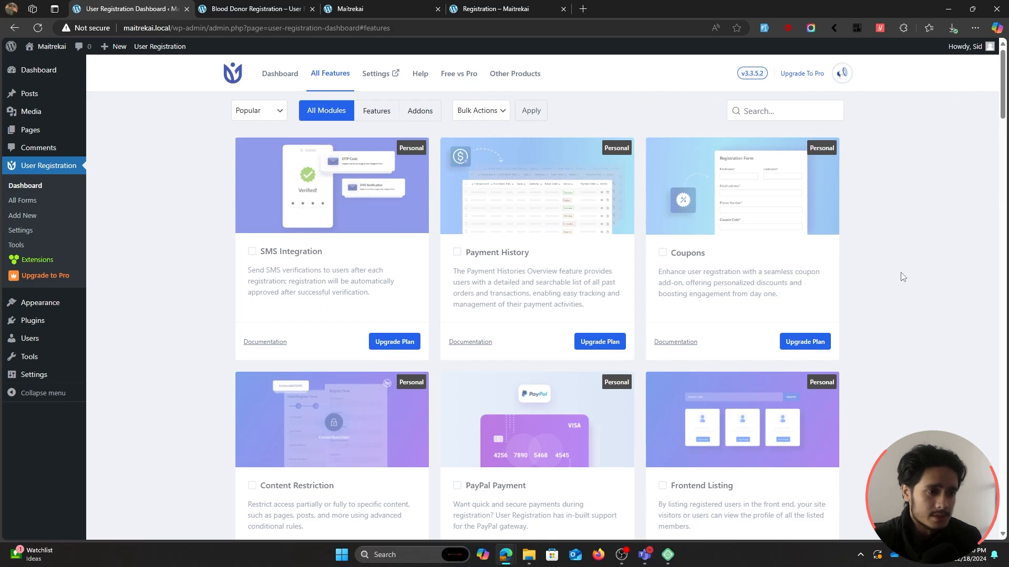
mouse_move(190, 221)
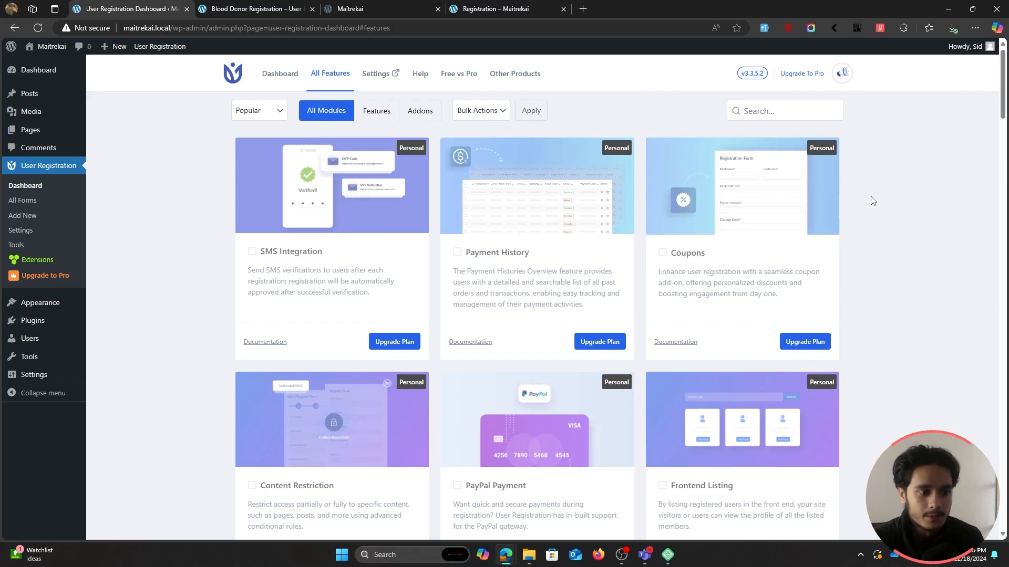
- Browse the All Features module list, then go to the plugin's Pro upgrade website
scroll("down", 3)
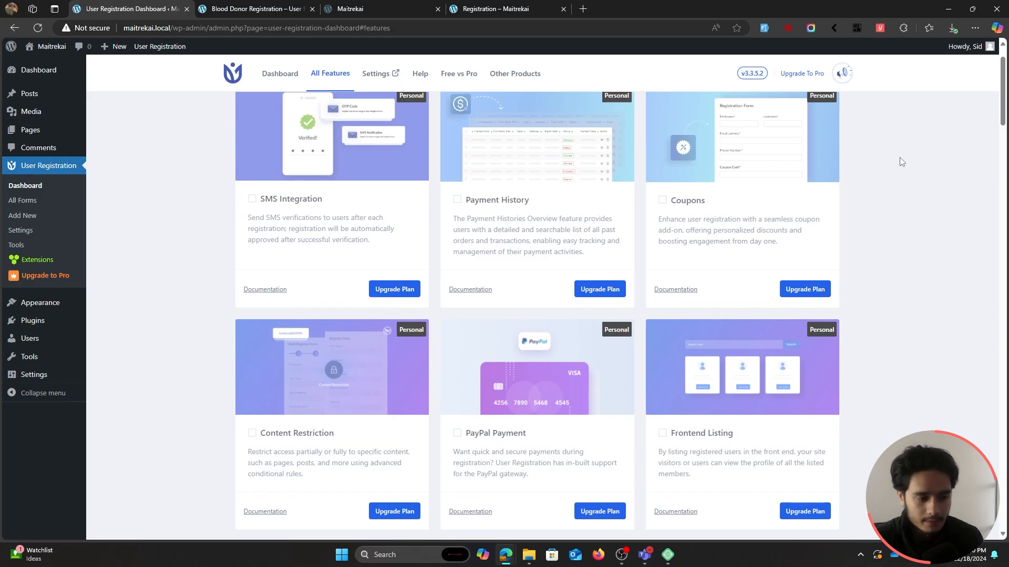
scroll("down", 3)
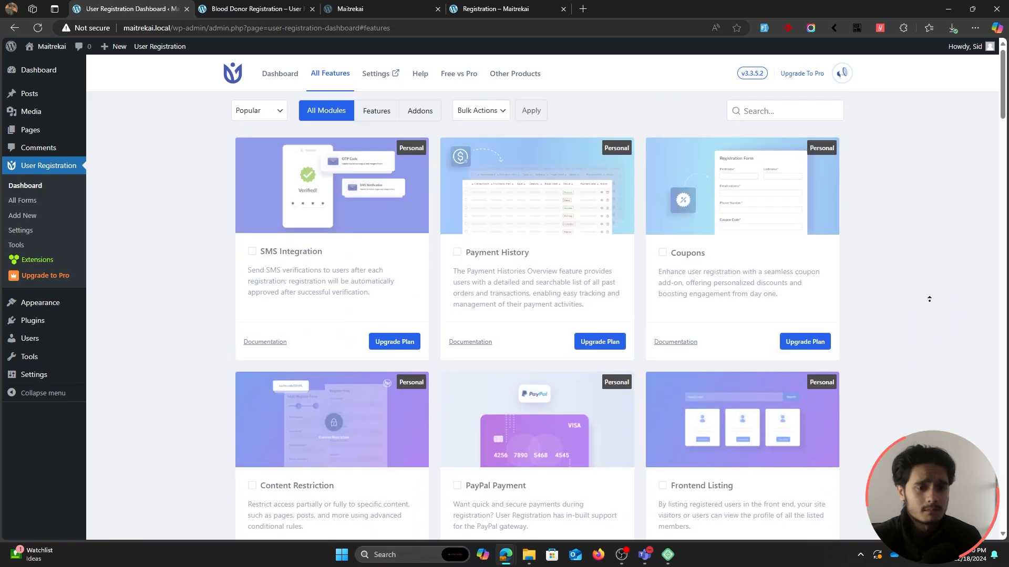
left_click(255, 8)
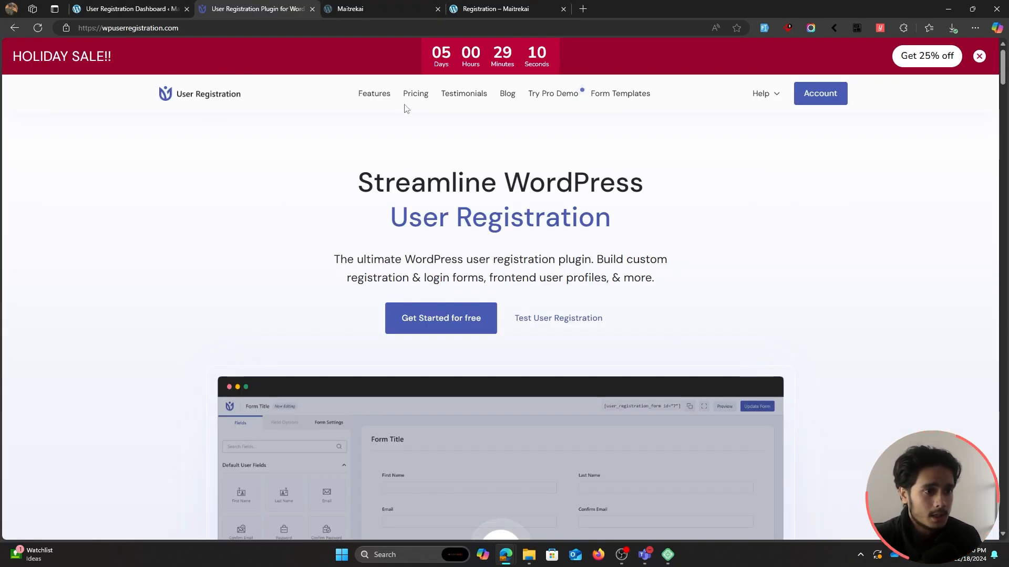
- View the yearly Agency, Professional, Plus and Personal pricing plans on wpuserregistration.com
left_click(415, 93)
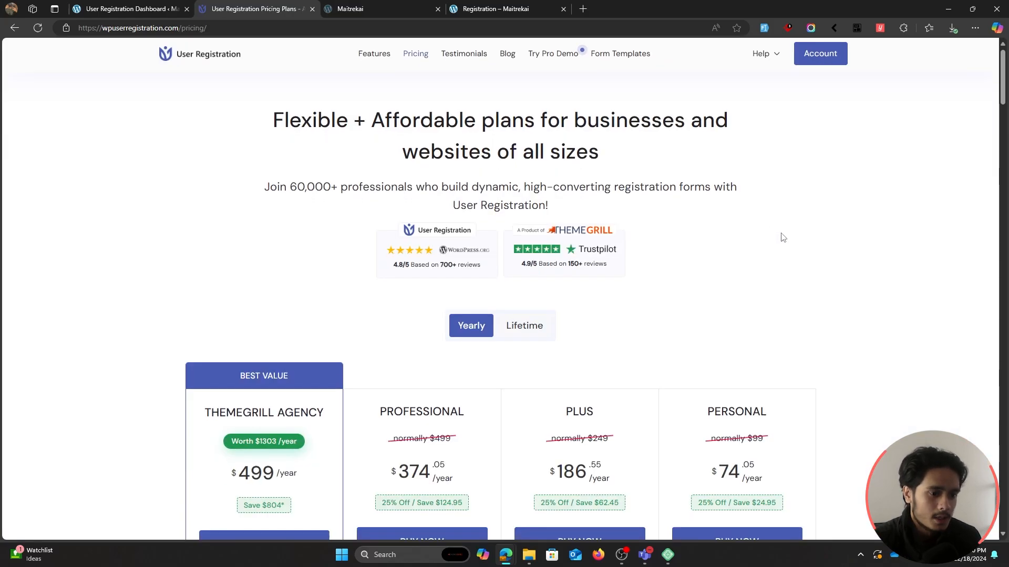
scroll("down", 3)
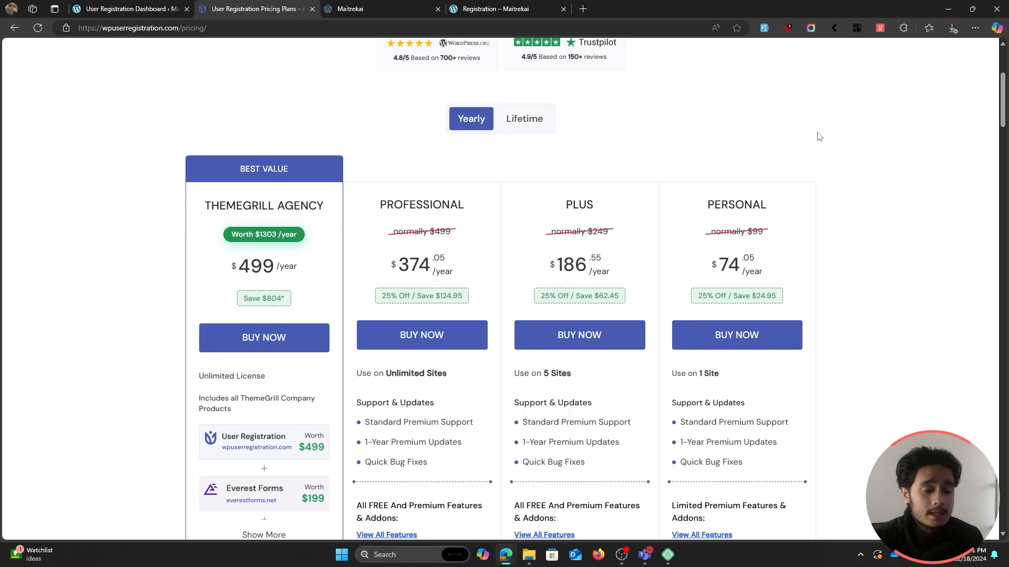
mouse_move(782, 150)
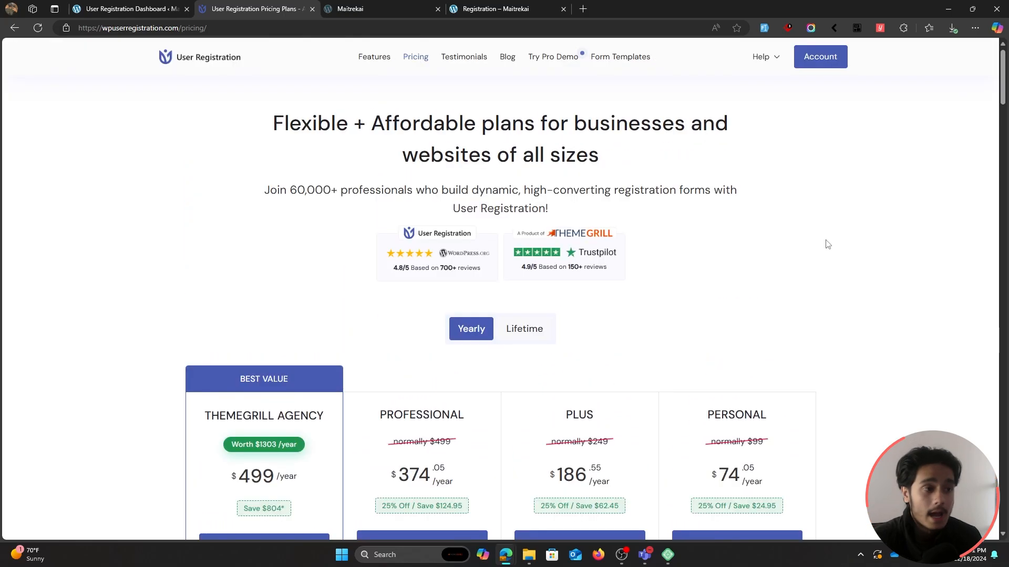
- Upload the User Registration Pro 4.3.4.1 zip, install it and activate the plugin
left_click(125, 8)
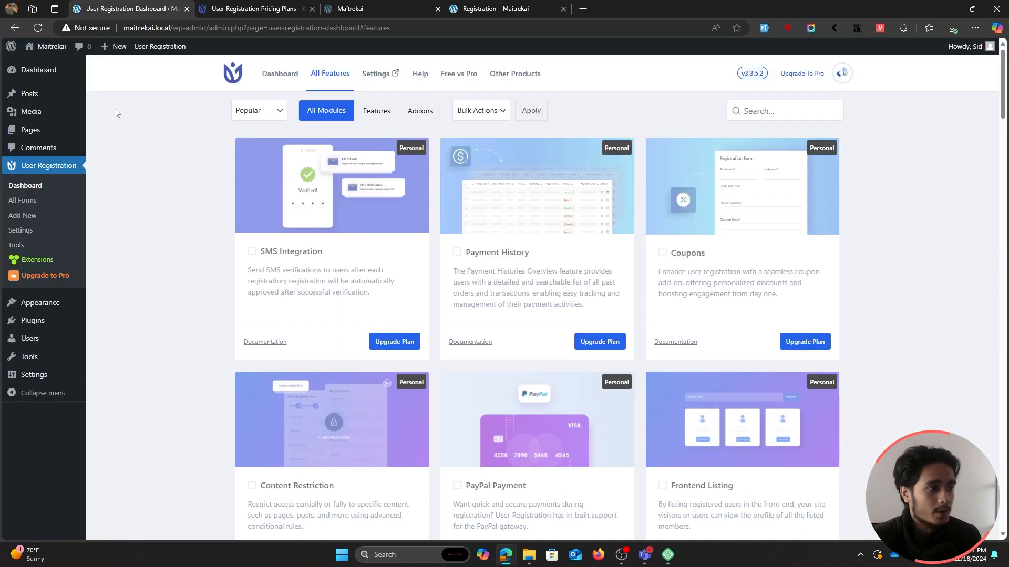
mouse_move(32, 320)
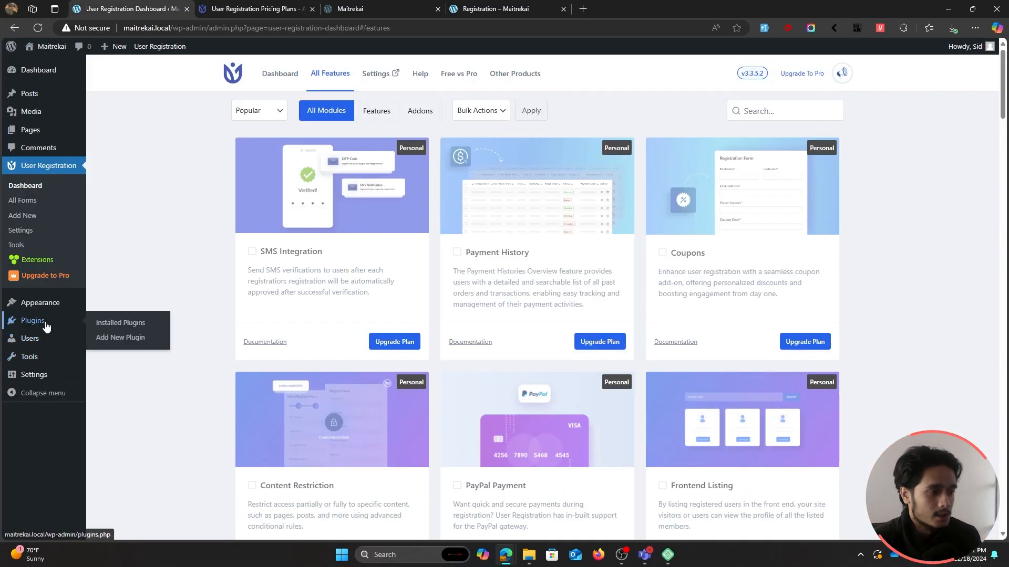
left_click(120, 337)
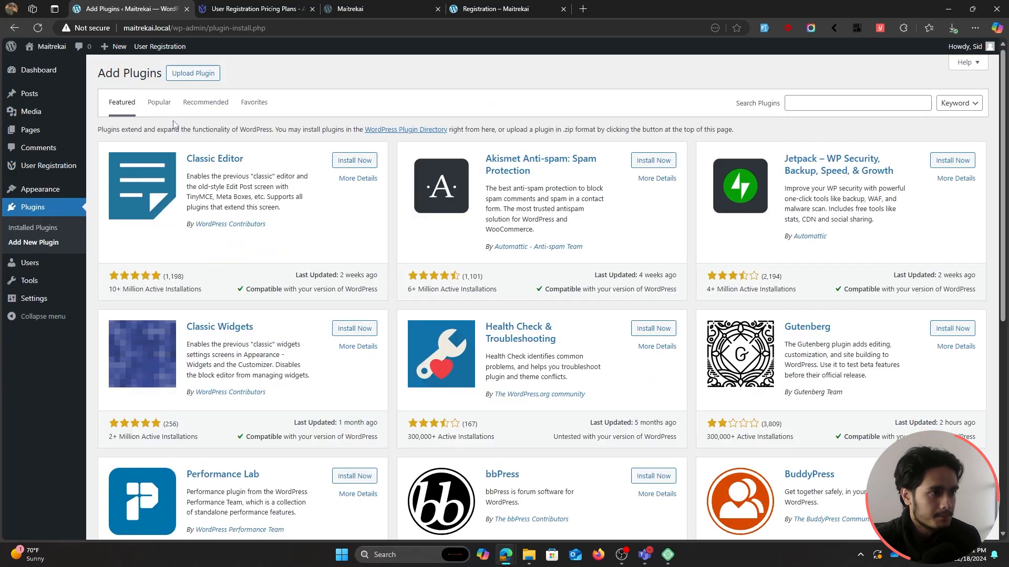
left_click(193, 72)
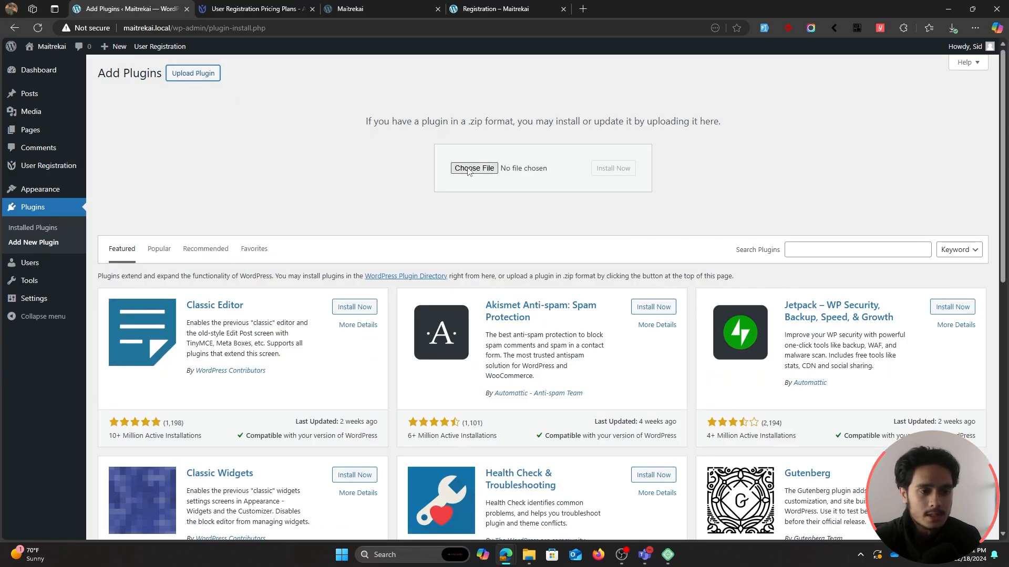
left_click(474, 168)
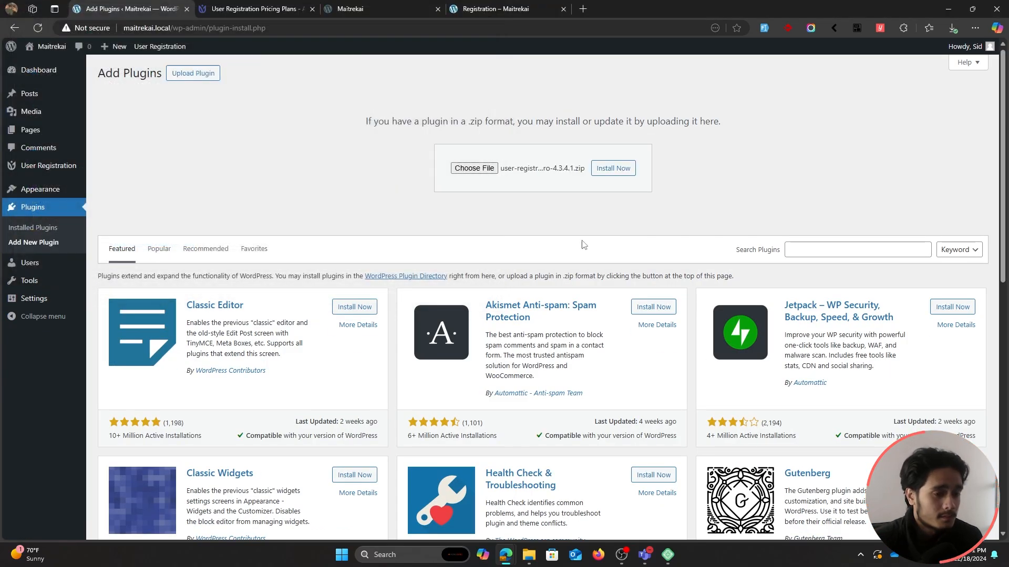
left_click(611, 168)
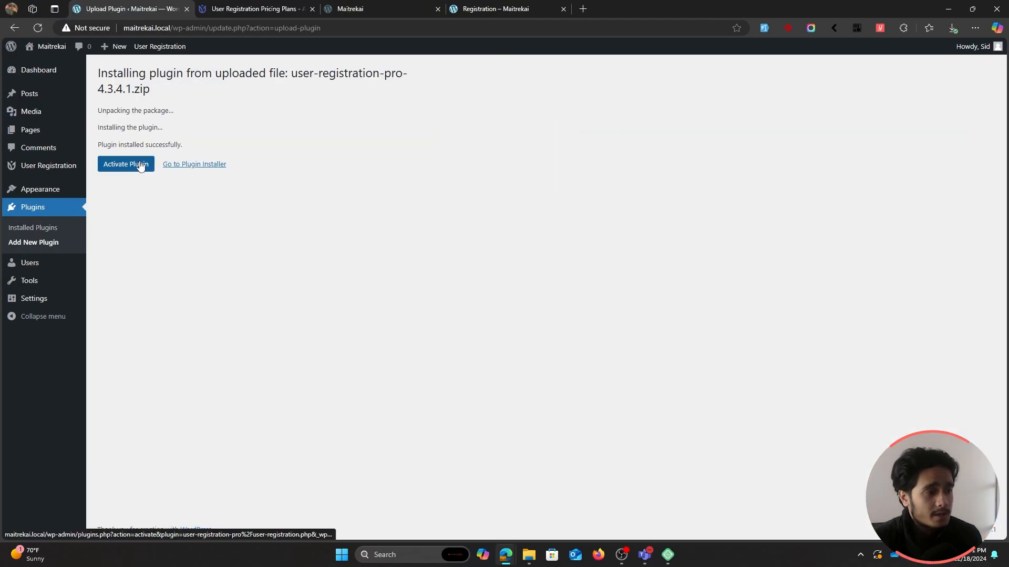
left_click(125, 164)
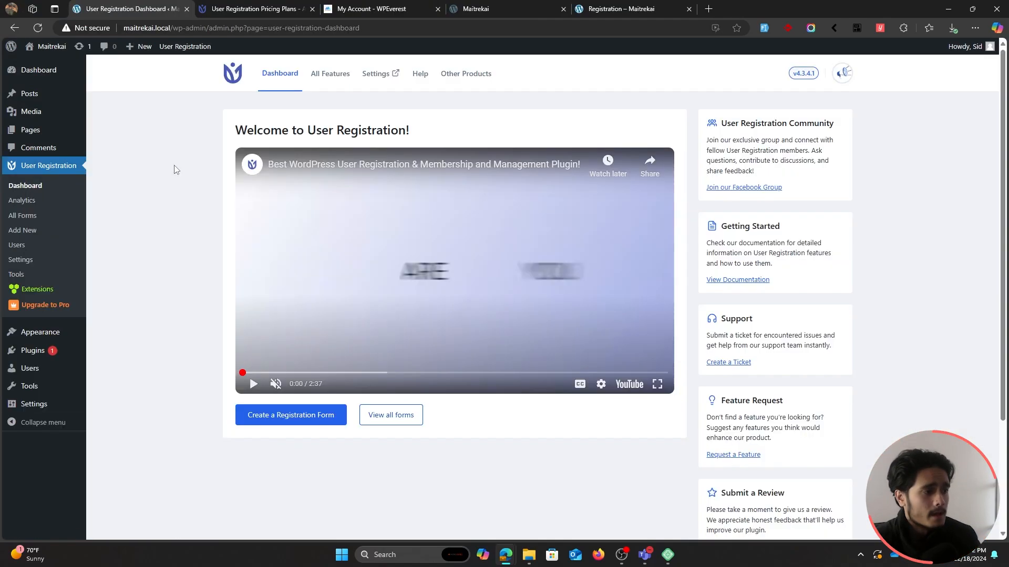
mouse_move(20, 259)
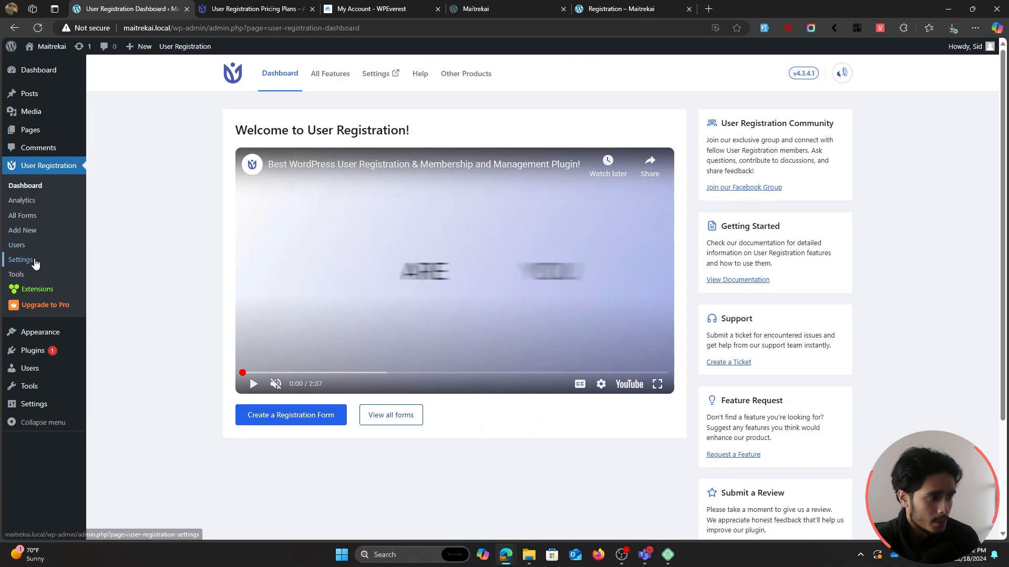
- Reach the User Registration License settings, then move to the WPEverest My Account license keys
left_click(21, 262)
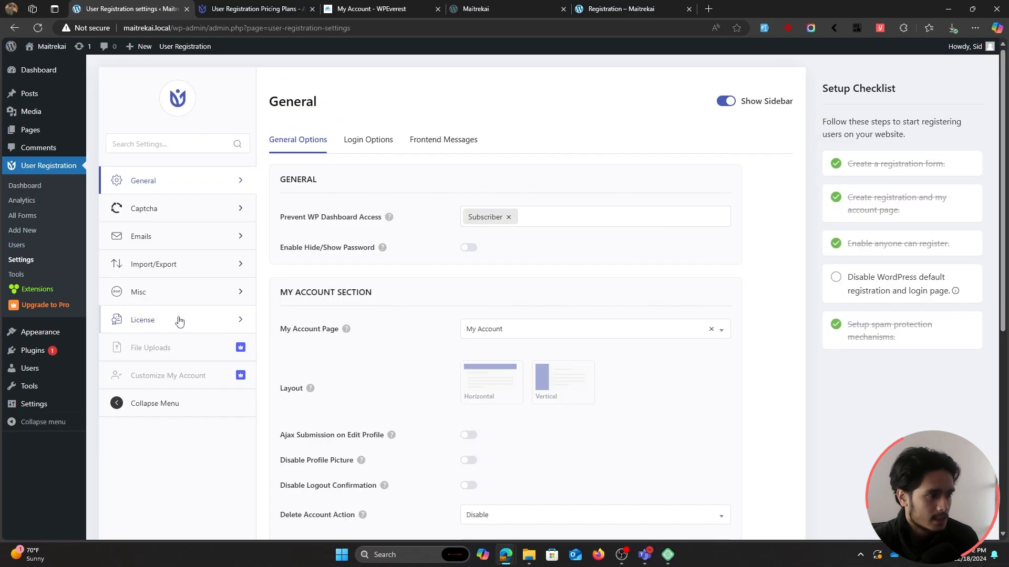
left_click(142, 320)
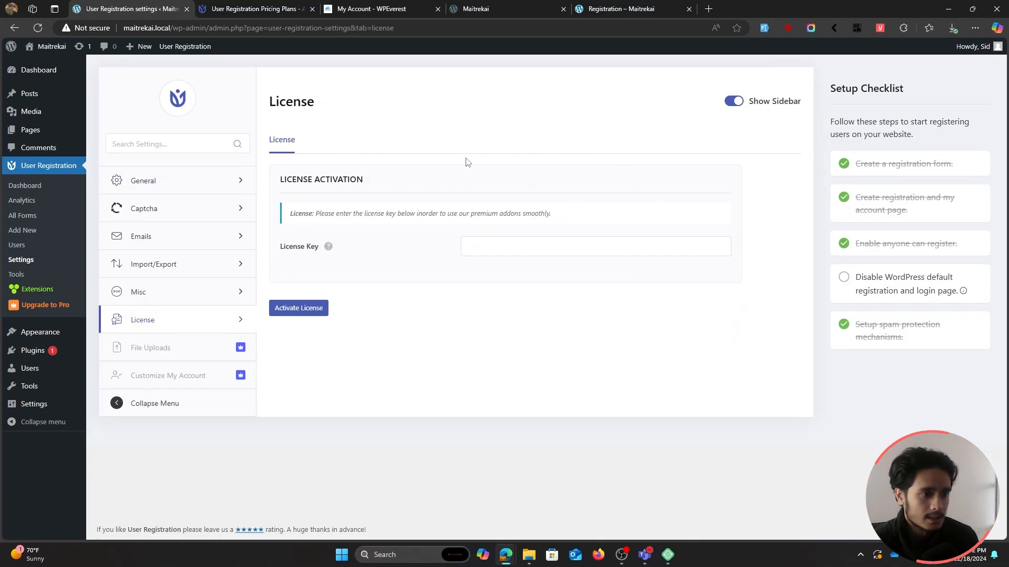
left_click(379, 8)
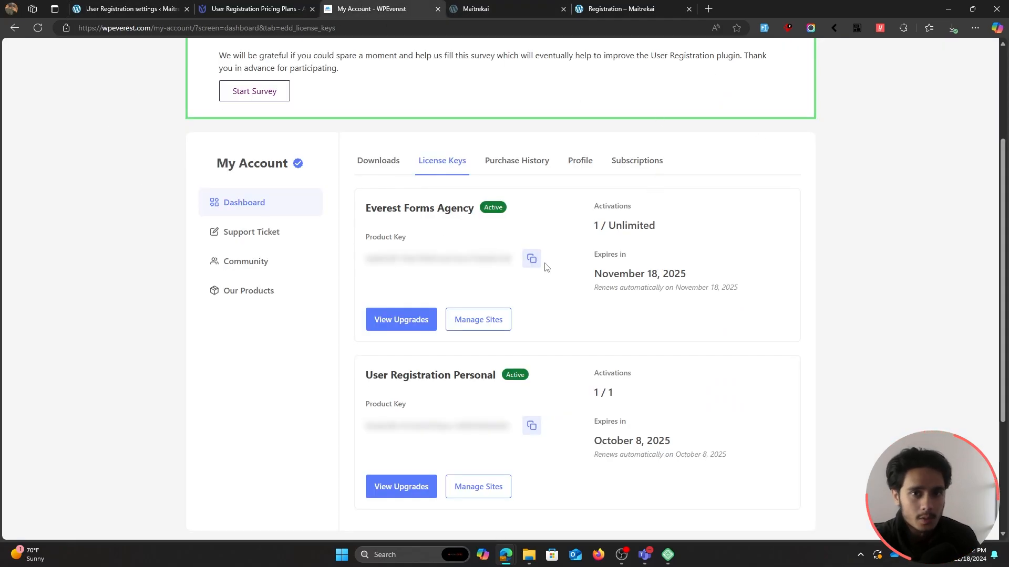
mouse_move(789, 288)
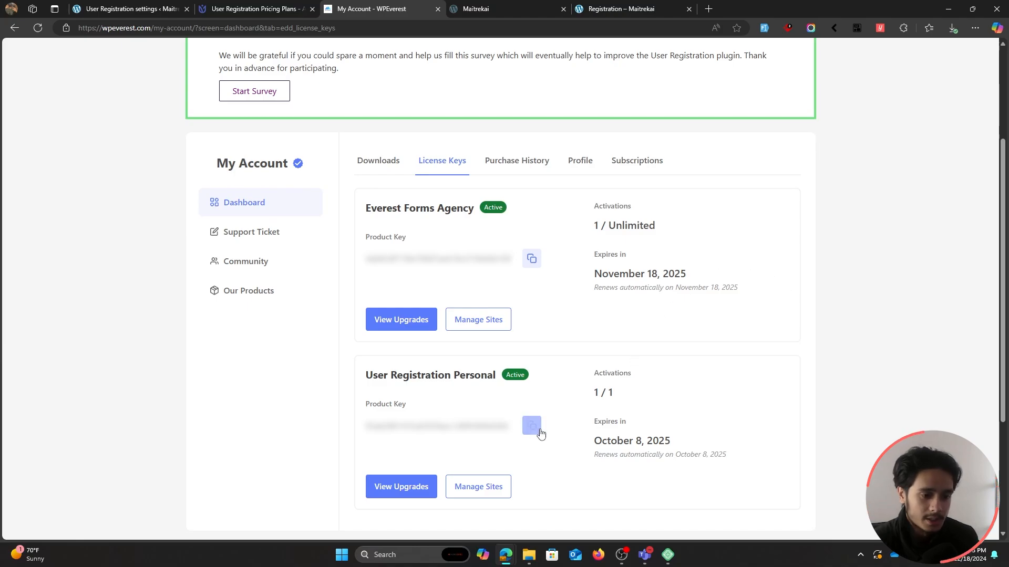
- Activate the license with the copied User Registration Personal key and return to the form templates
left_click(125, 9)
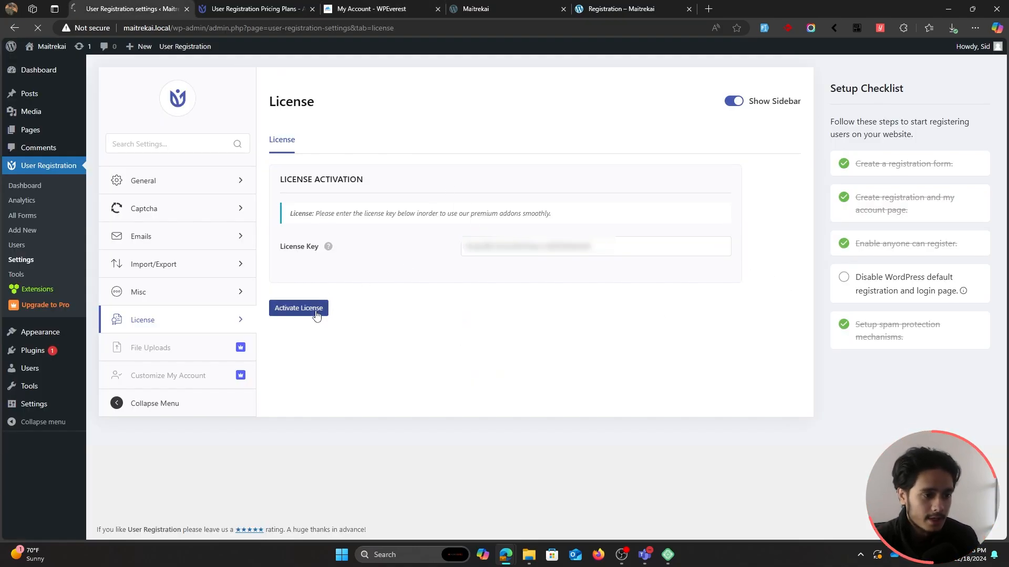
left_click(297, 308)
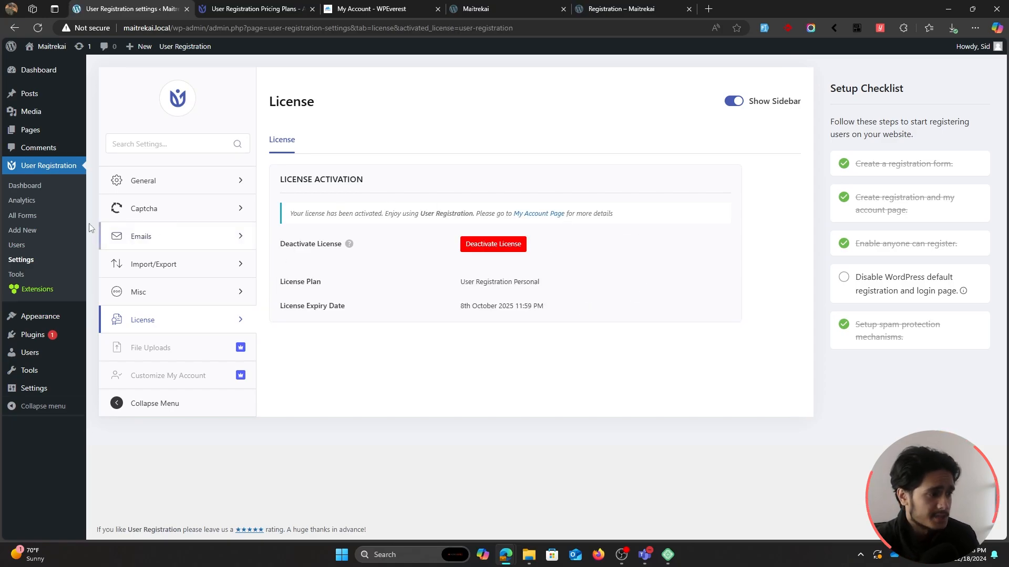
left_click(22, 230)
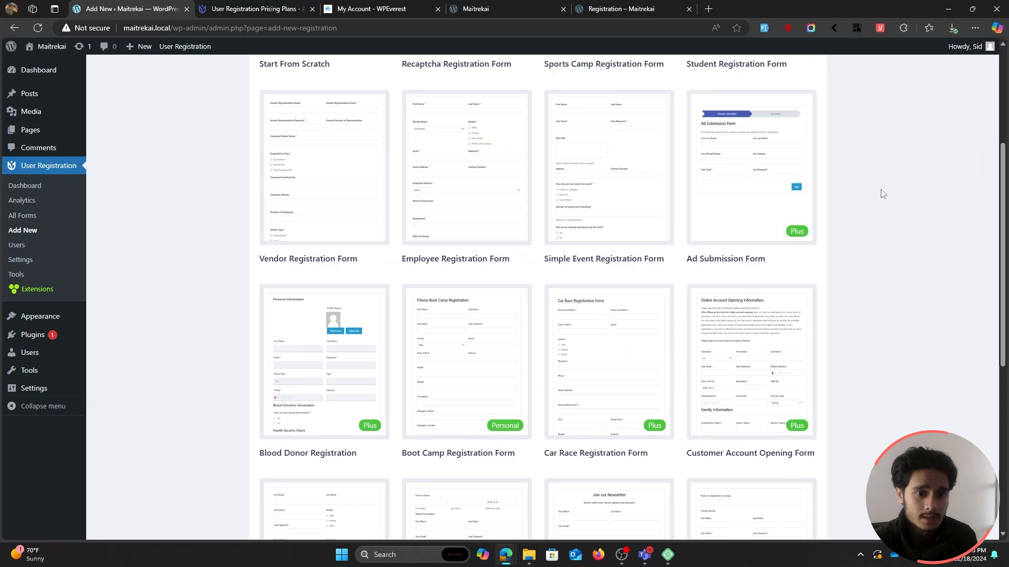
- Browse the now-unlocked templates before viewing the enabled Personal-tier feature modules
scroll("down", 3)
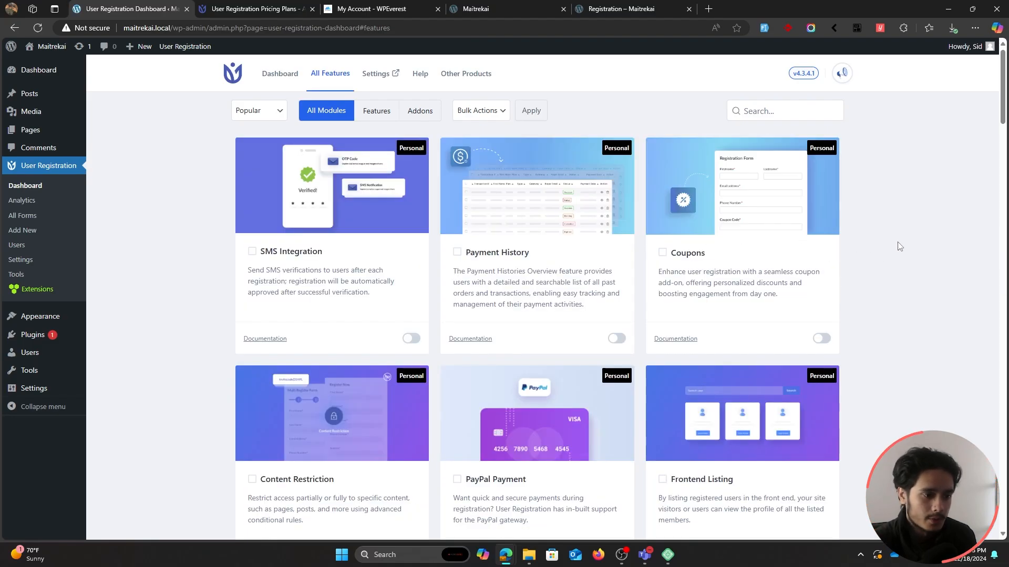
mouse_move(924, 197)
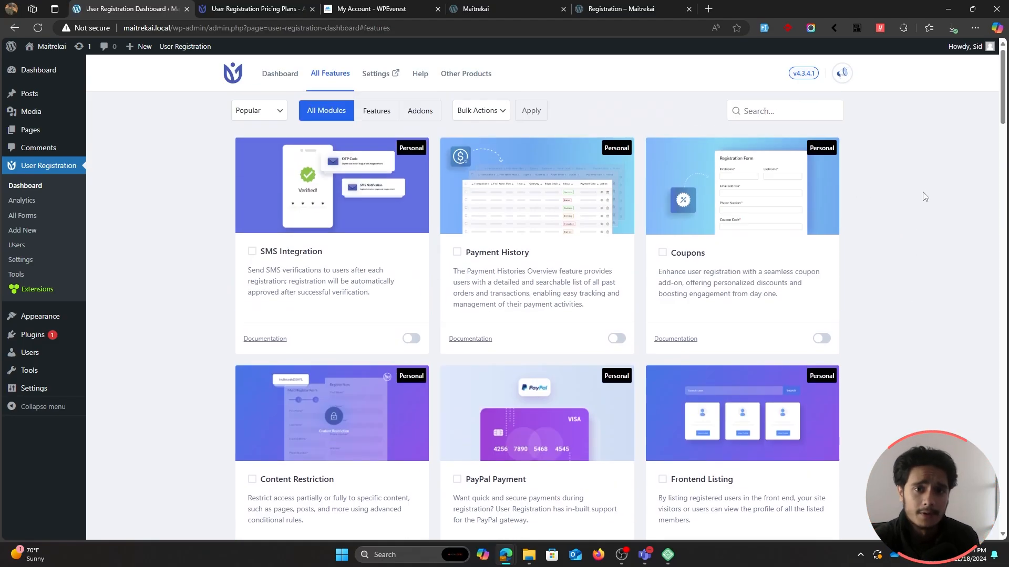